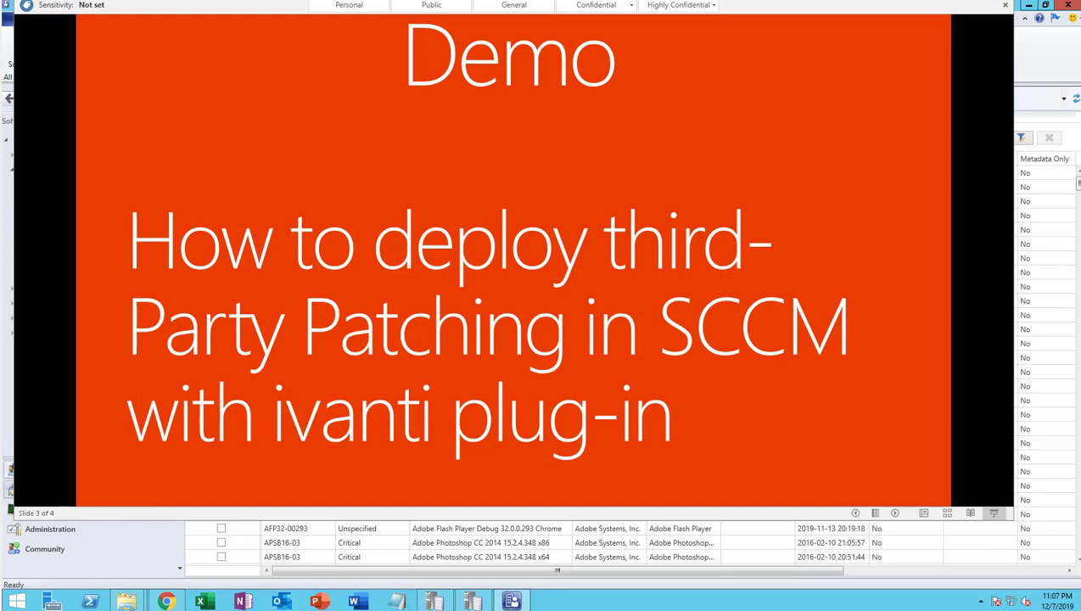
mouse_move(326, 582)
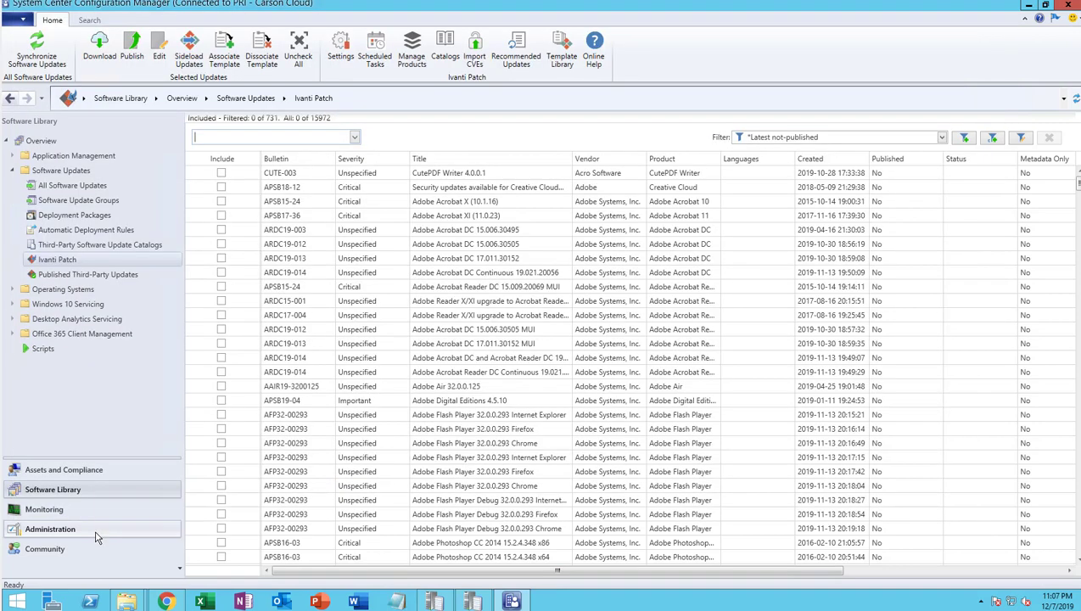
click(51, 528)
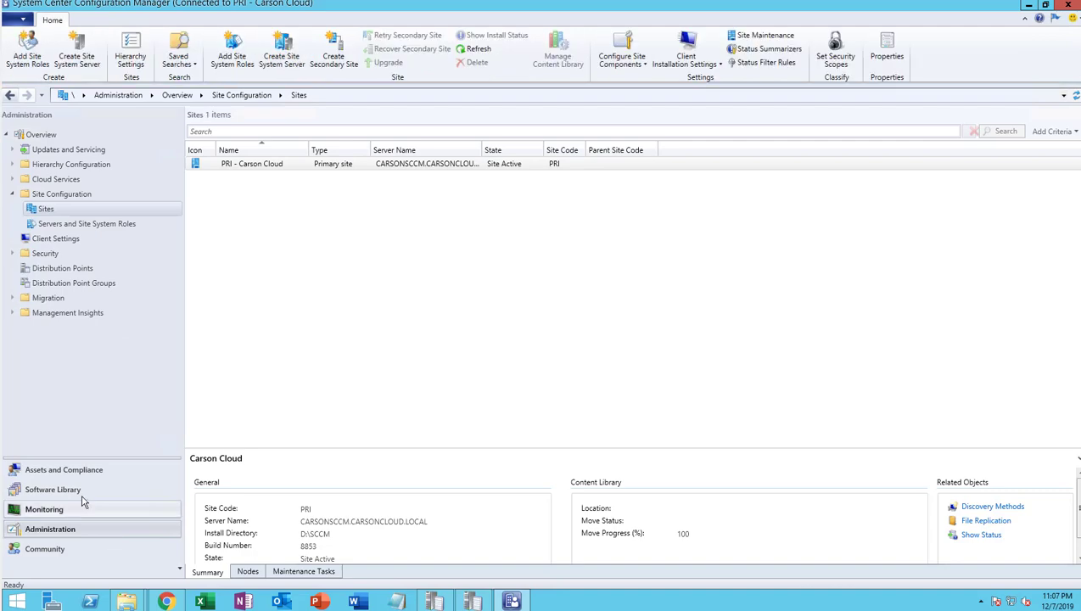
click(53, 489)
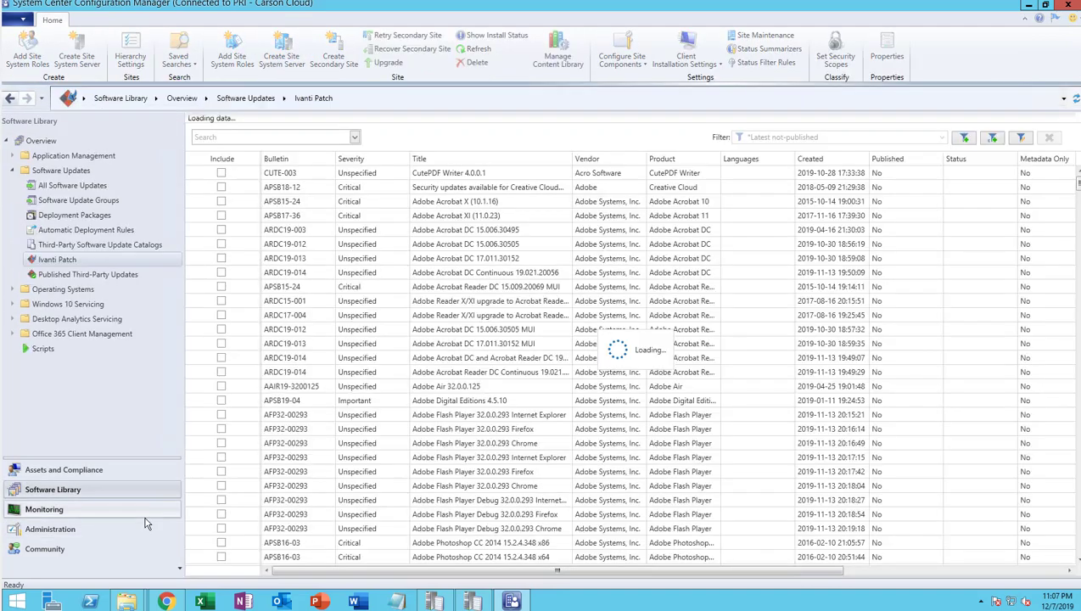
click(57, 259)
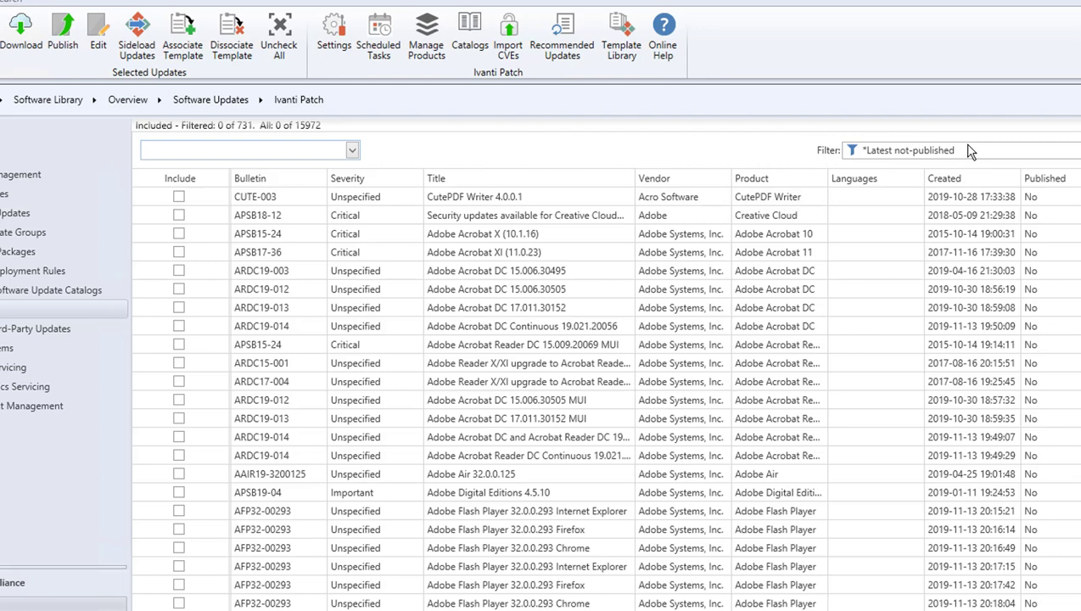
click(959, 150)
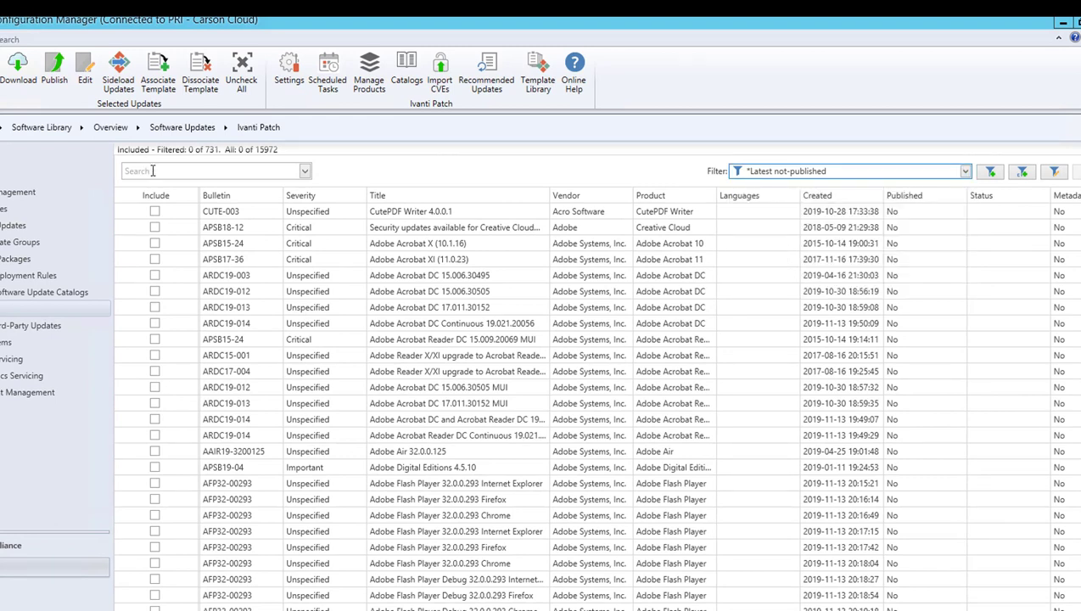
- Filter the Ivanti Patch update grid by 'firefox', narrowing it to 179 updates
text(firefox)
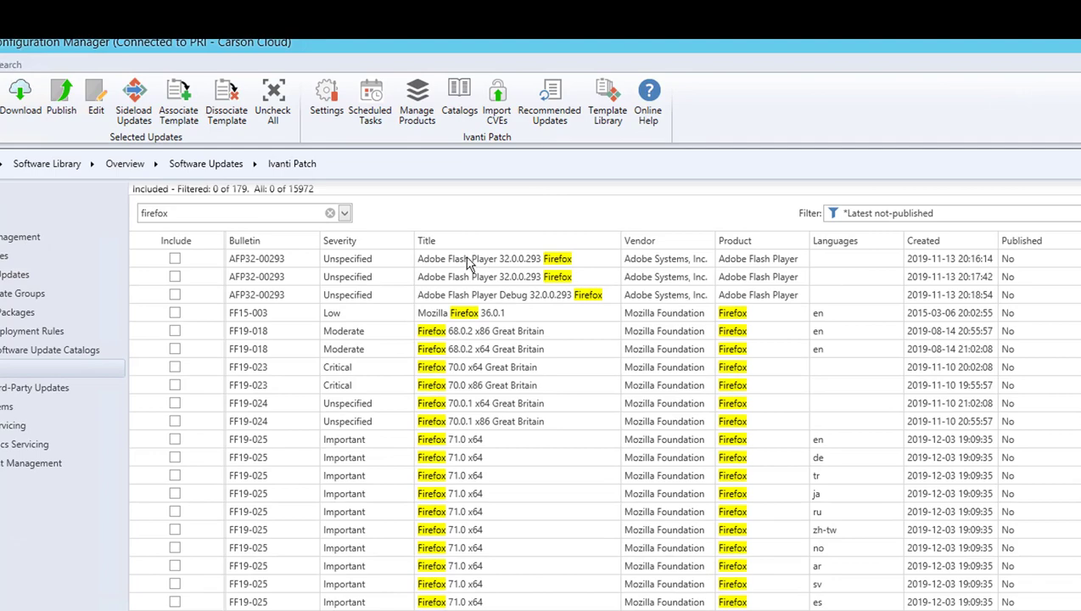
mouse_move(211, 258)
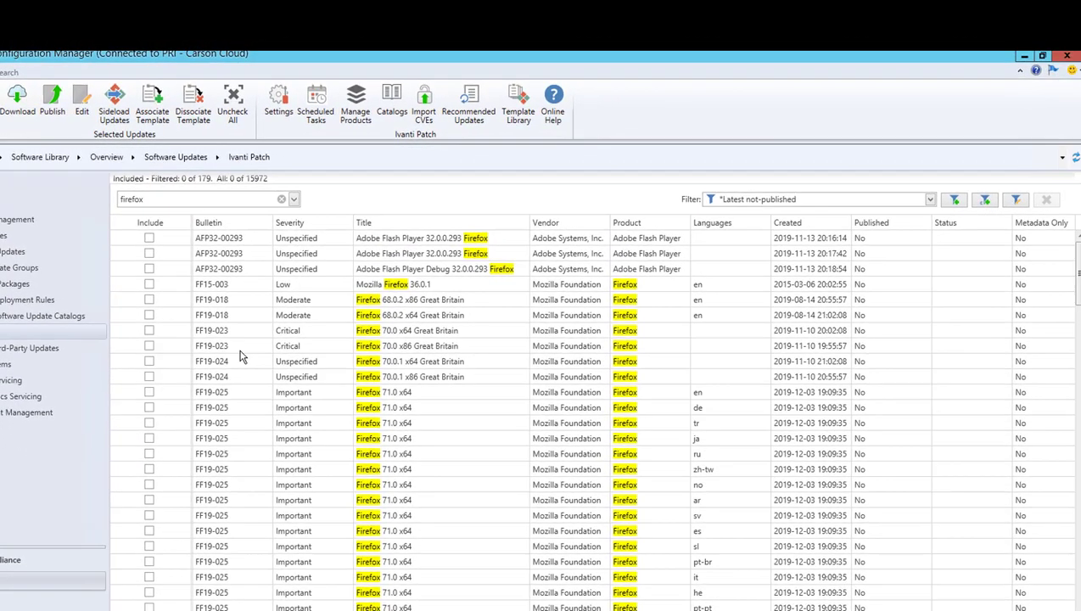
mouse_move(353, 460)
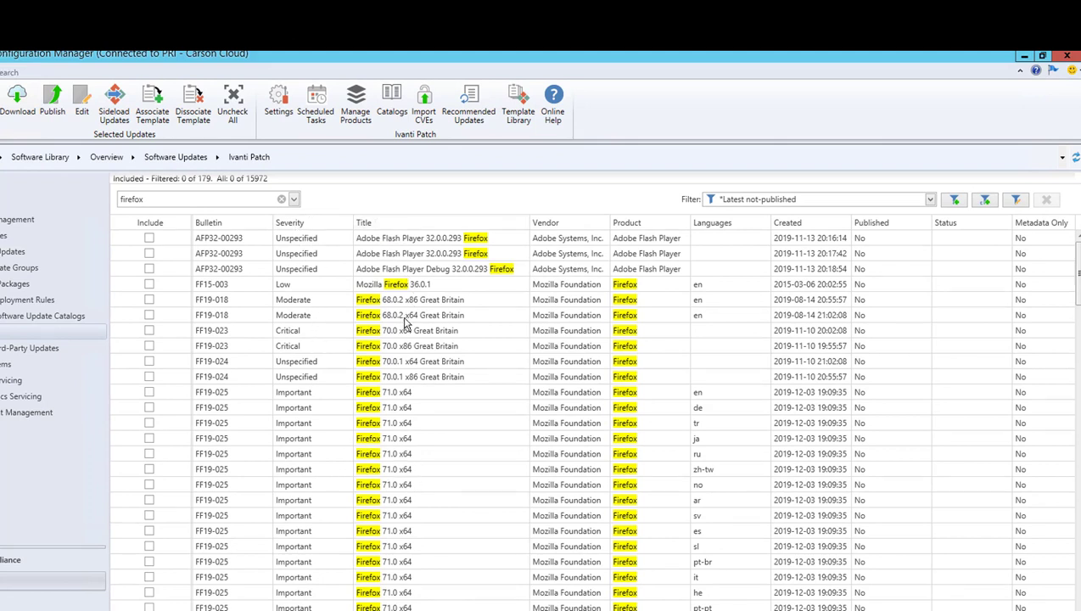
mouse_move(436, 423)
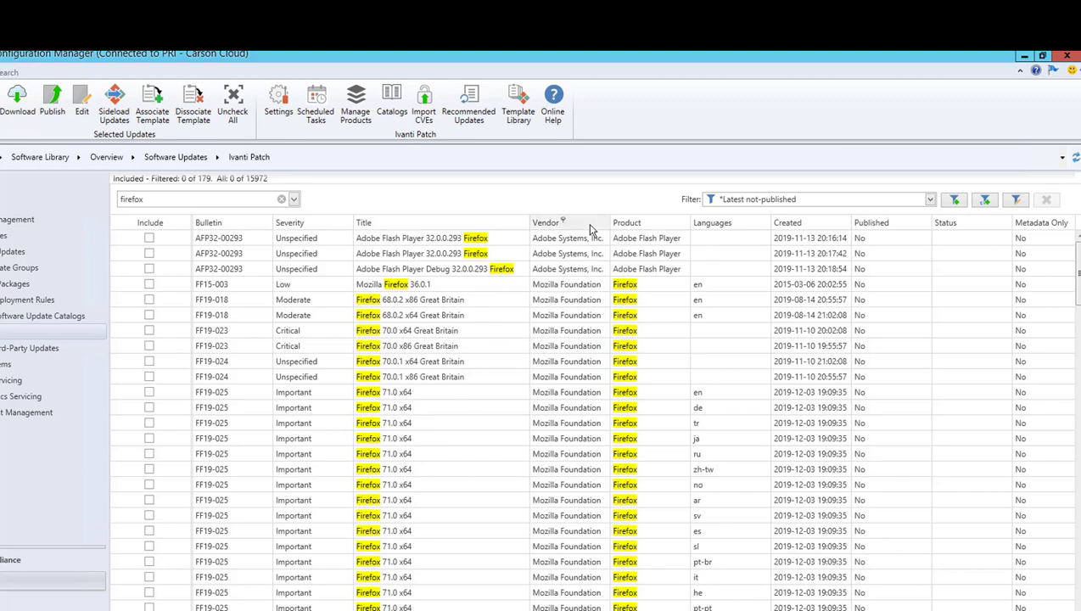
mouse_move(639, 253)
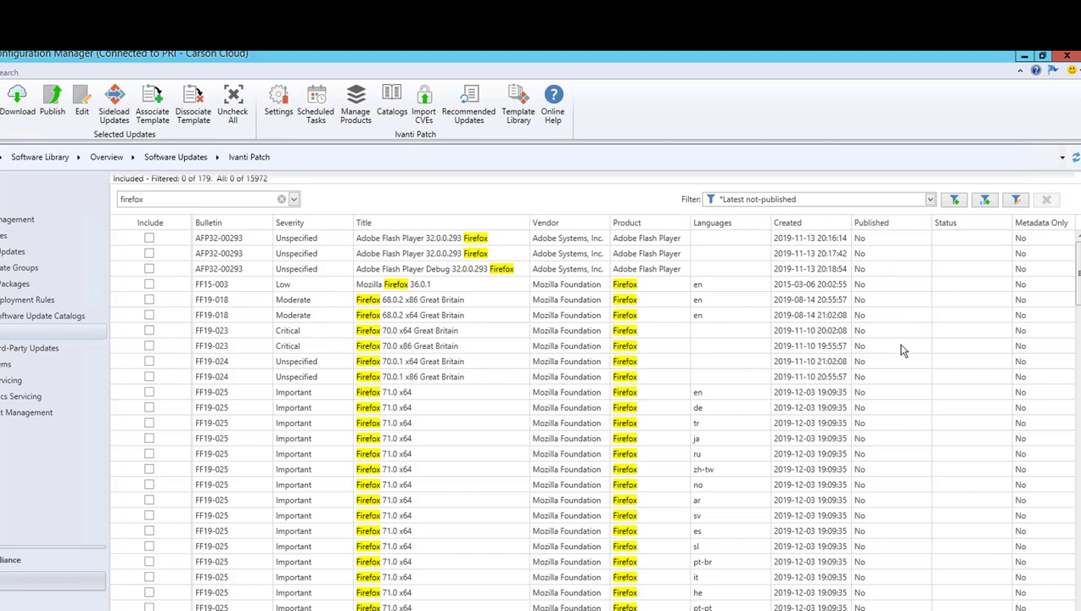
mouse_move(836, 461)
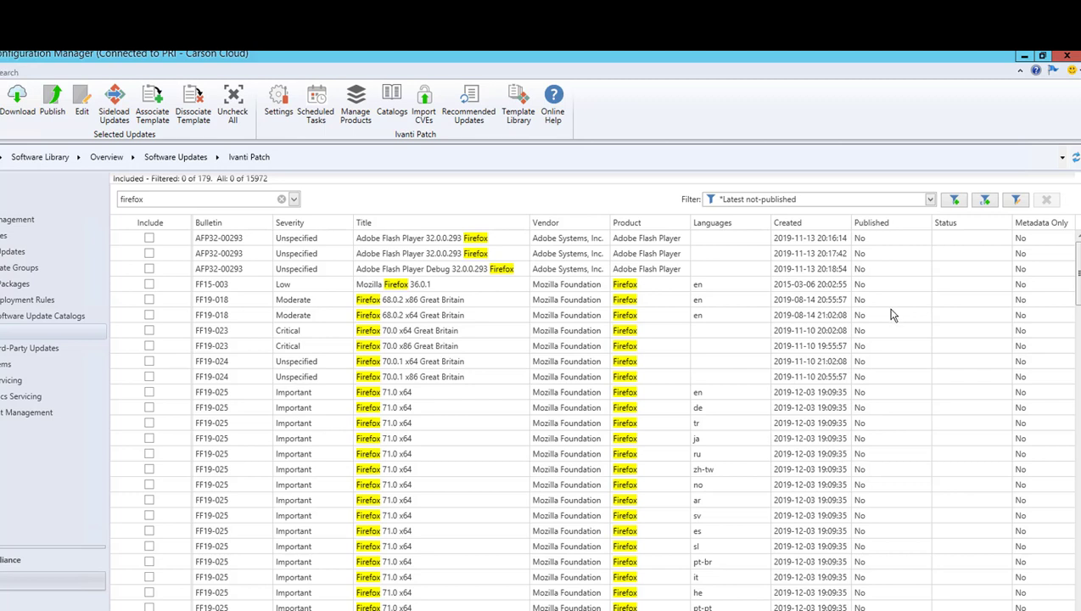
mouse_move(874, 415)
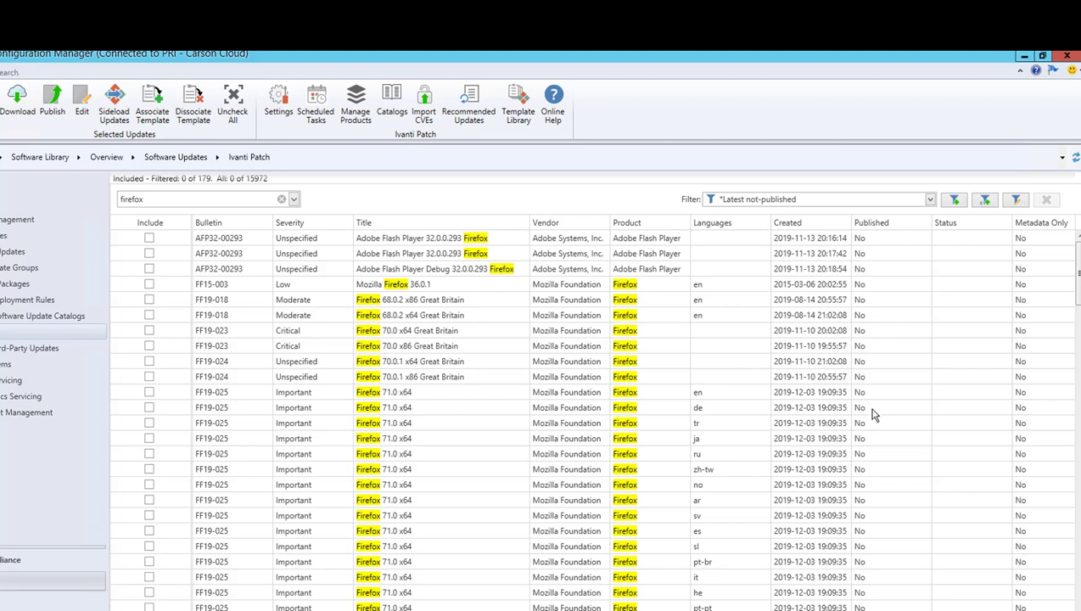
- Include only the English Firefox 71.0 x64 update (FF19-025), leaving the German row unticked
click(416, 407)
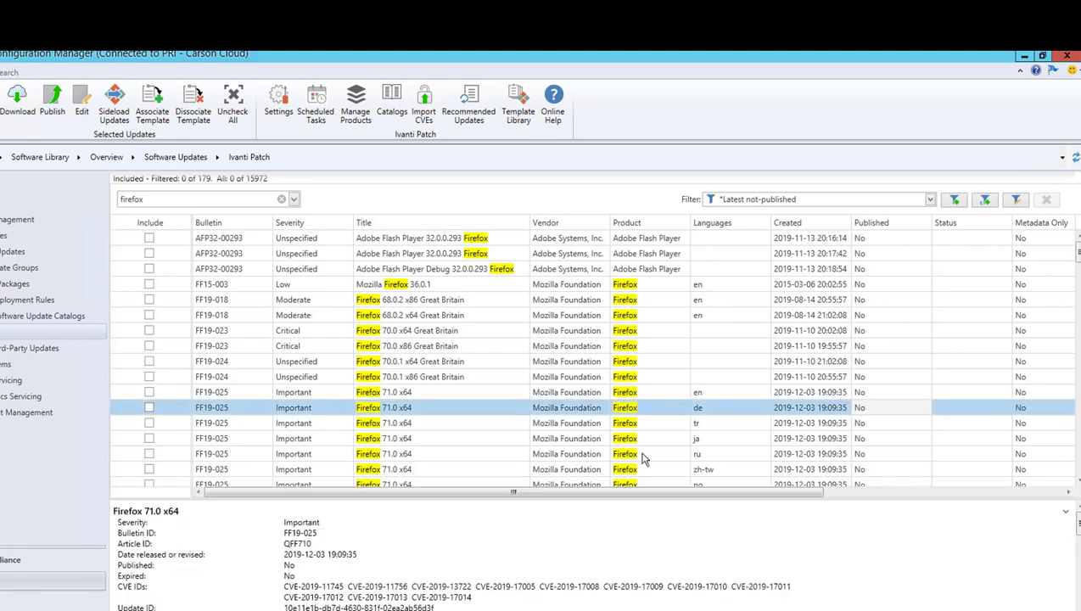
mouse_move(491, 503)
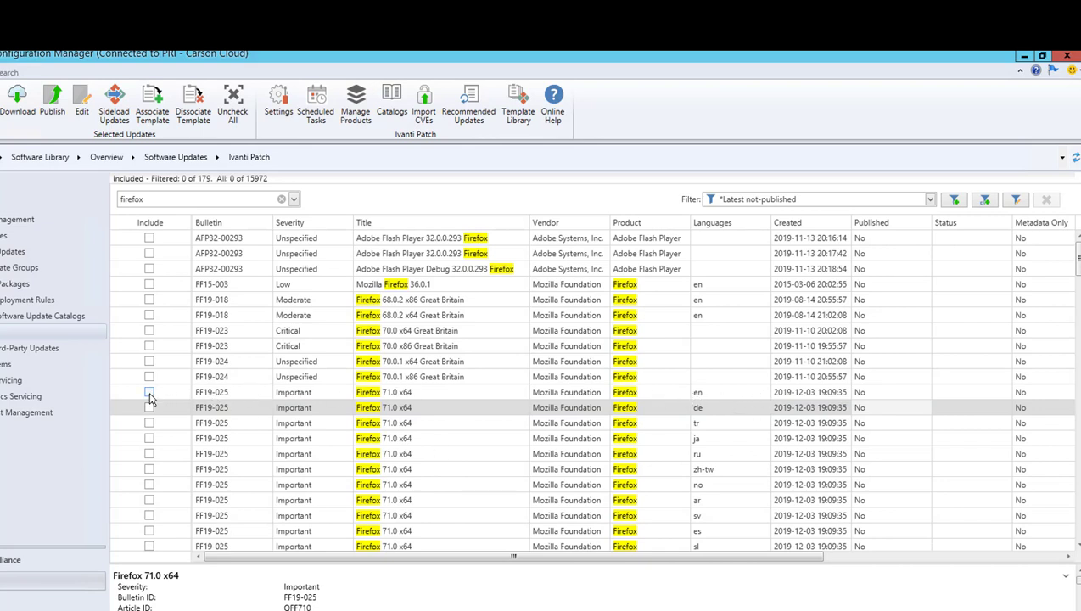
click(148, 392)
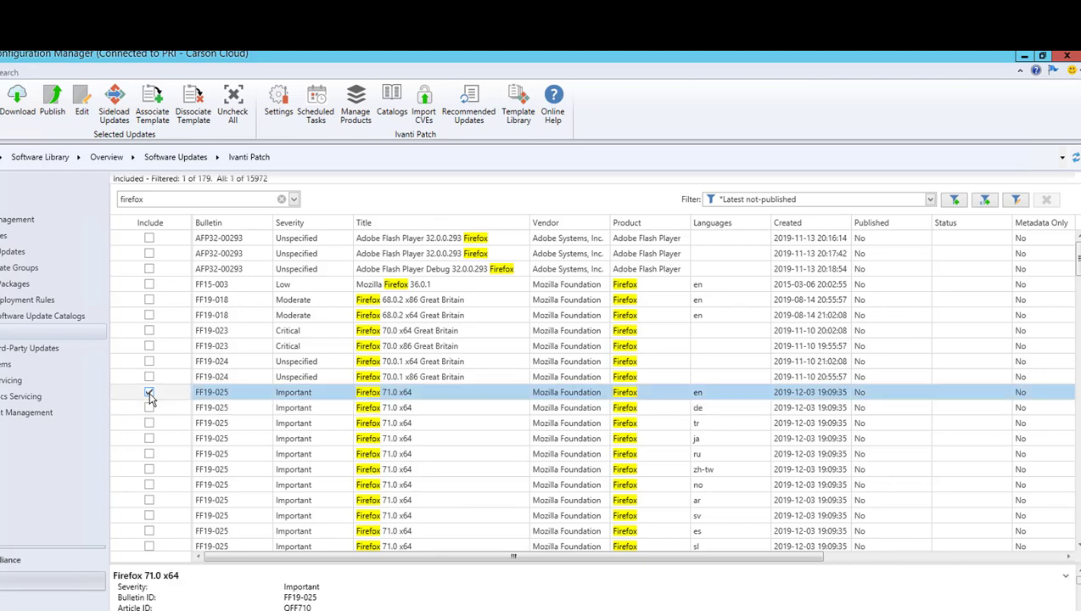
click(148, 392)
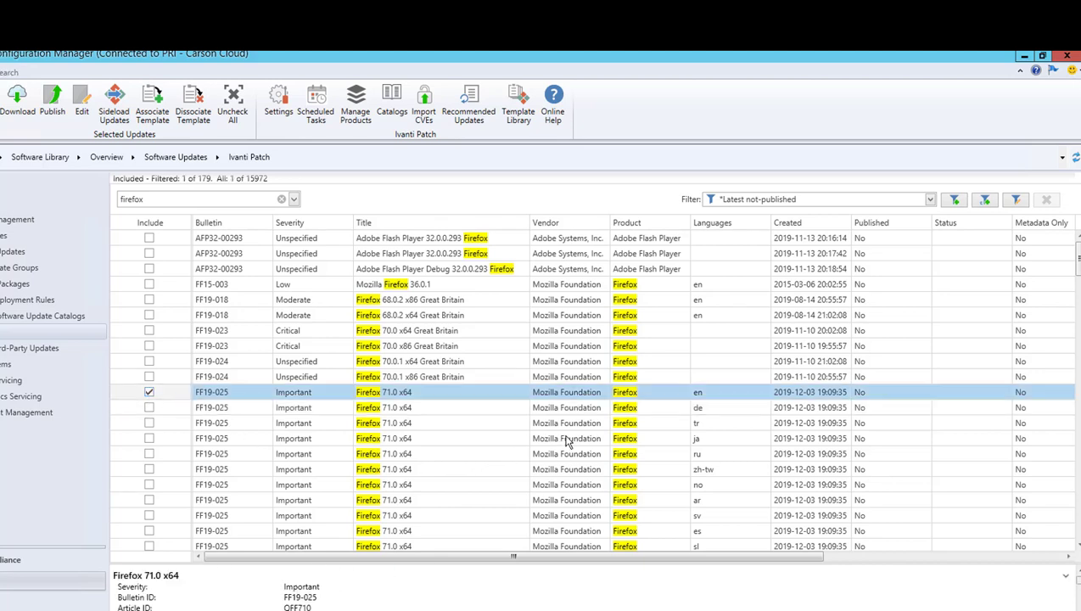
mouse_move(246, 407)
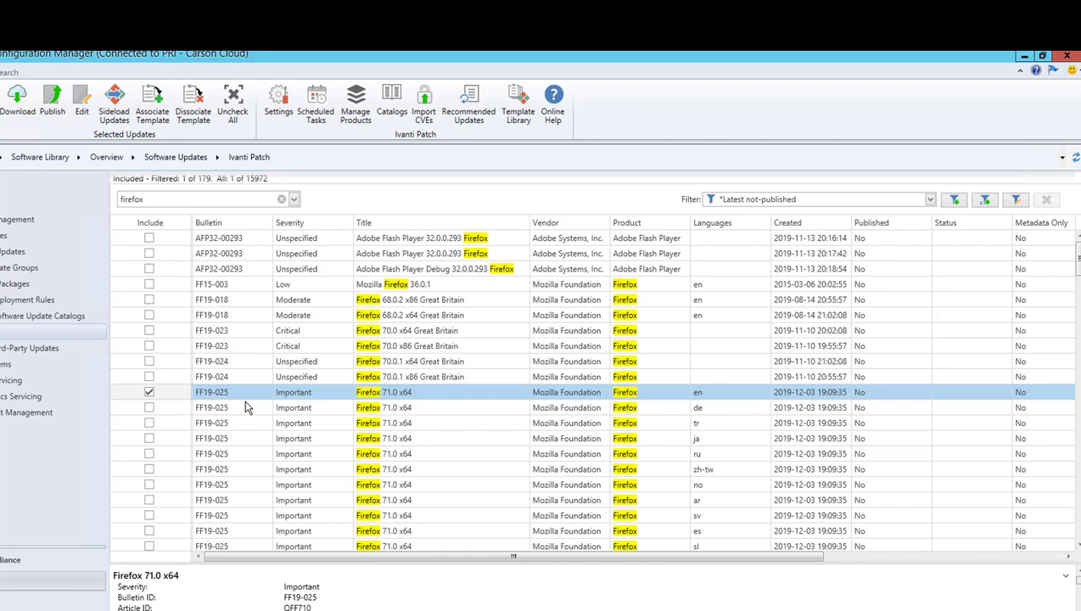
mouse_move(403, 492)
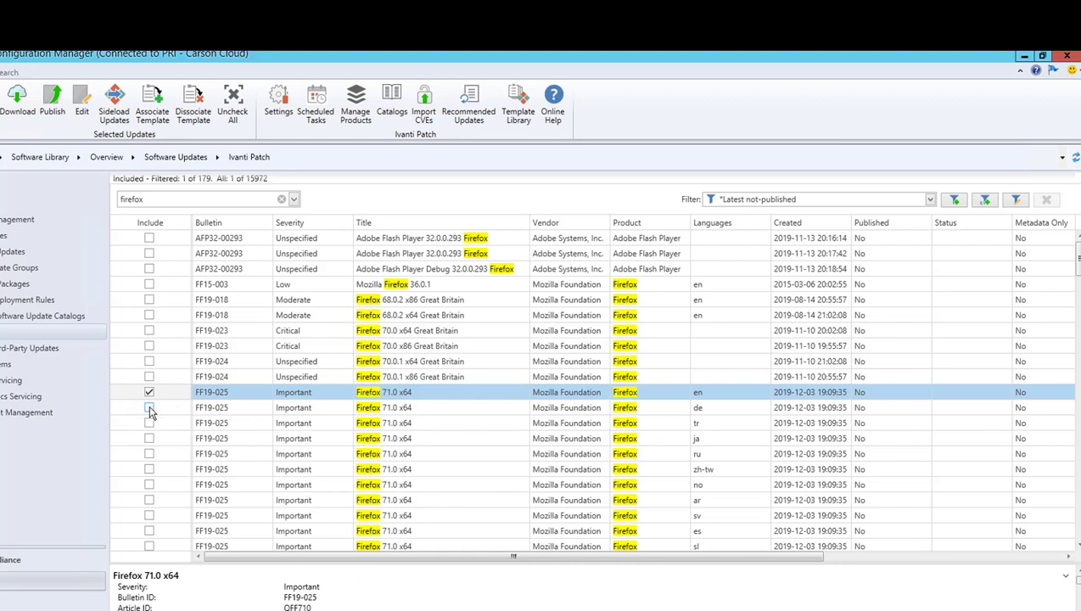
click(149, 408)
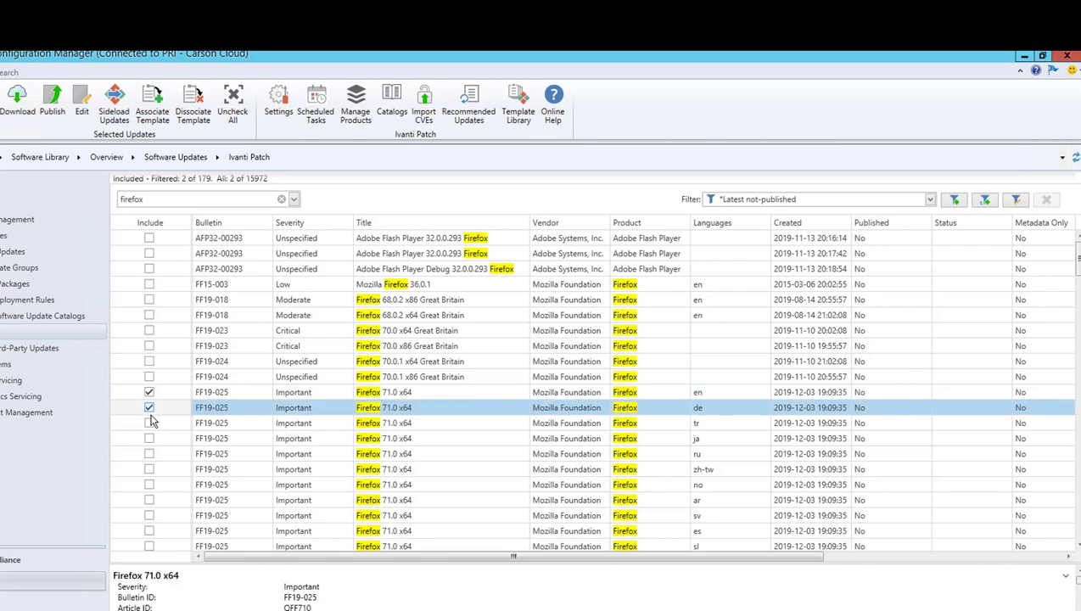
click(149, 408)
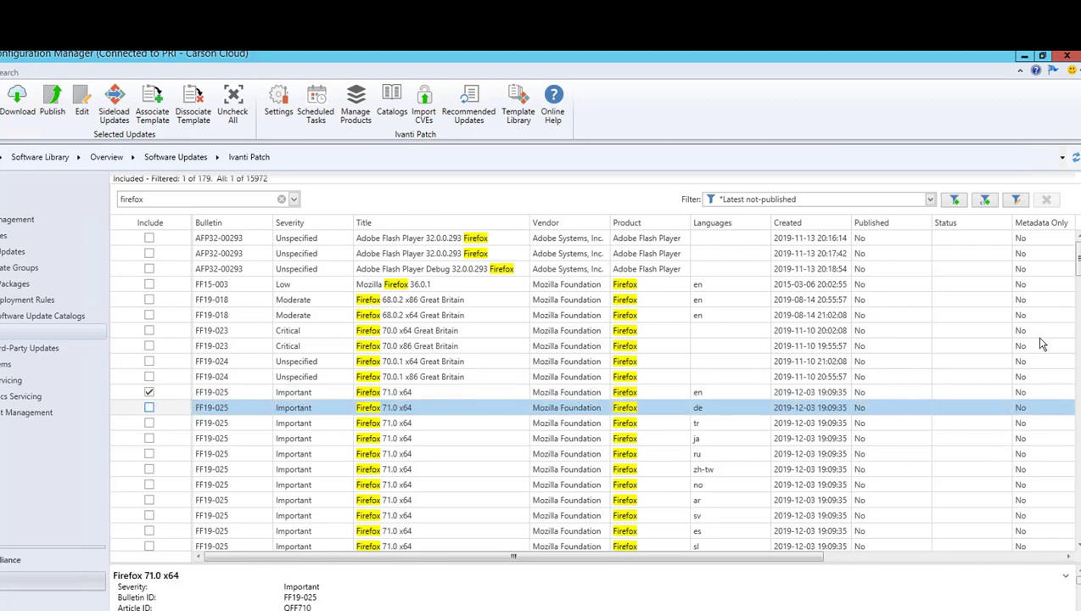
mouse_move(968, 407)
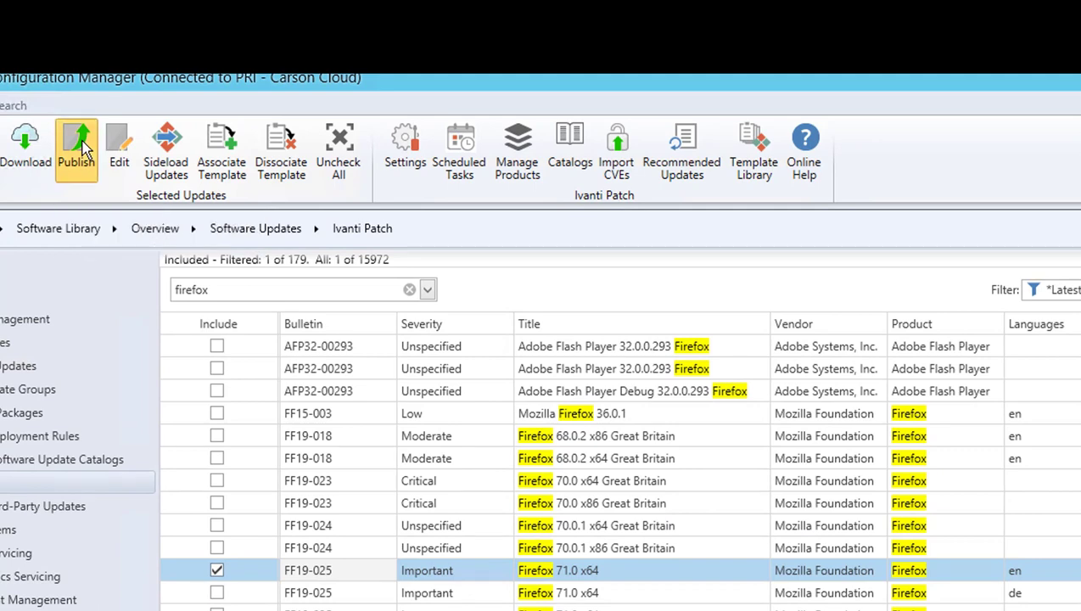
- Set publishing to run now, accept all metadata updates, and disable sync after publishing
click(76, 140)
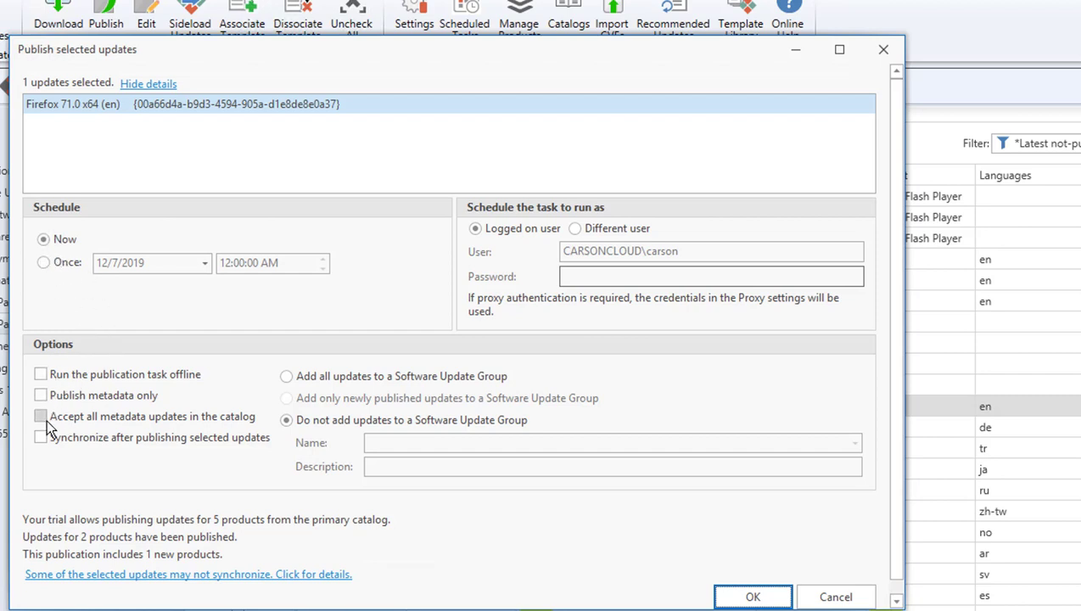
click(38, 417)
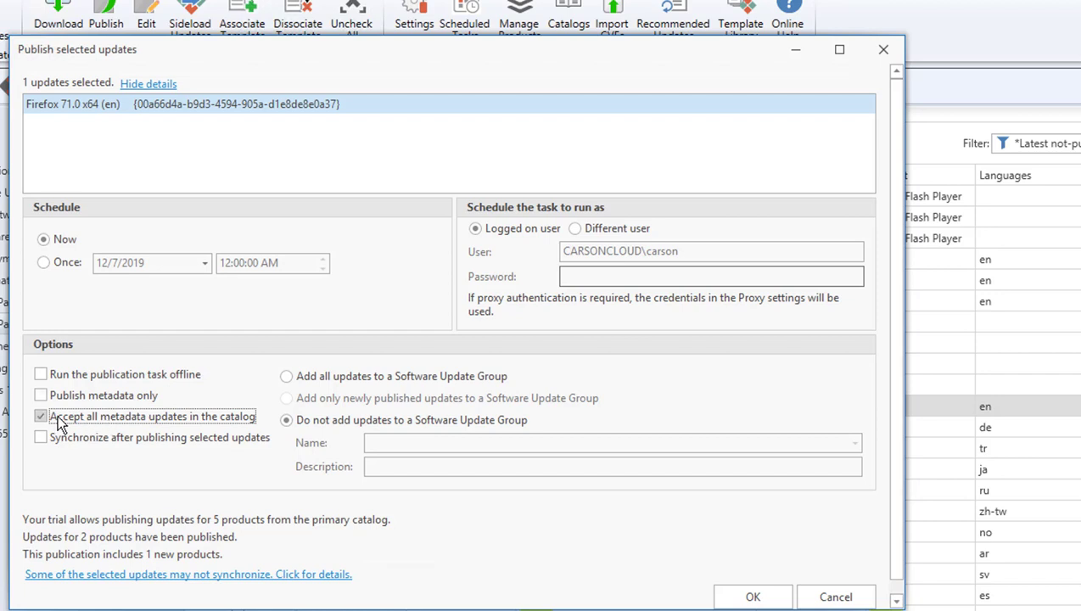
mouse_move(154, 422)
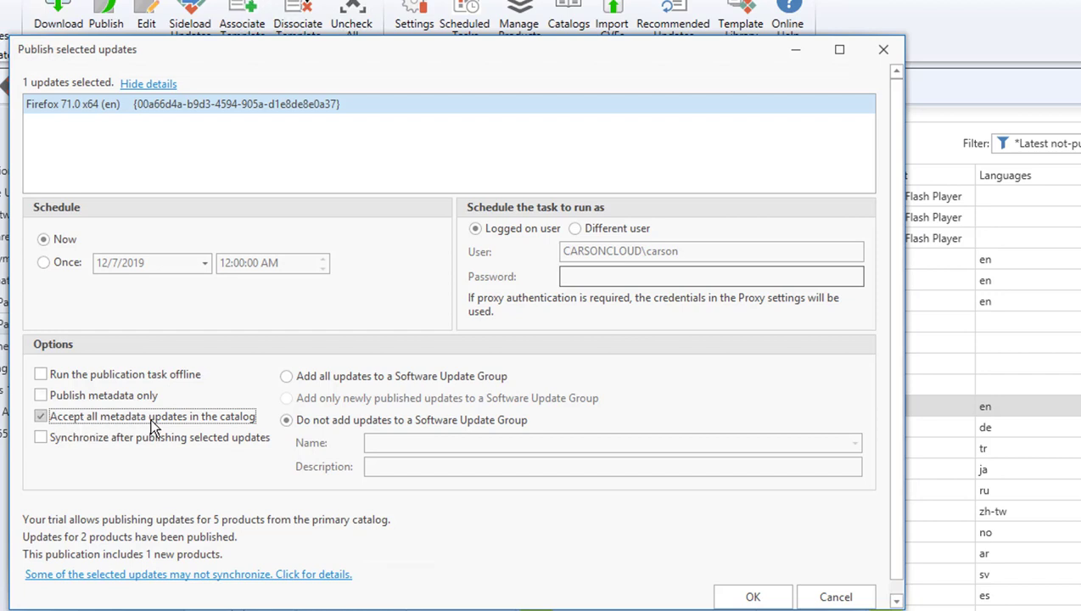
mouse_move(99, 423)
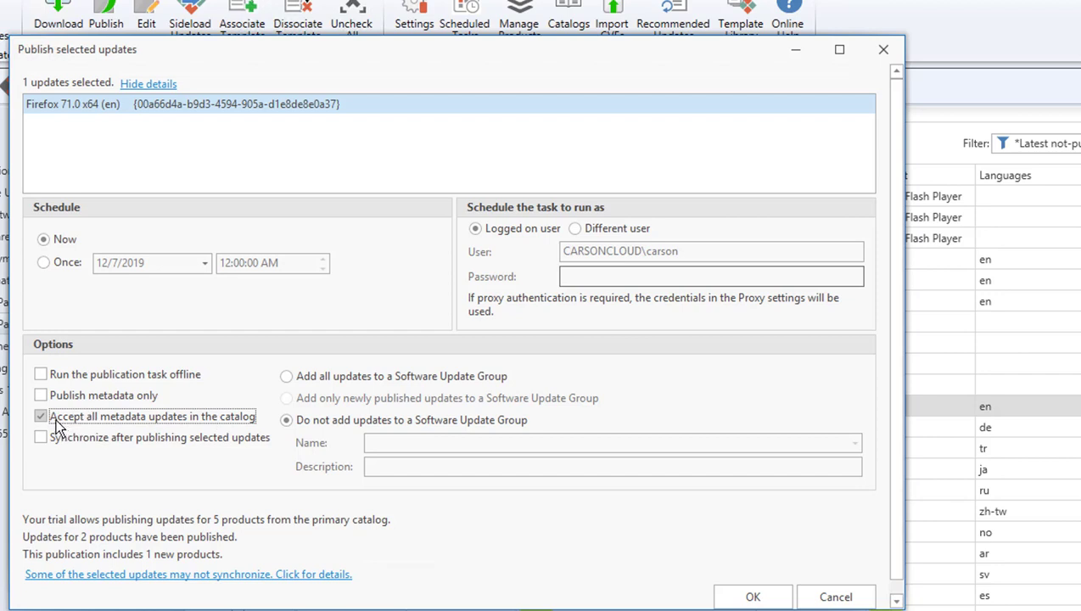
mouse_move(70, 441)
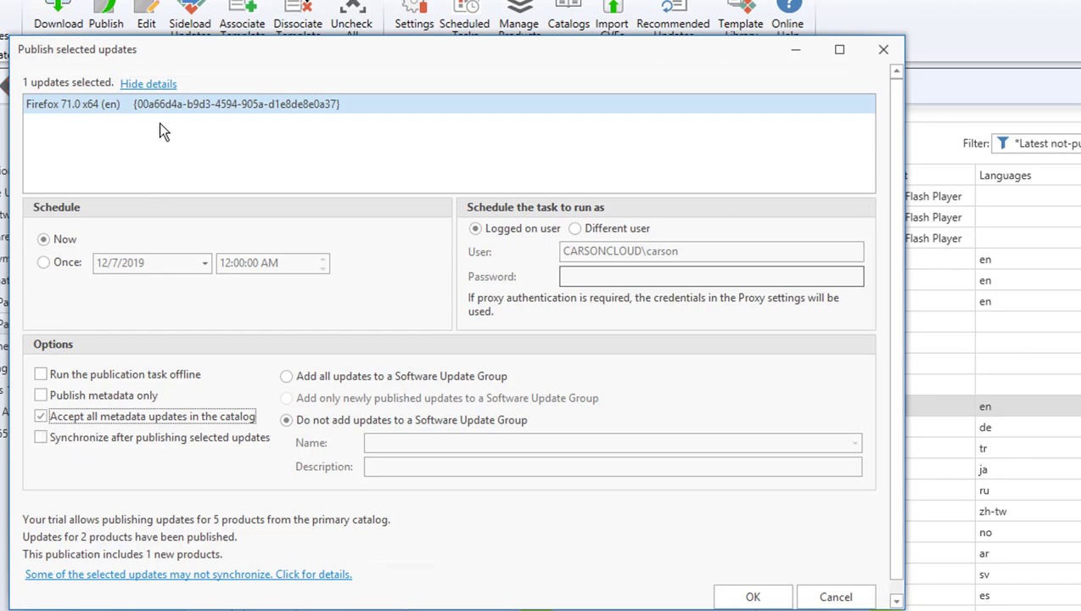
mouse_move(204, 103)
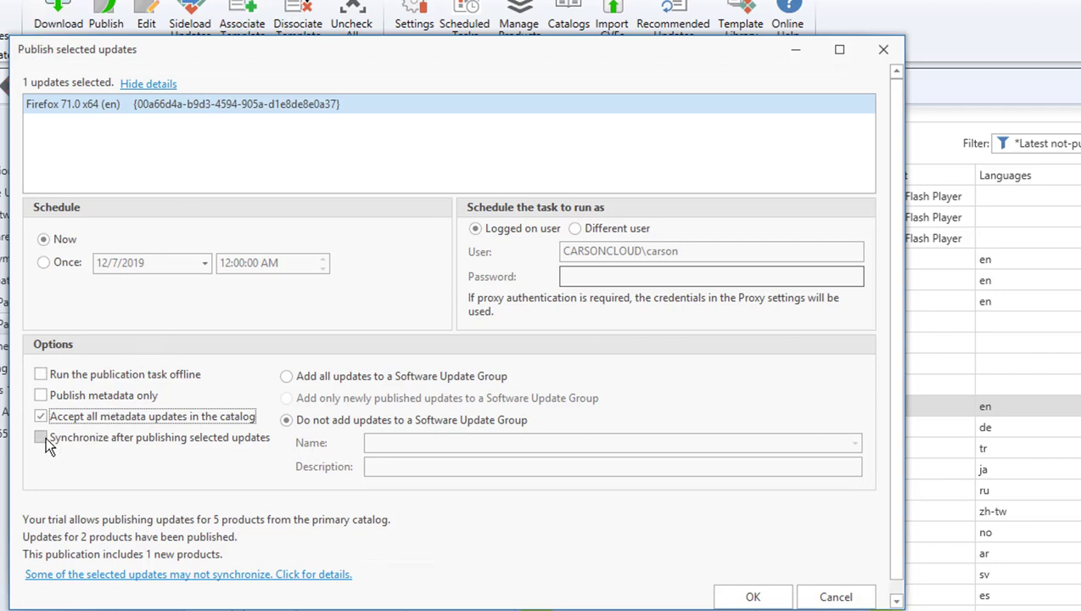
mouse_move(98, 453)
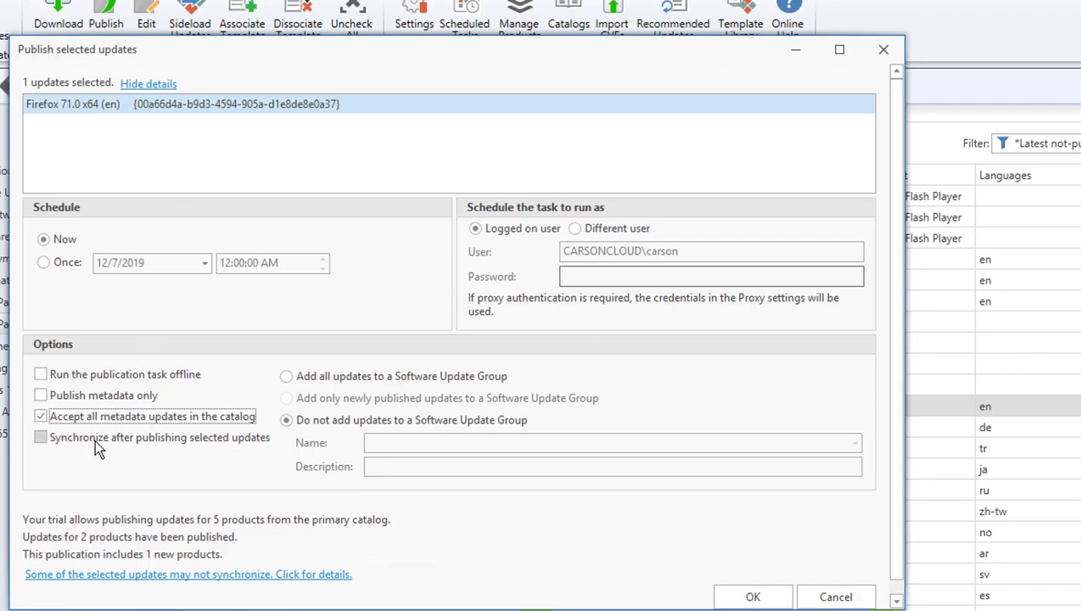
click(40, 440)
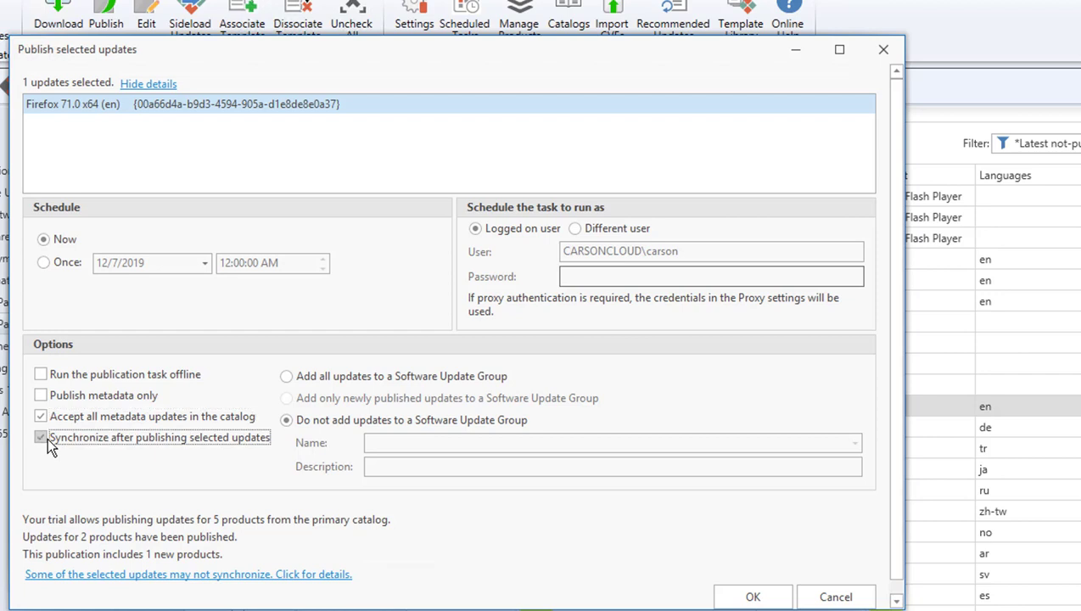
mouse_move(91, 449)
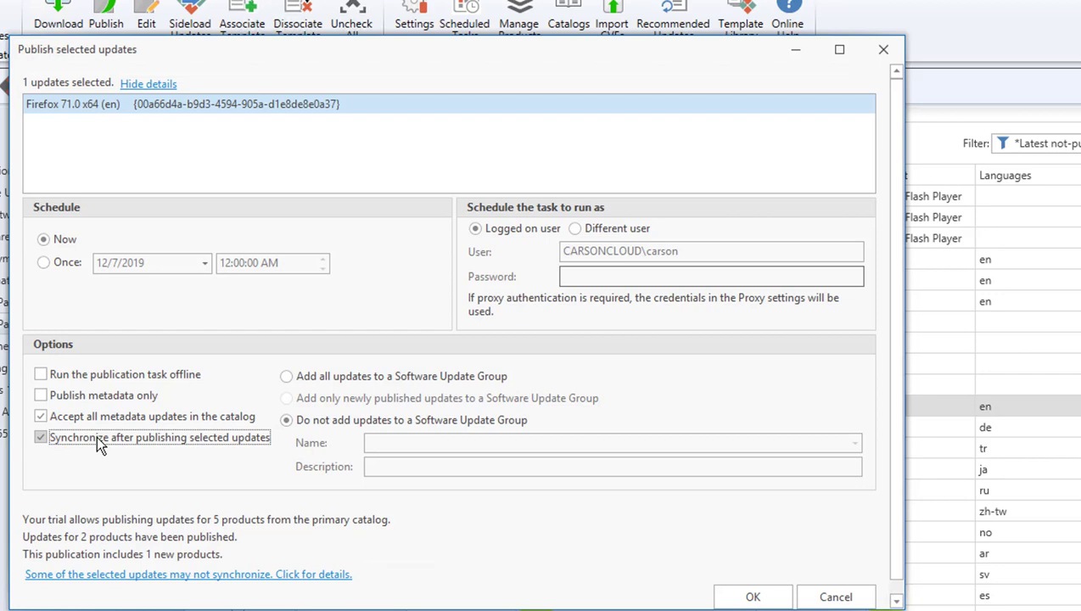
mouse_move(55, 468)
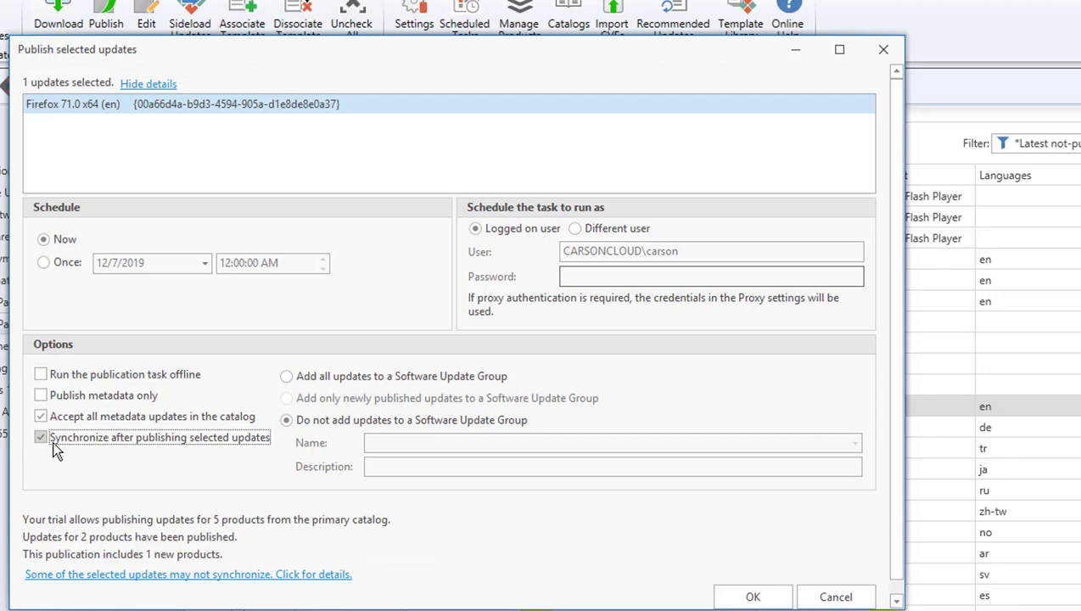
click(39, 438)
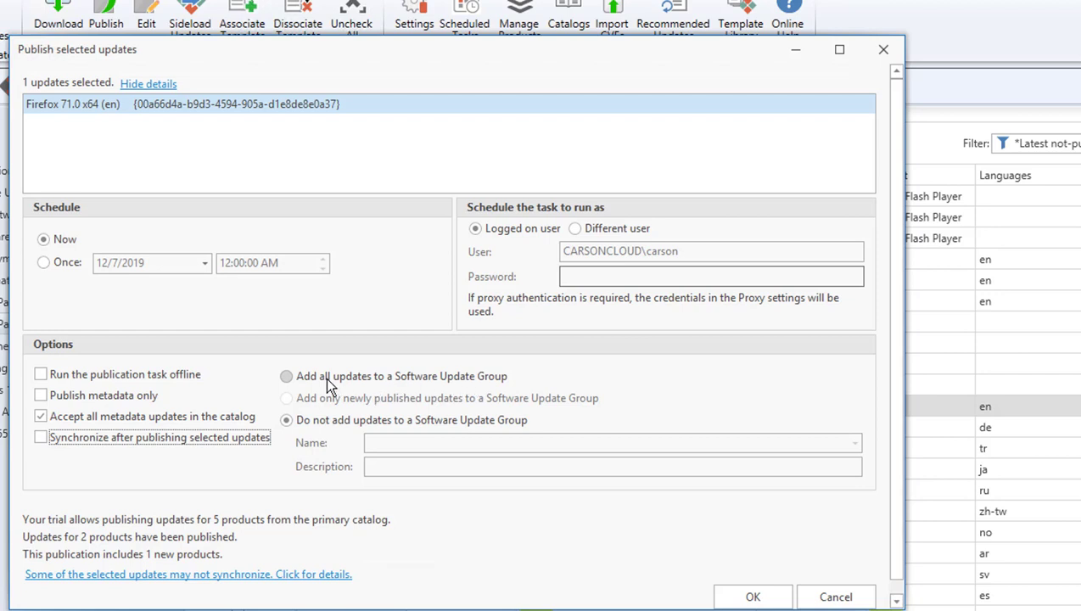
mouse_move(447, 385)
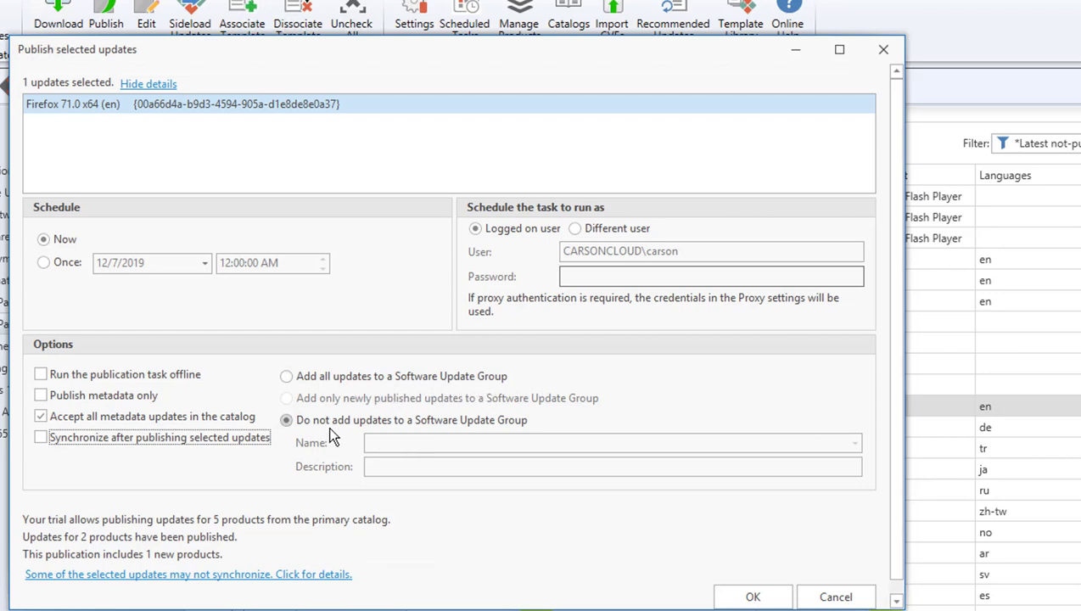
mouse_move(510, 441)
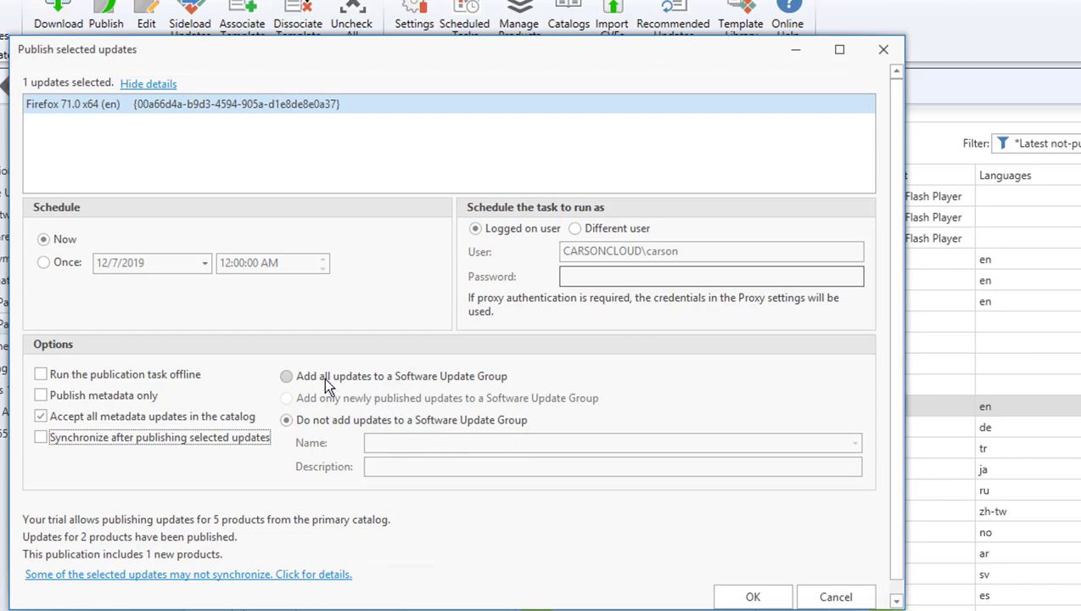
mouse_move(392, 385)
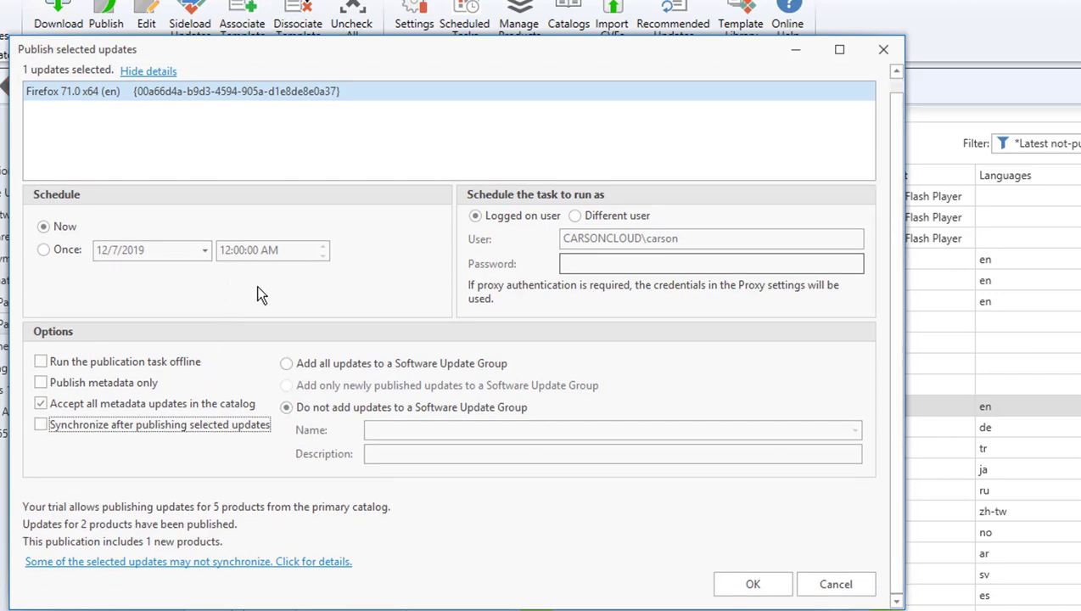
mouse_move(529, 231)
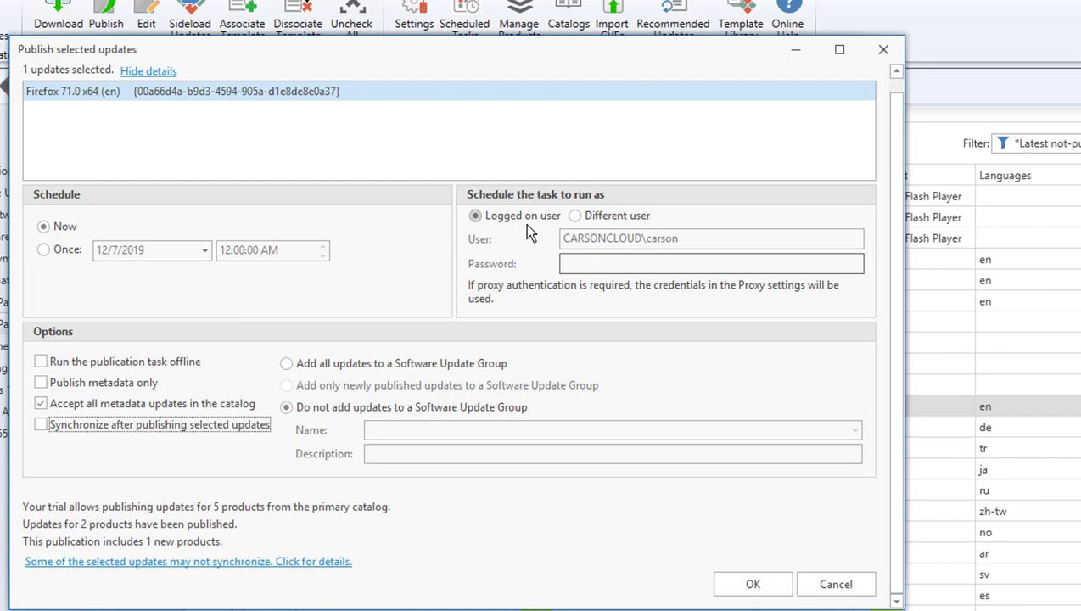
mouse_move(548, 224)
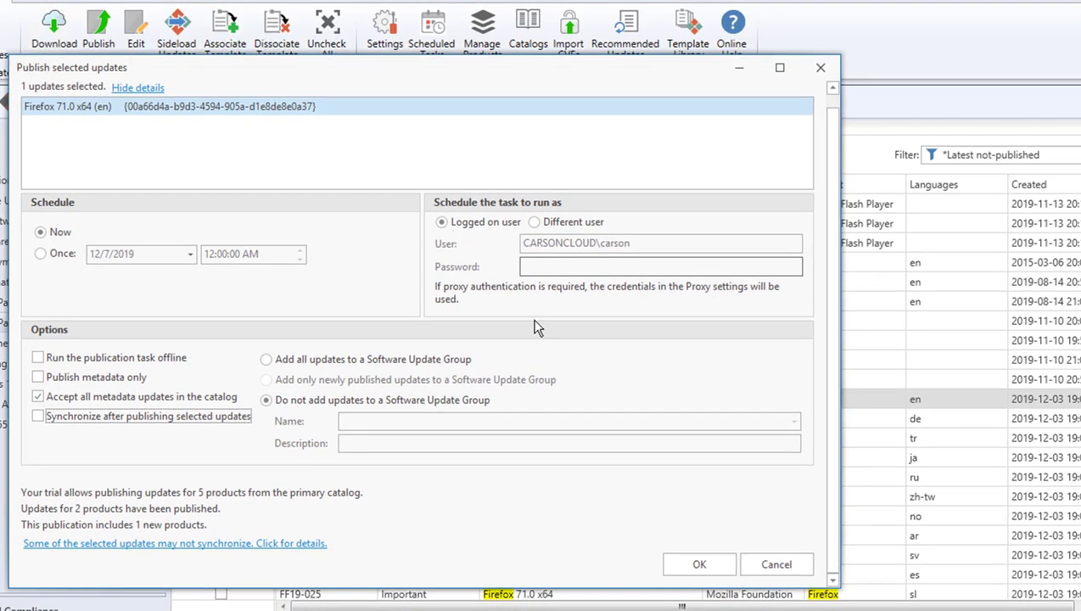
- Confirm publishing so the English Firefox 71.0 x64 row shows Scheduled status
click(699, 563)
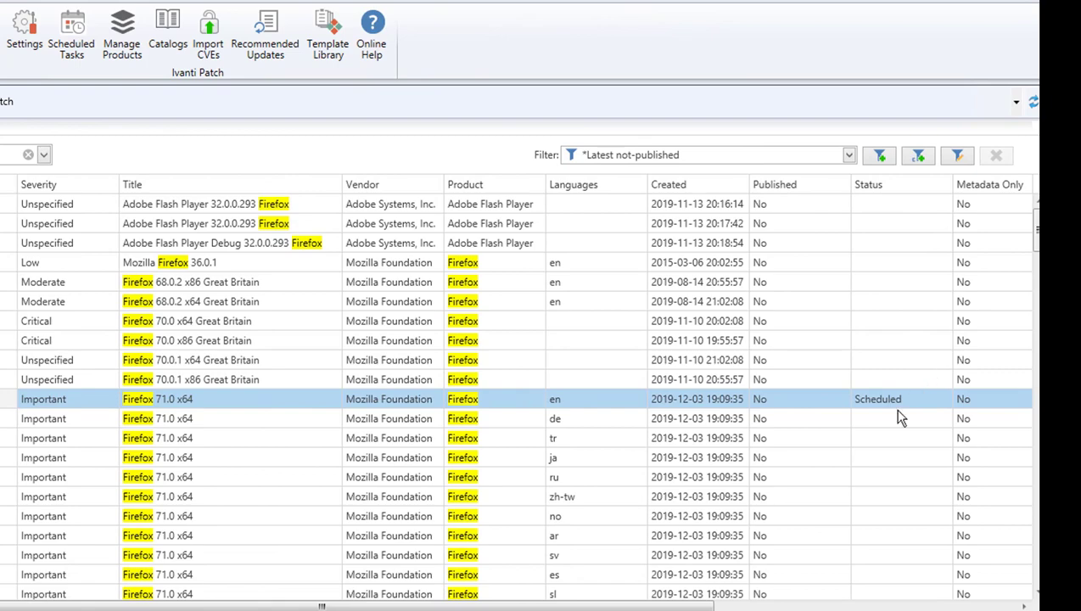
mouse_move(896, 418)
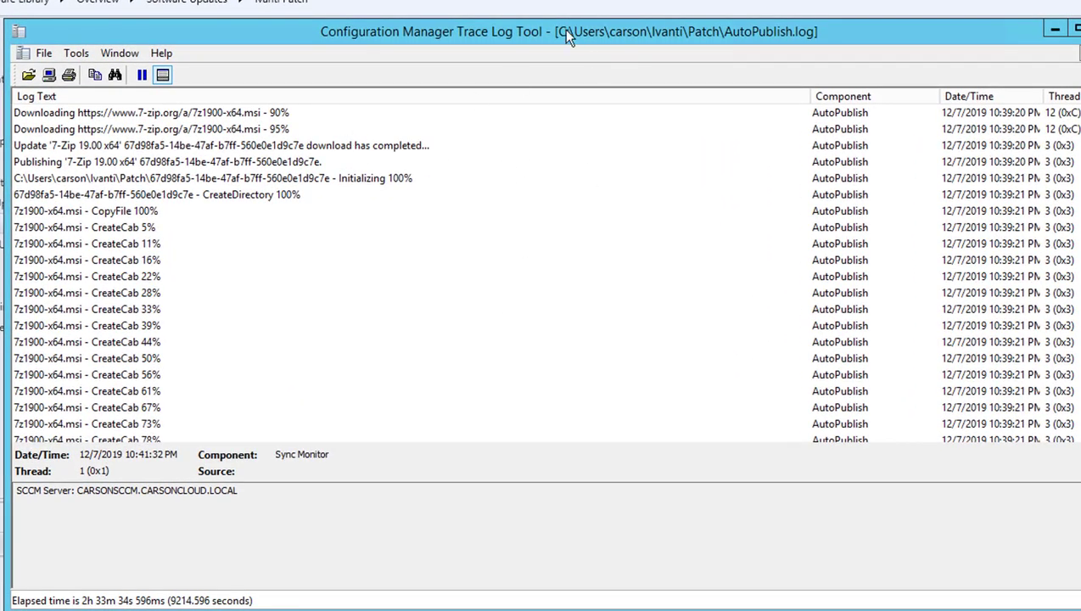
mouse_move(642, 49)
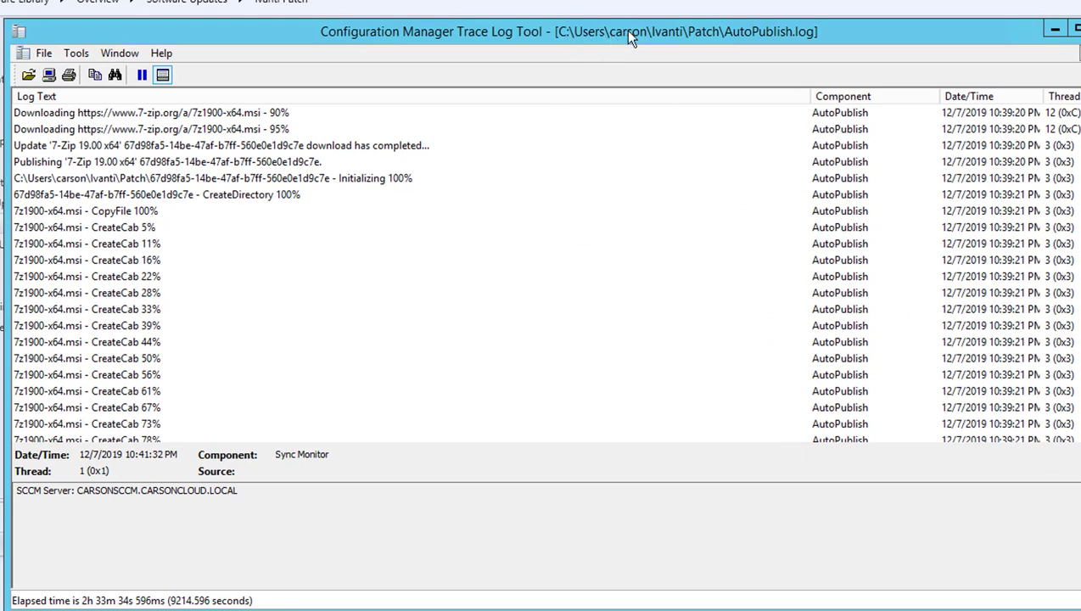
mouse_move(721, 53)
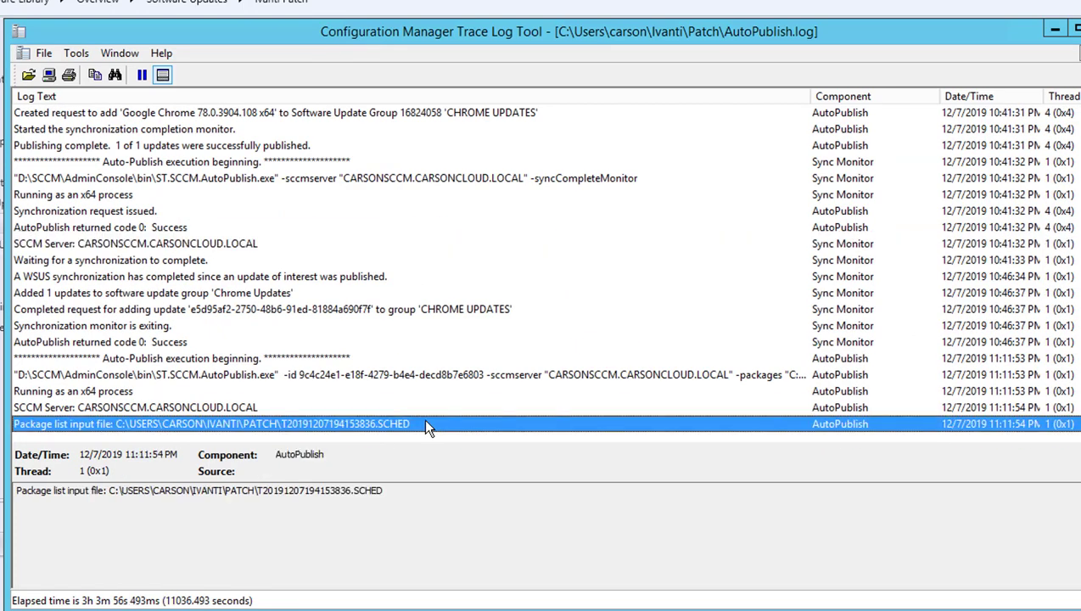
mouse_move(367, 383)
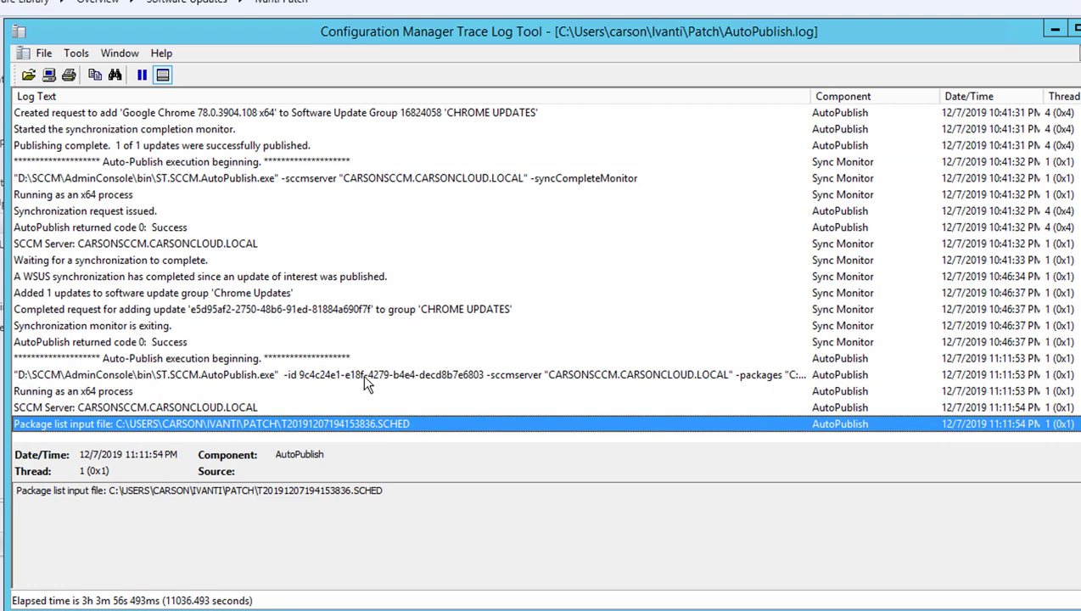
- Read the AutoPublish command line and package list input file entries in CMTrace
click(364, 374)
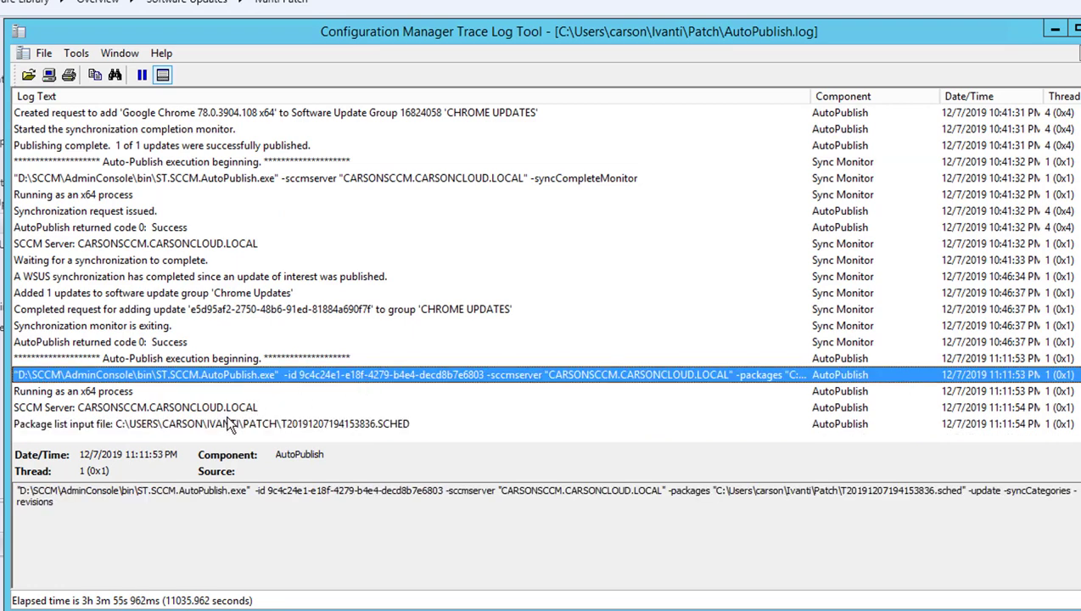
click(213, 424)
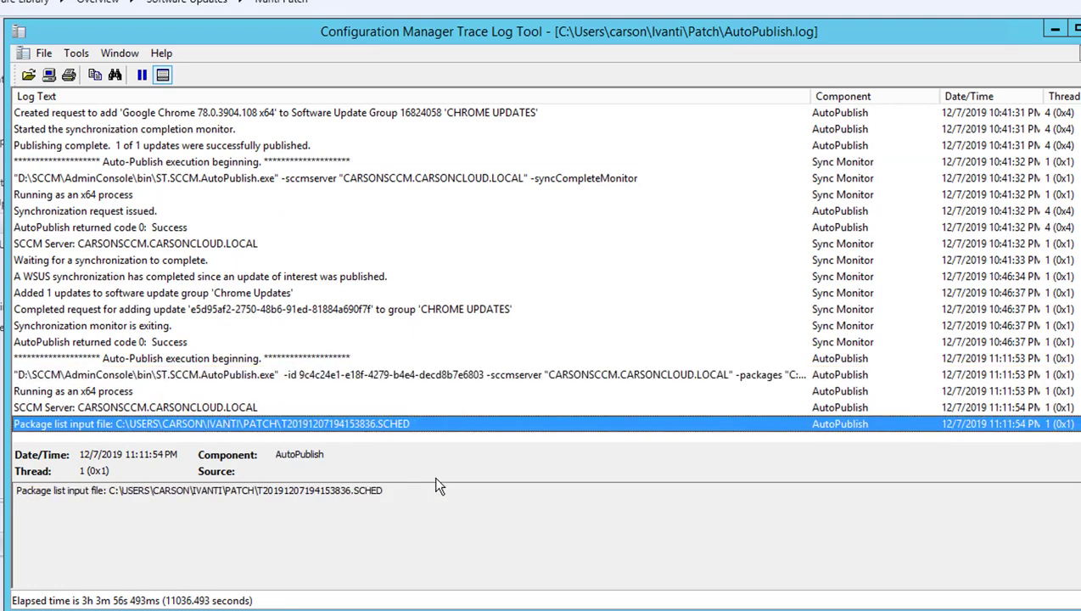
mouse_move(399, 445)
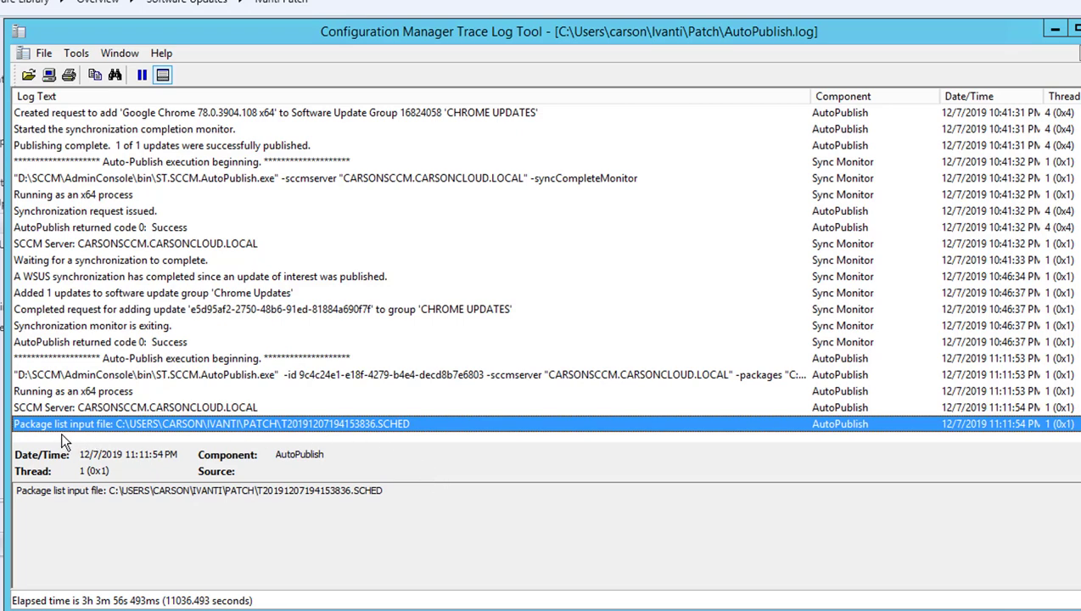
mouse_move(295, 443)
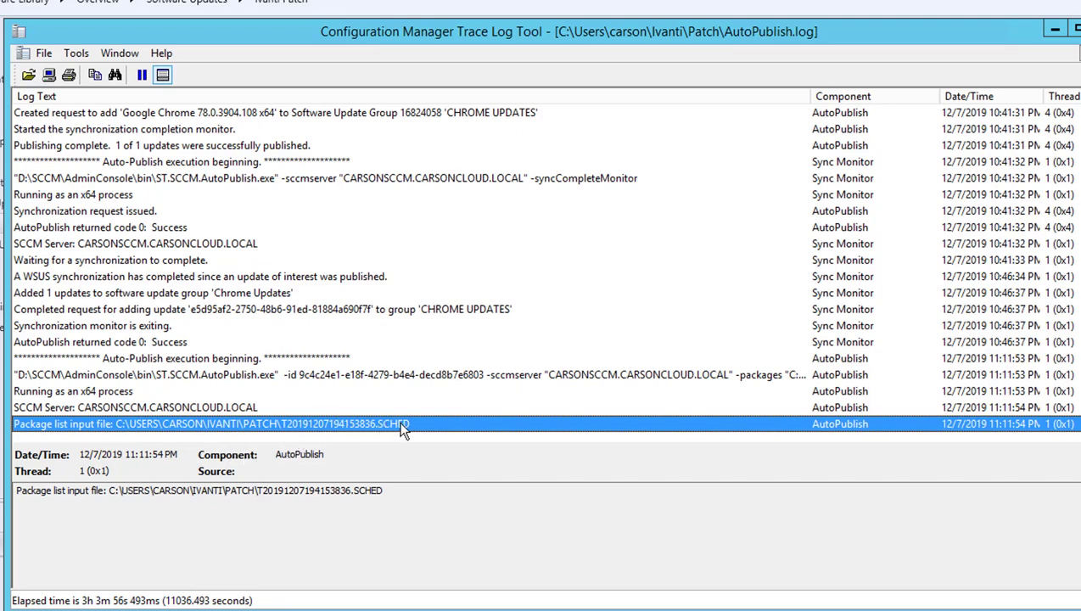
mouse_move(865, 419)
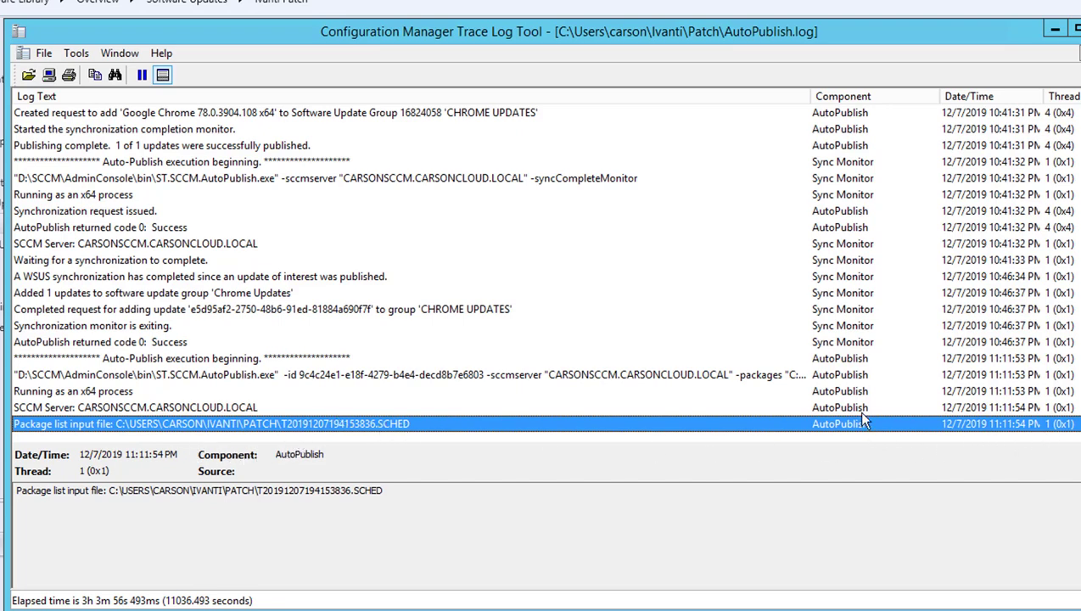
mouse_move(338, 426)
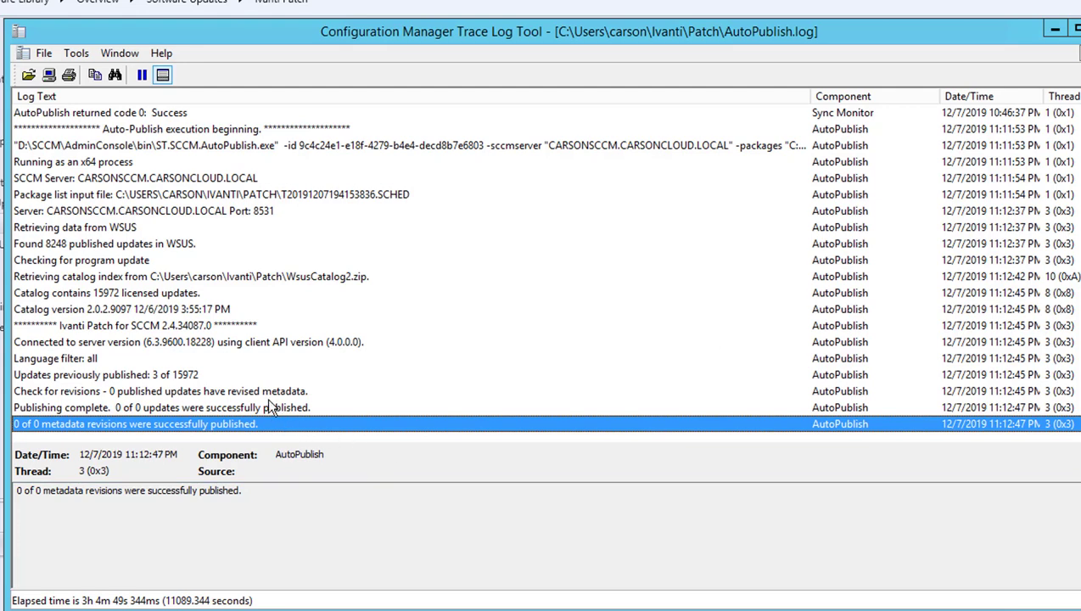
mouse_move(286, 430)
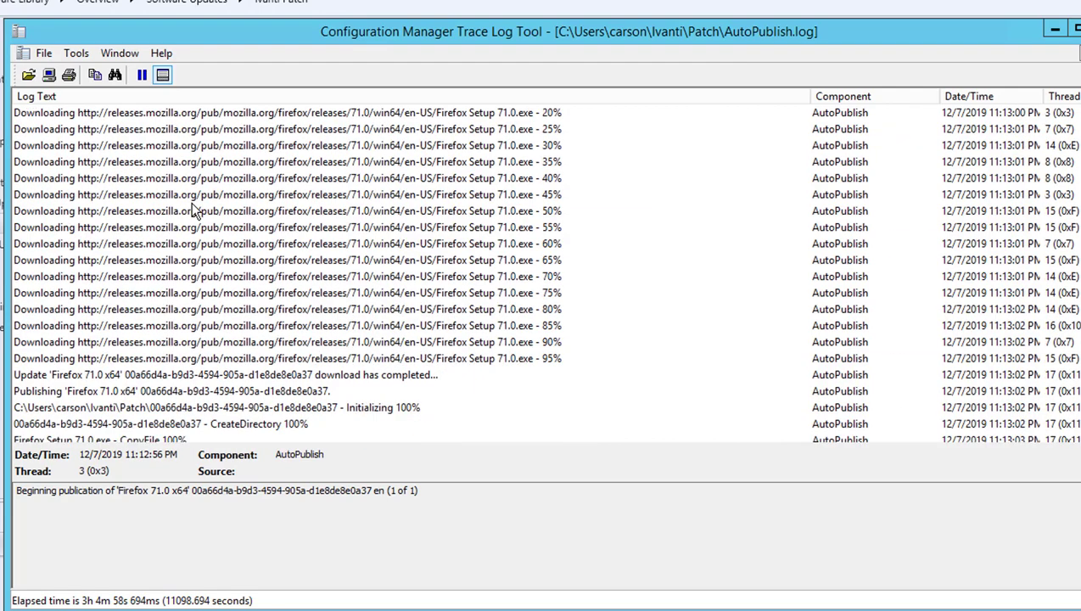
- Inspect the Firefox 71.0 initializing and cab creation progress entries in AutoPublish.log
click(288, 226)
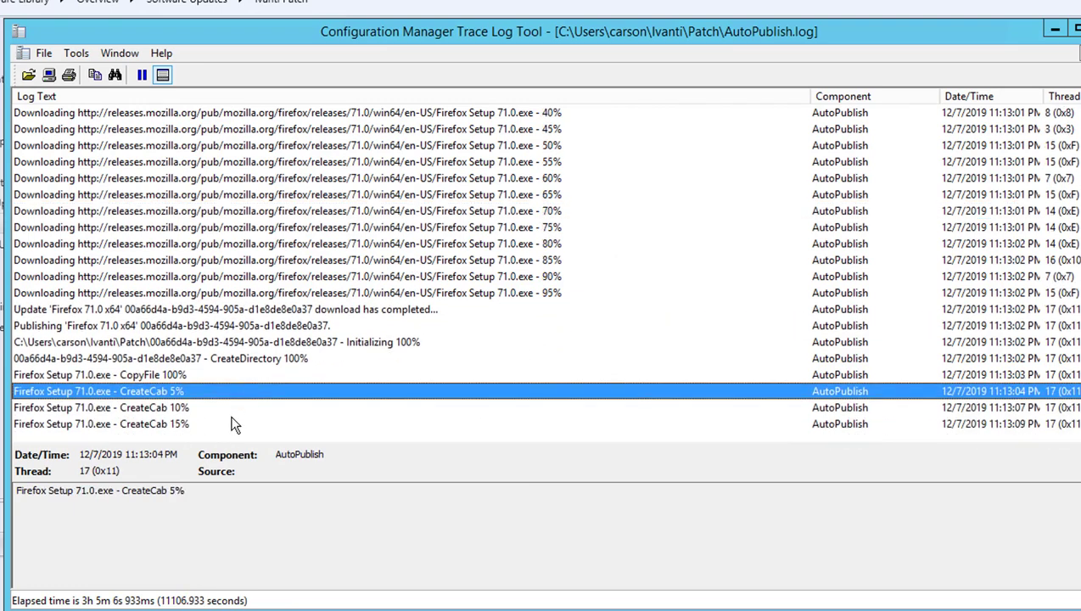
click(102, 422)
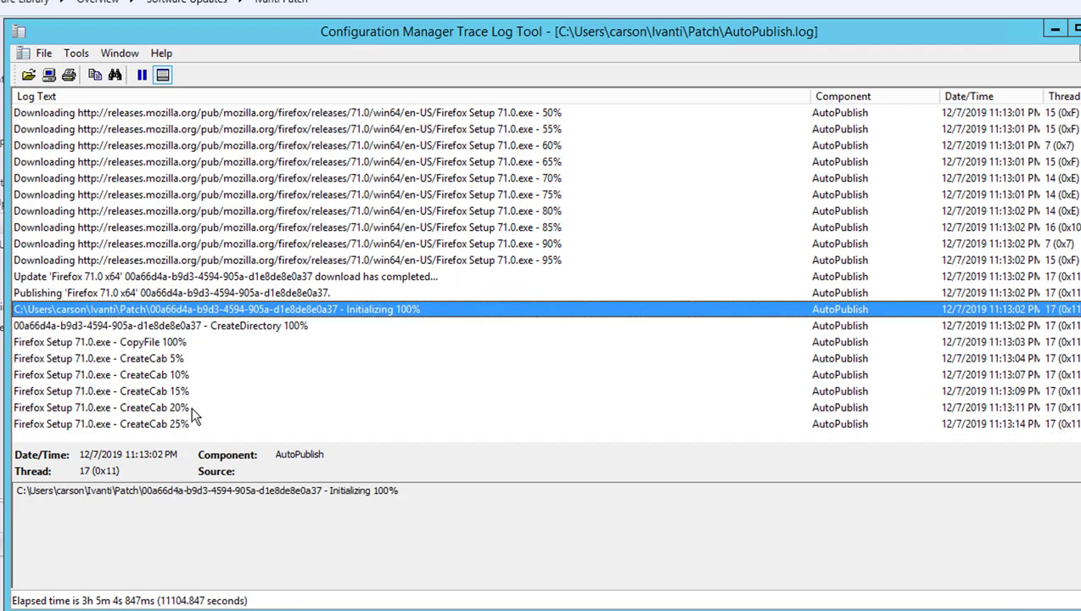
click(111, 425)
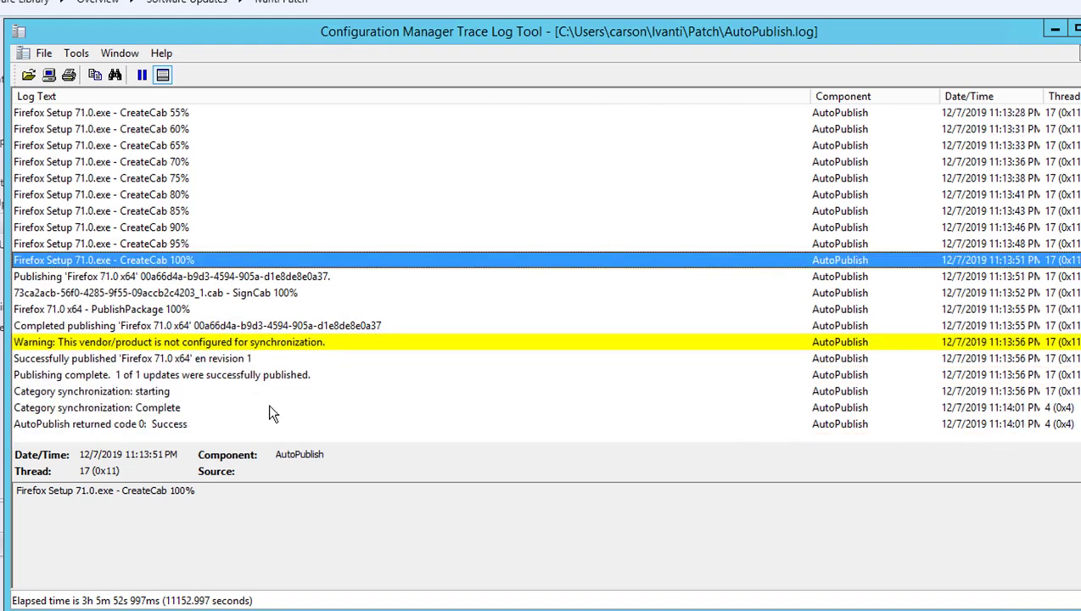
mouse_move(197, 342)
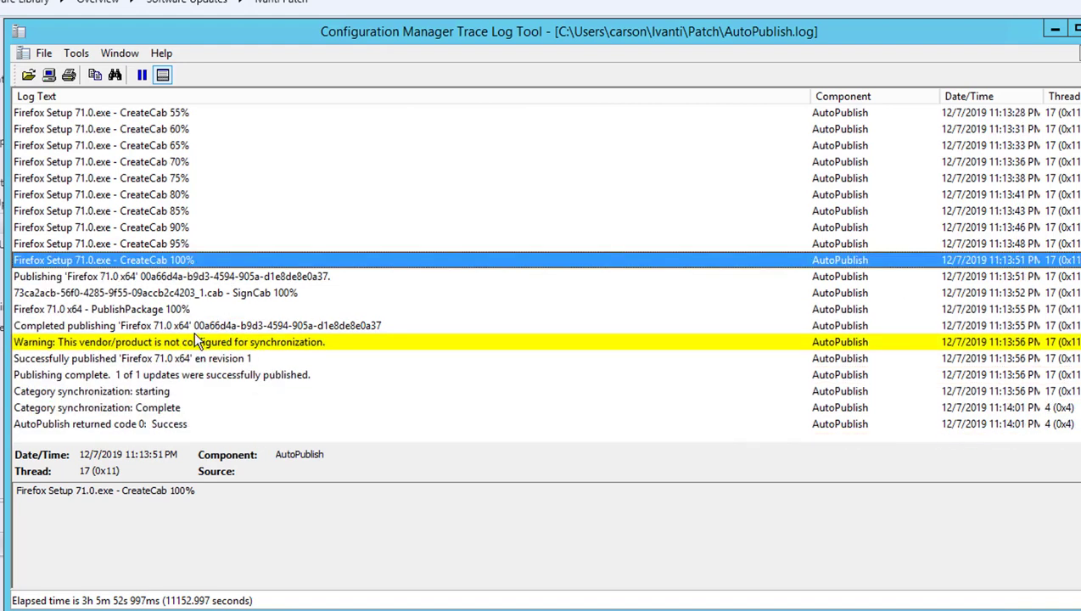
- Read the Firefox 71.0 x64 publication success entry and the vendor/product not configured warning
click(131, 359)
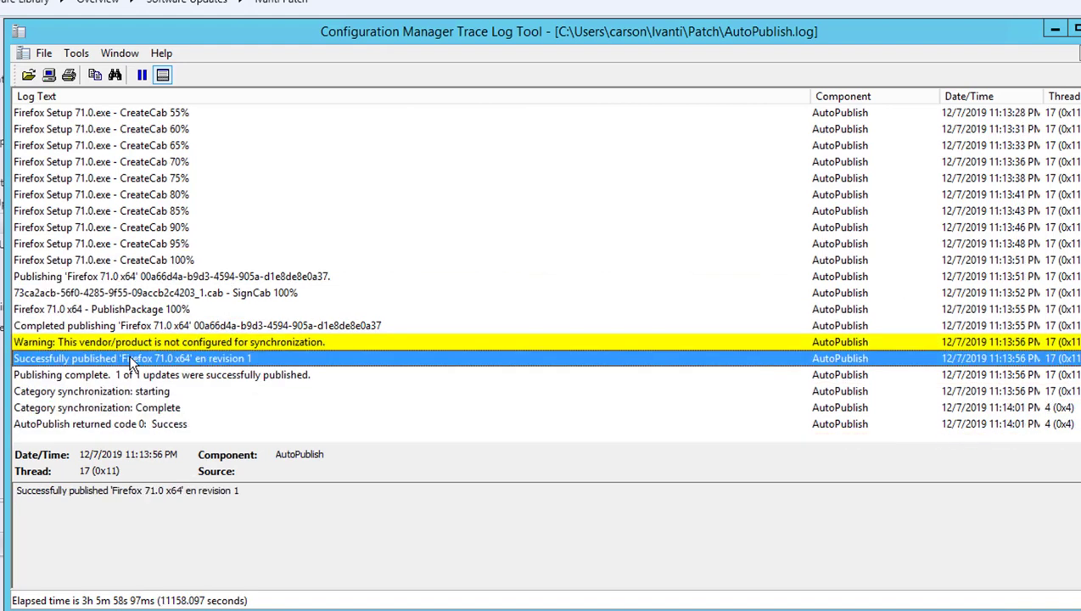
mouse_move(184, 381)
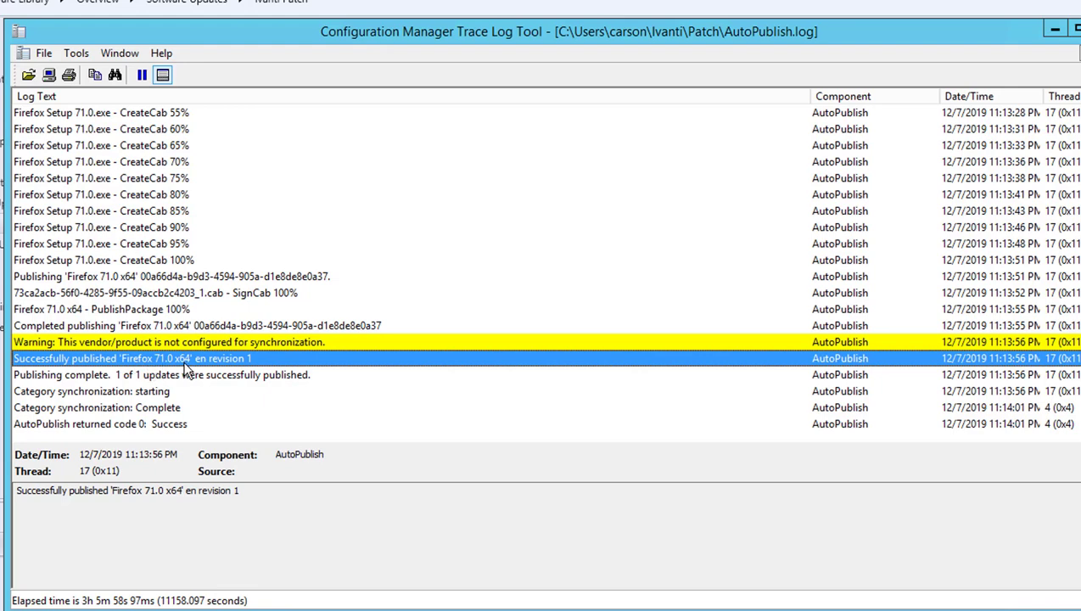
mouse_move(251, 374)
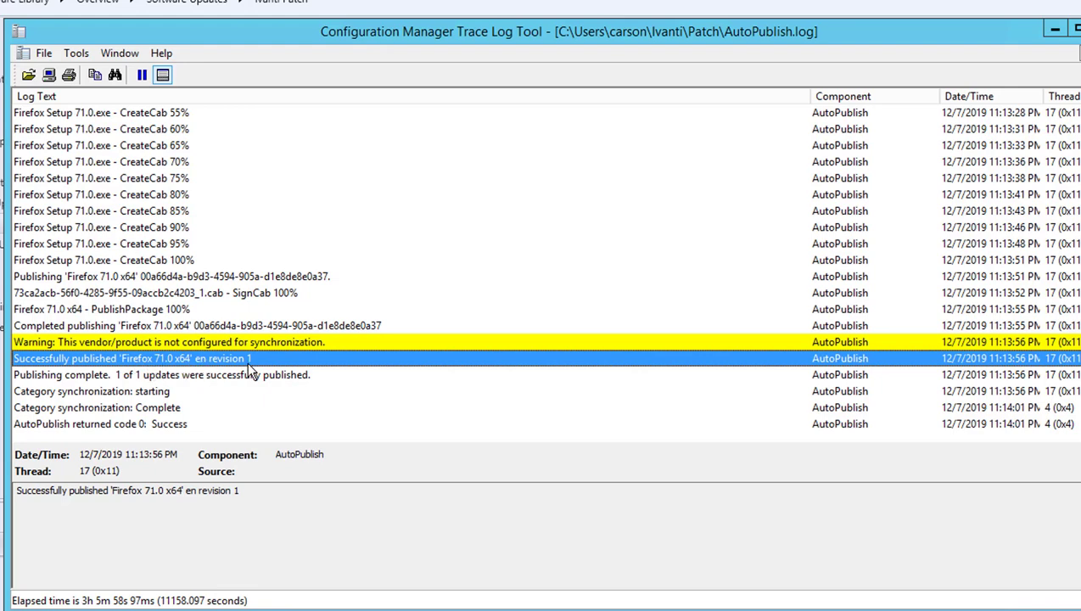
click(195, 342)
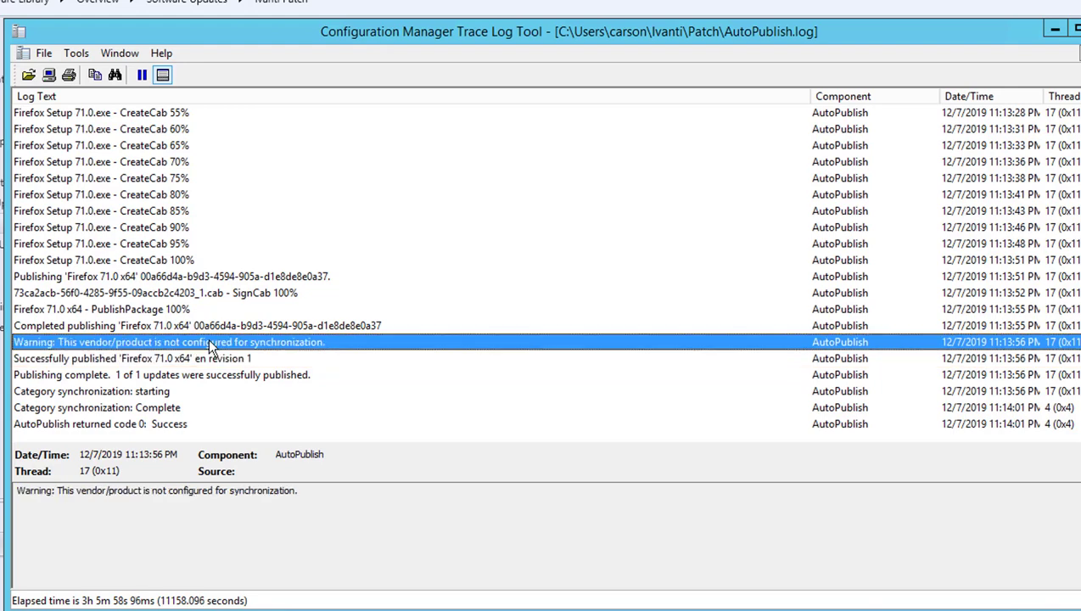
mouse_move(167, 363)
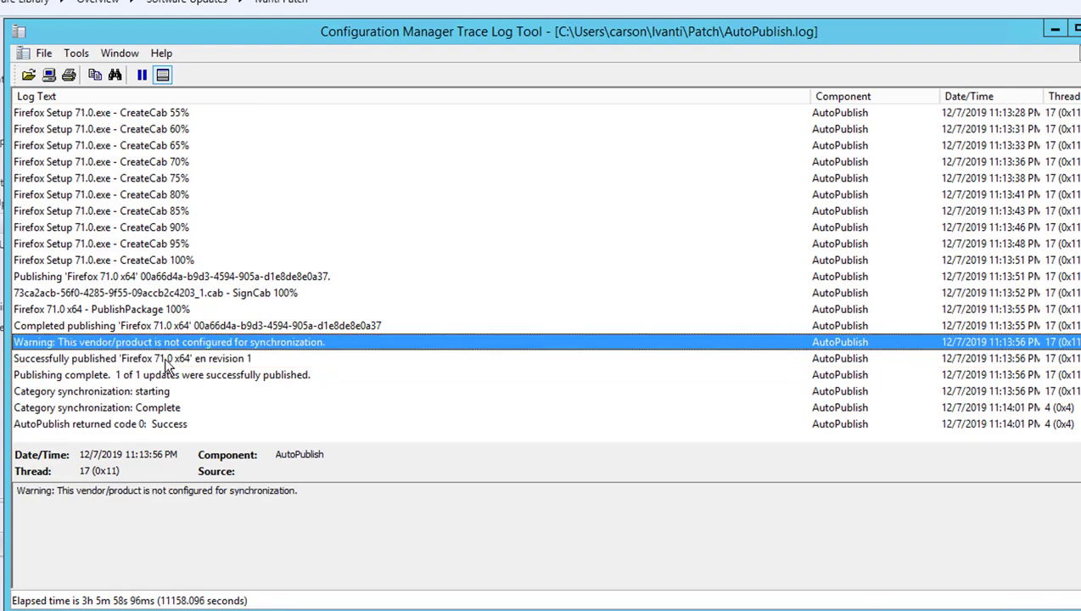
mouse_move(281, 375)
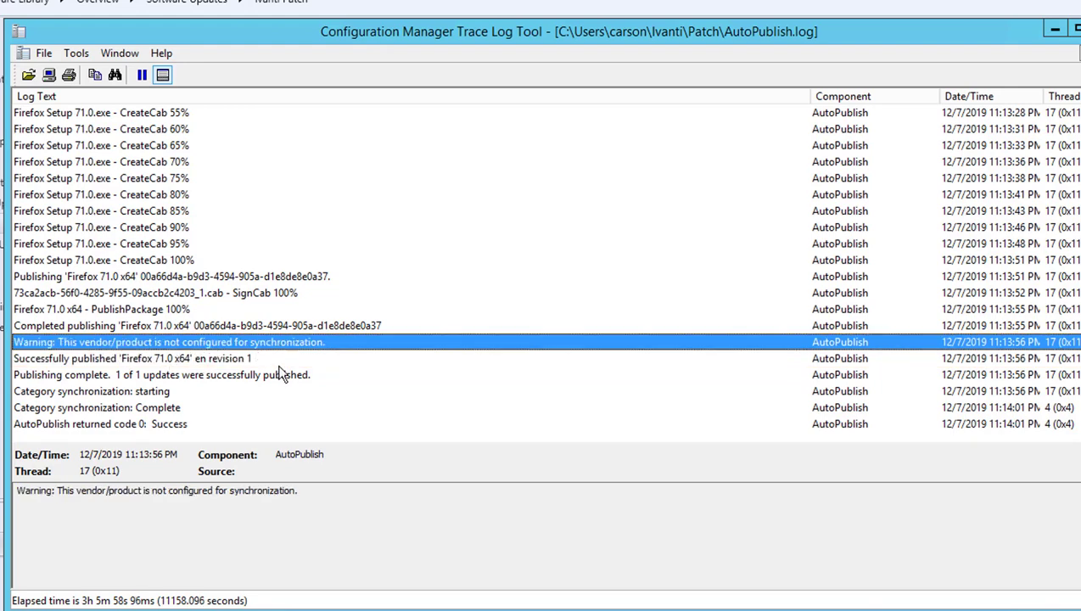
click(102, 424)
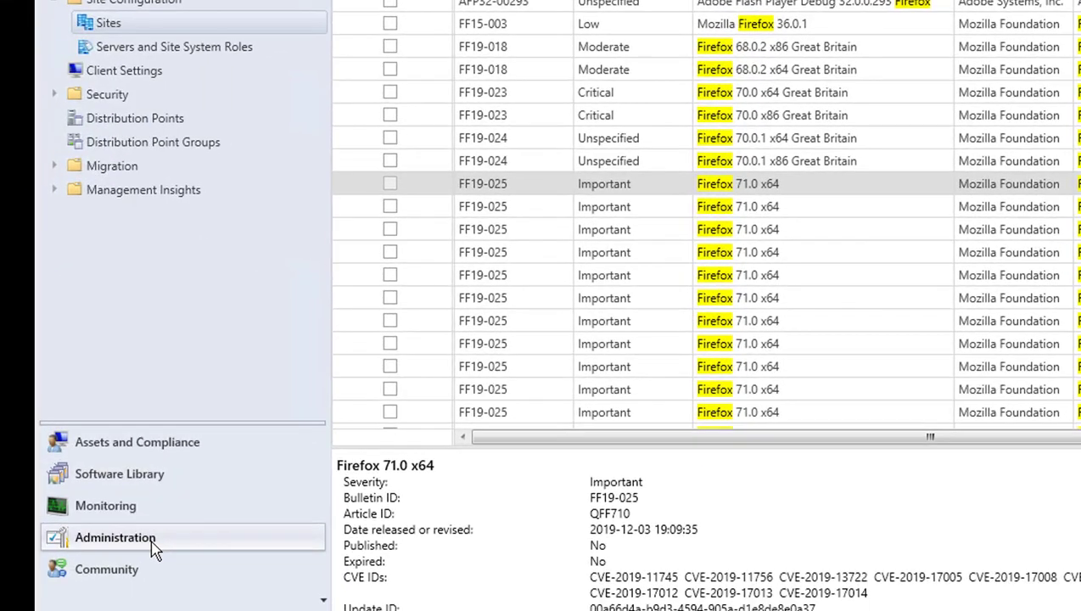
- Bring up the PRI - Carson Cloud site's action menu under Administration > Sites
click(102, 23)
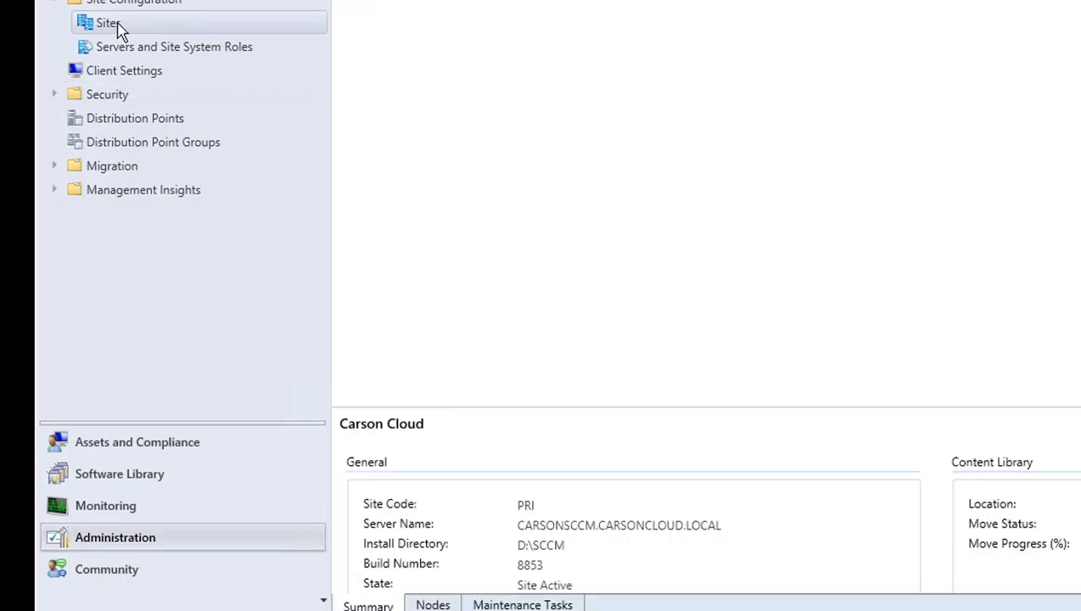
click(102, 22)
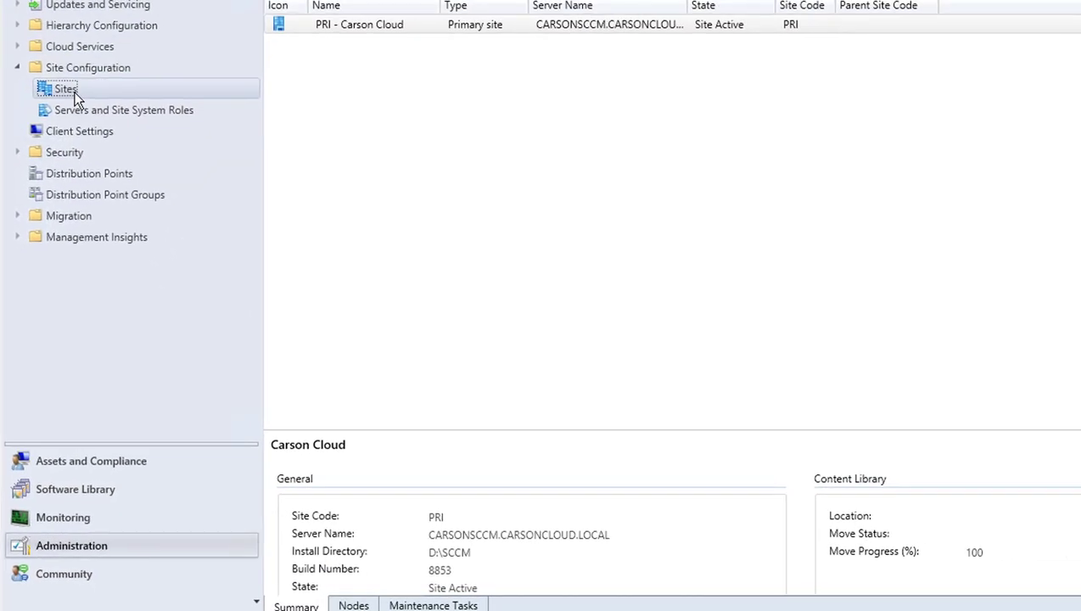
click(359, 24)
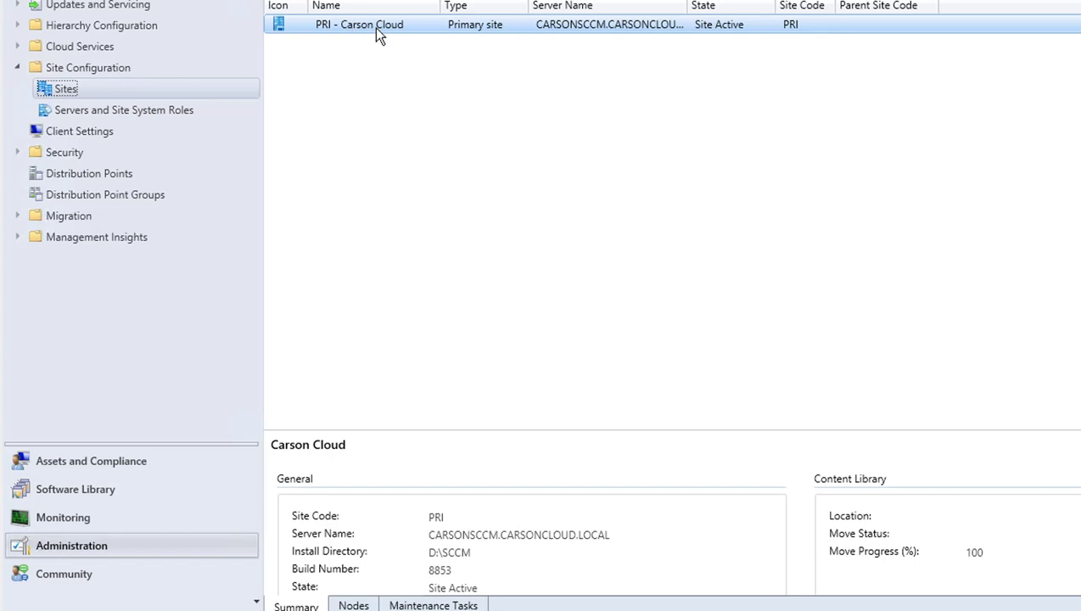
right_click(359, 24)
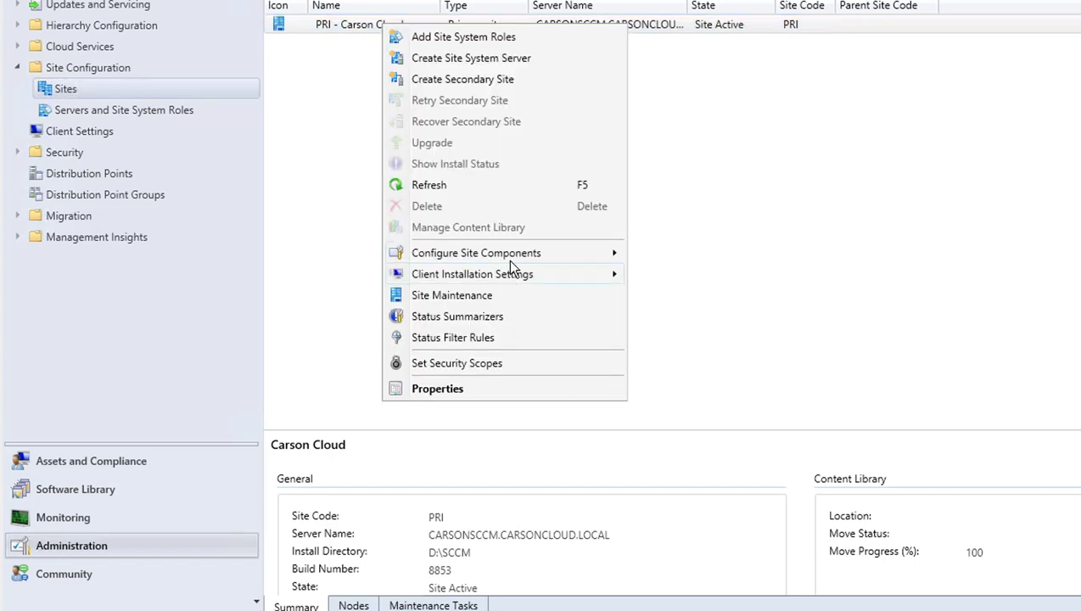
mouse_move(476, 252)
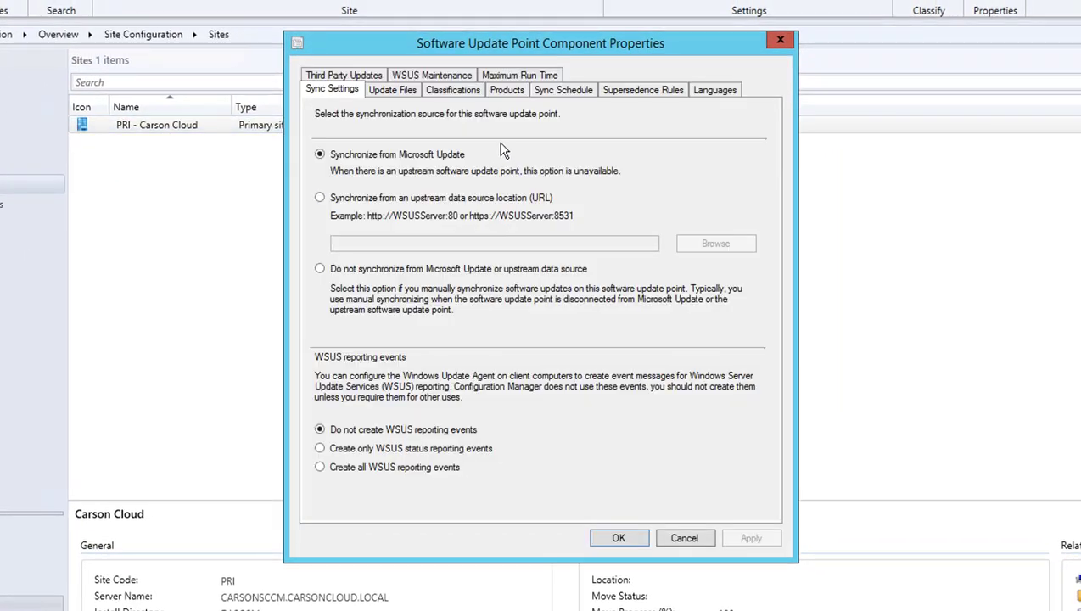
- Review the checked sync products (7-Zip, Adobe, Dell, Google, HP) on the Products tab
click(506, 90)
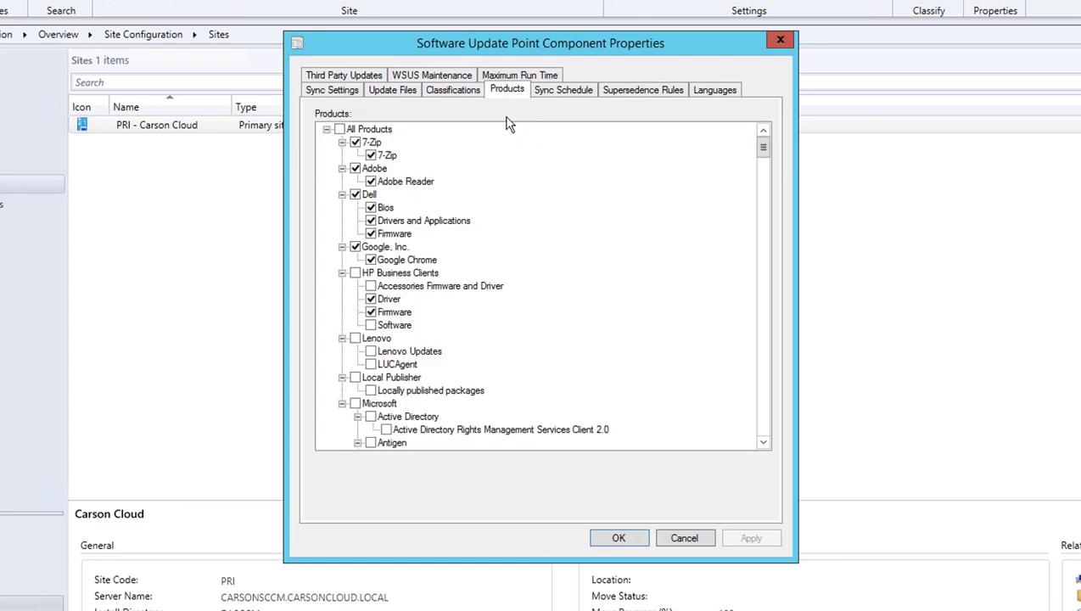
mouse_move(791, 182)
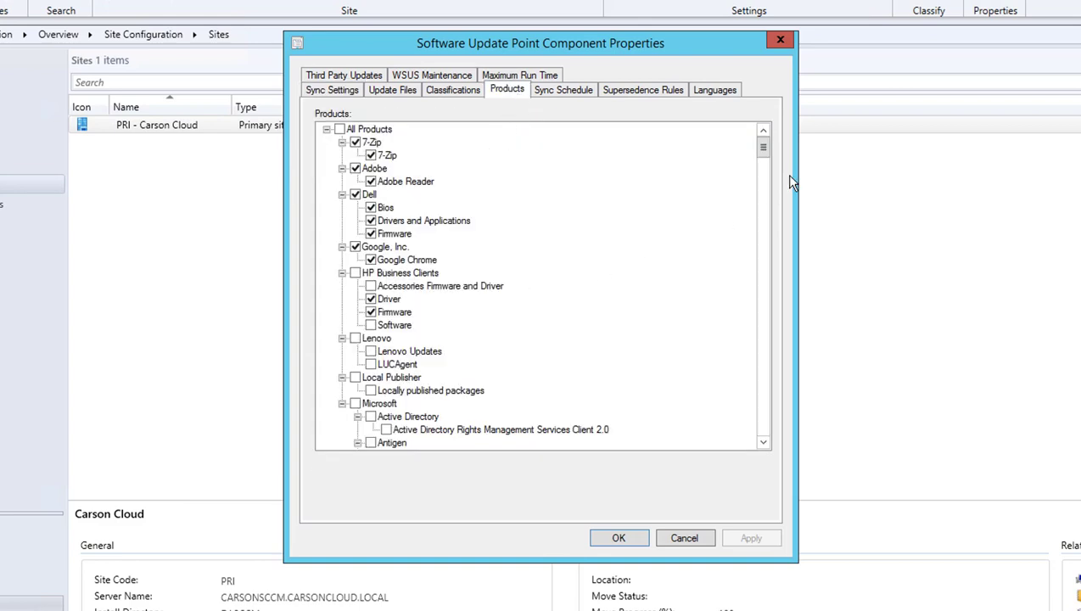
scroll(down, 3)
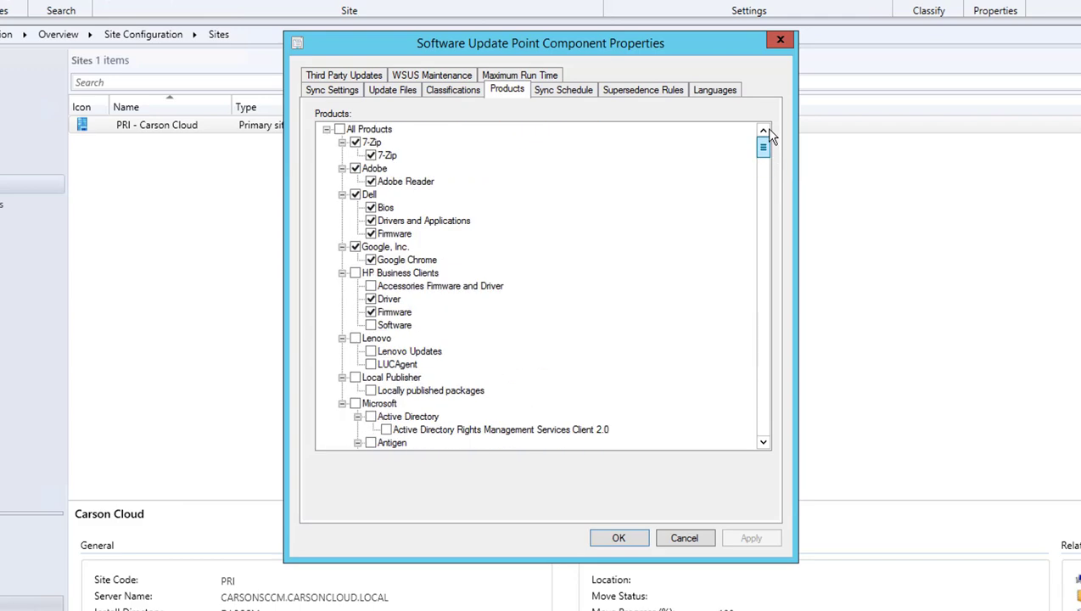
drag(763, 147, 762, 191)
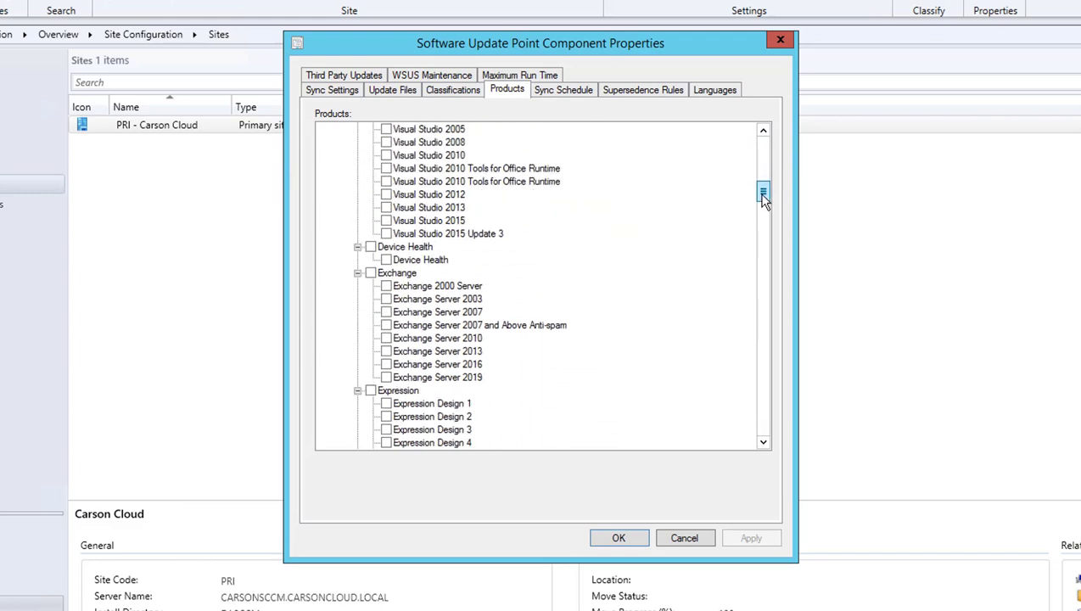
drag(763, 191, 763, 225)
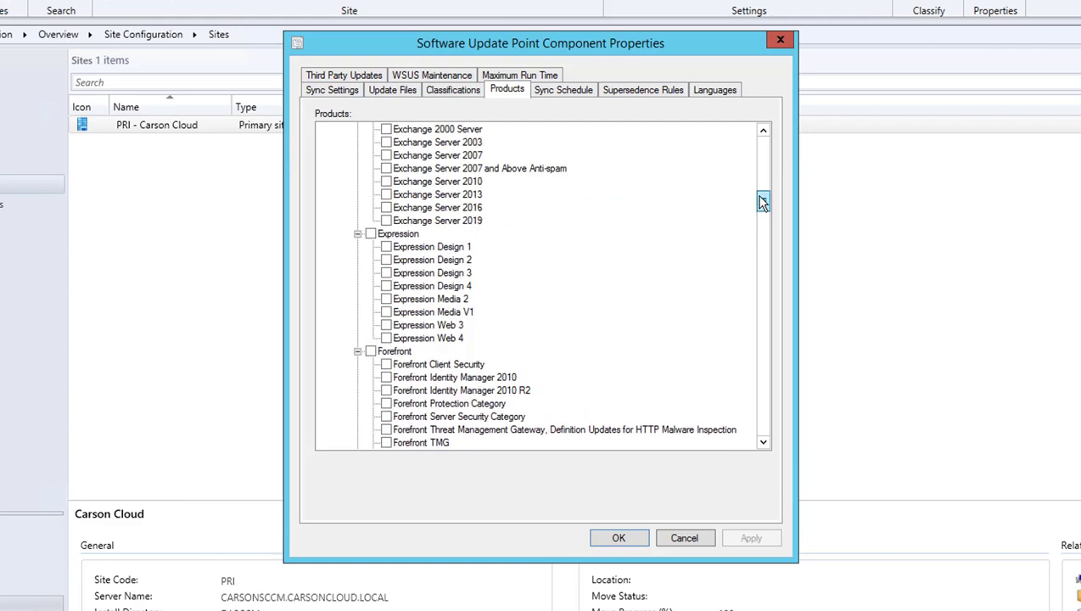
scroll(up, 3)
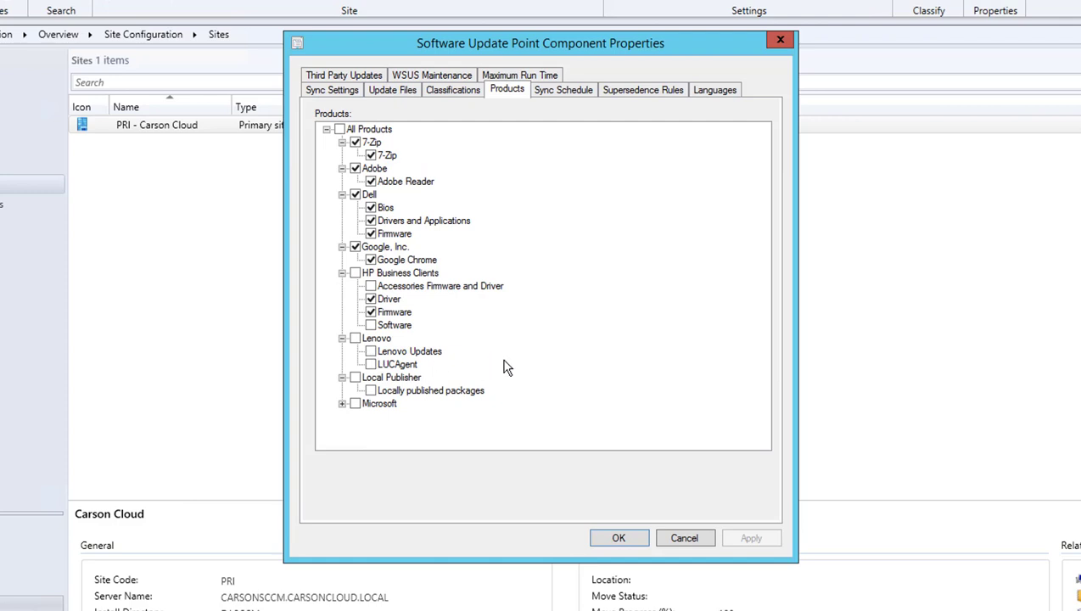
mouse_move(416, 163)
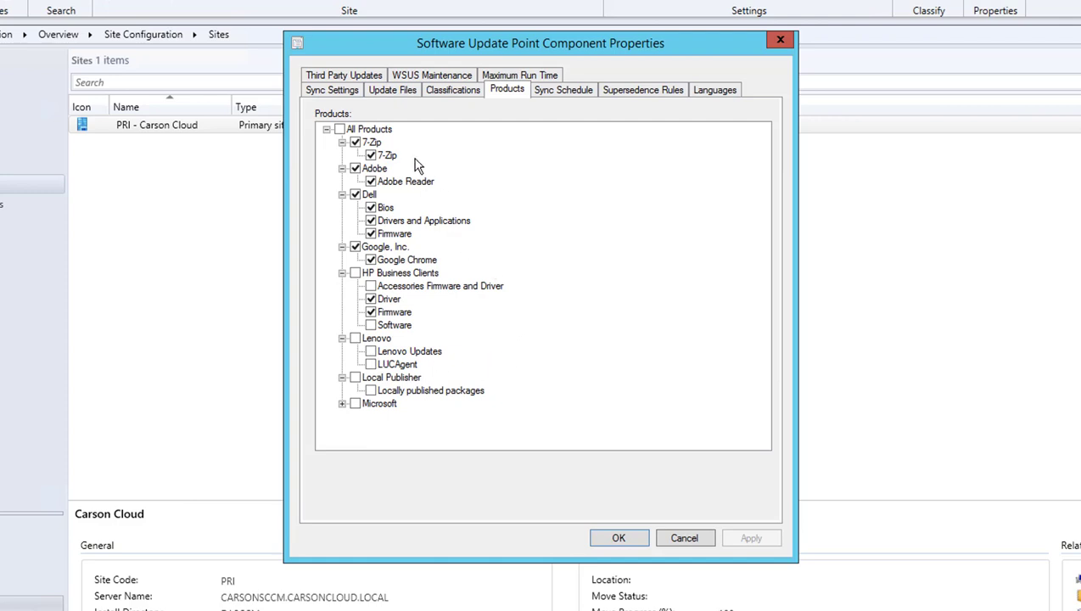
mouse_move(457, 399)
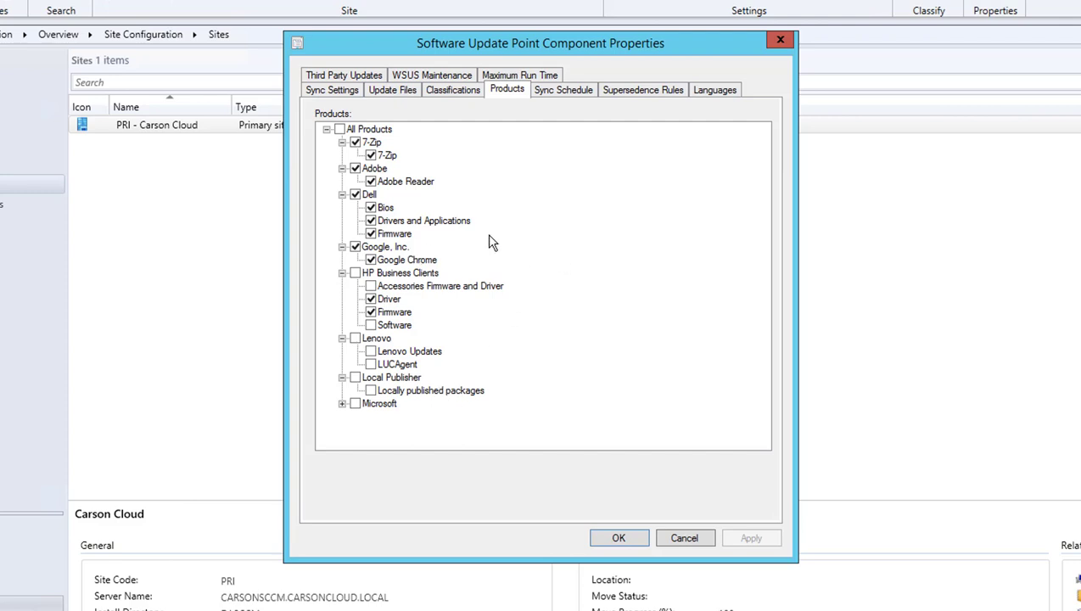
mouse_move(386, 297)
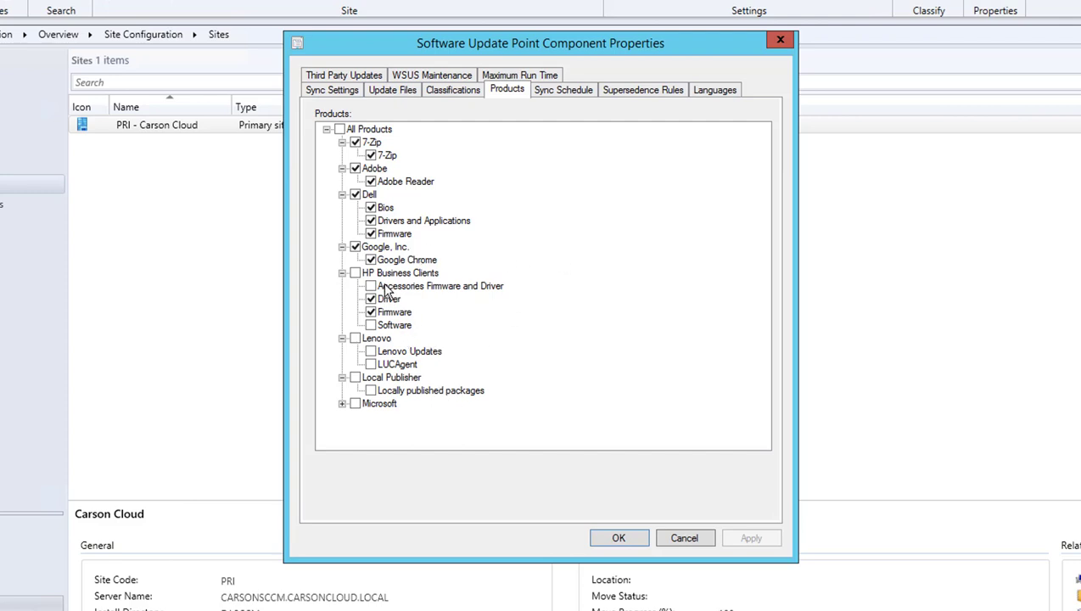
click(371, 299)
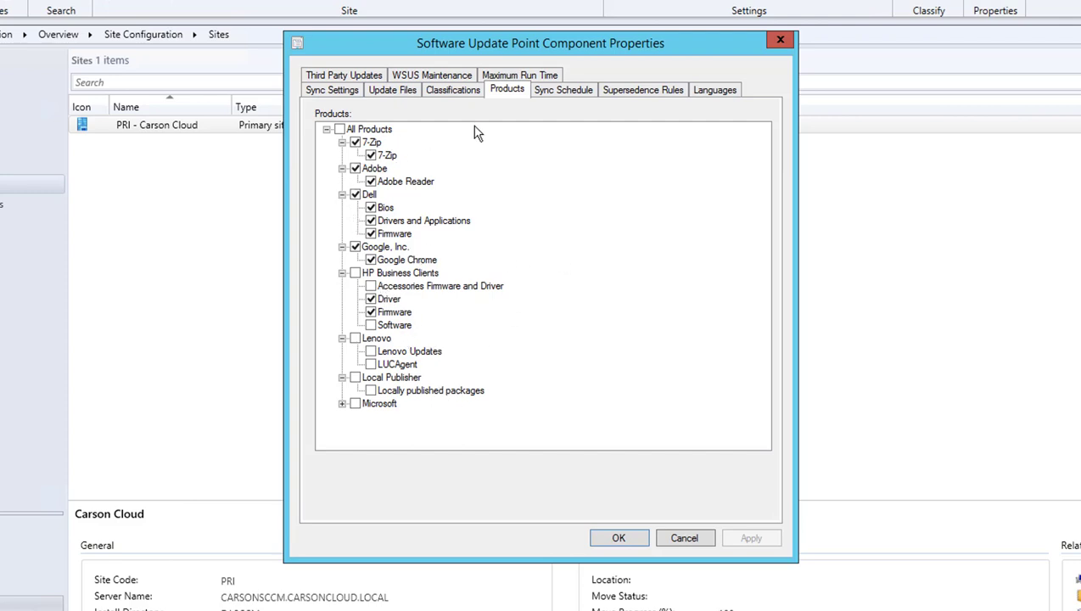
mouse_move(422, 363)
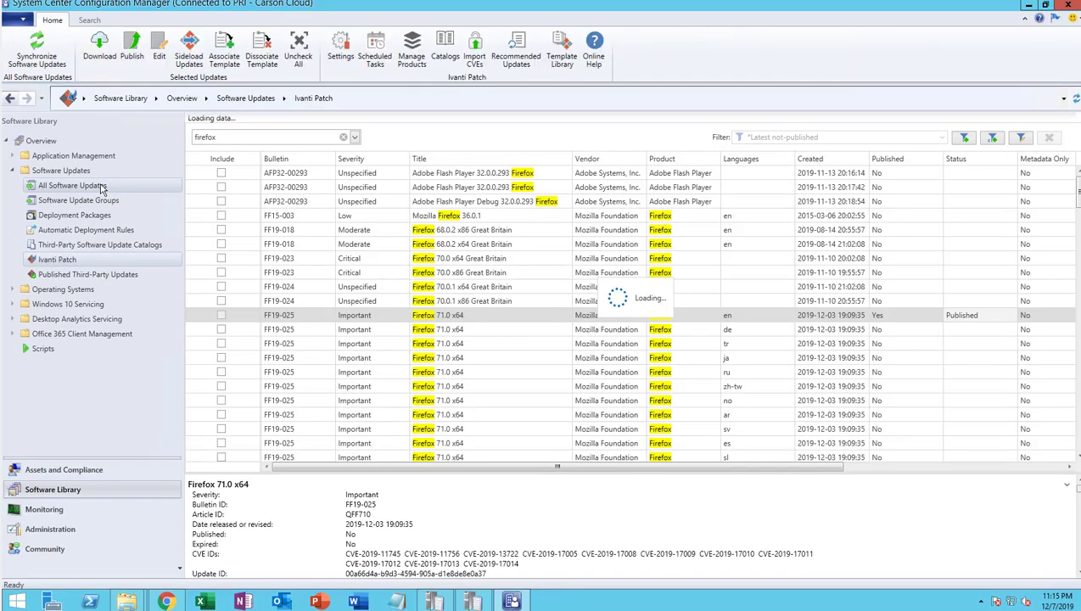
- Run a confirmed site-wide sync from All Software Updates, then switch to Monitoring
click(73, 185)
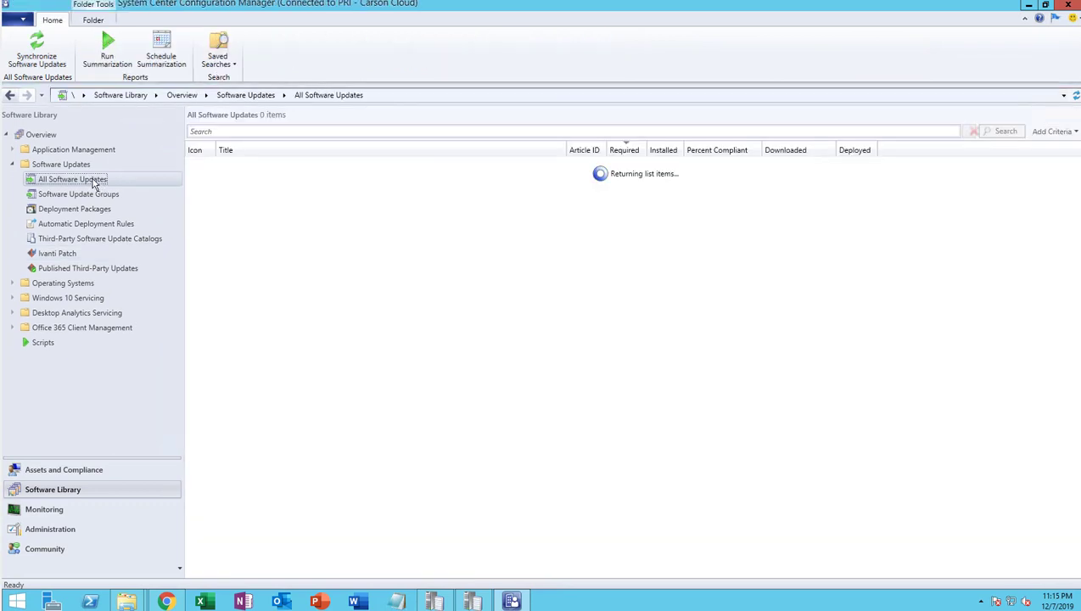
click(32, 45)
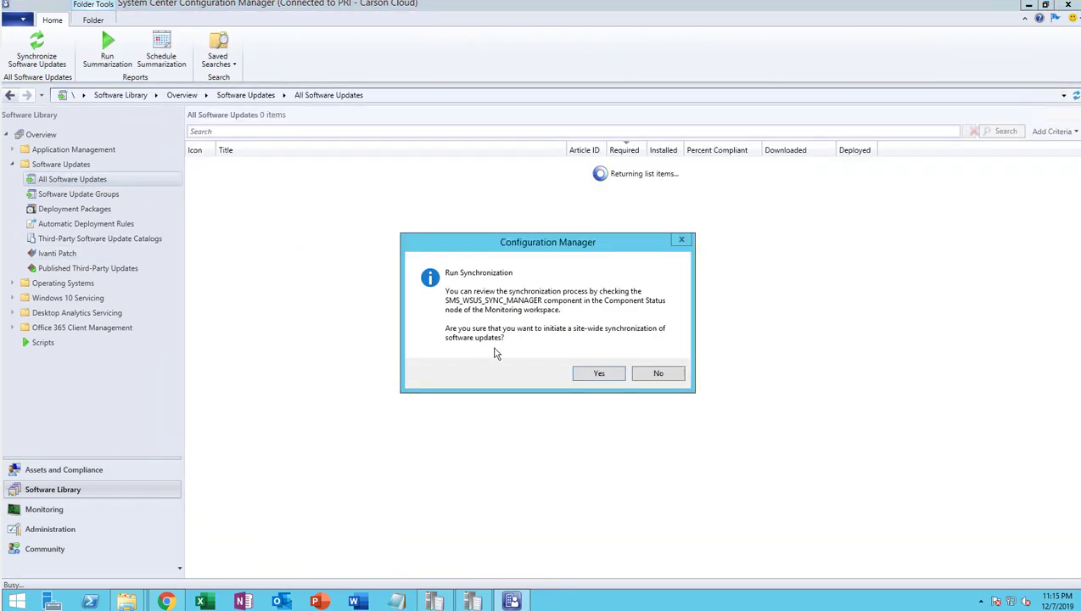
click(598, 373)
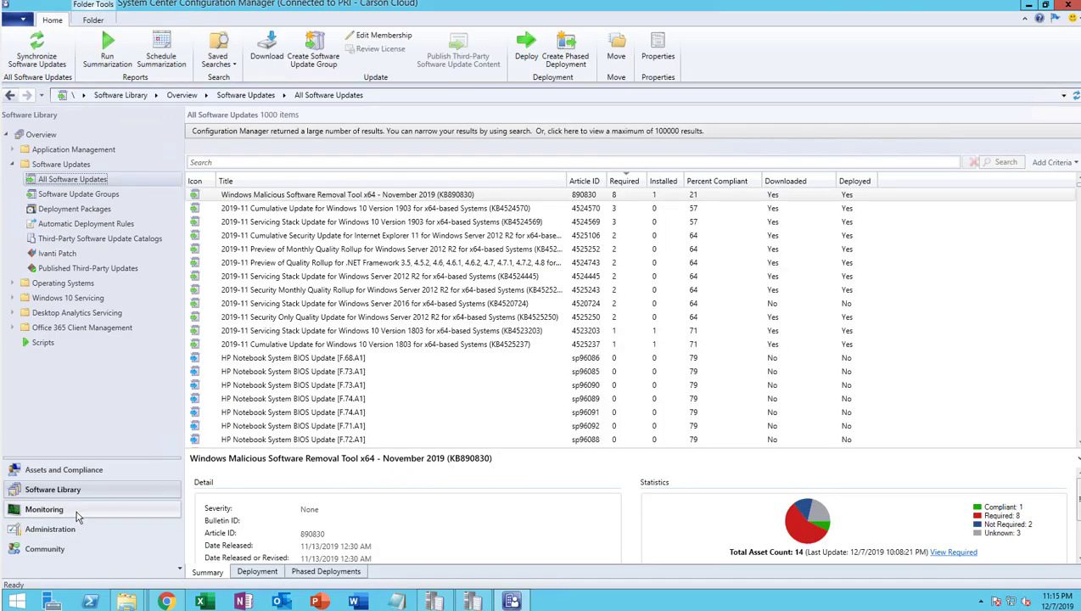
click(44, 509)
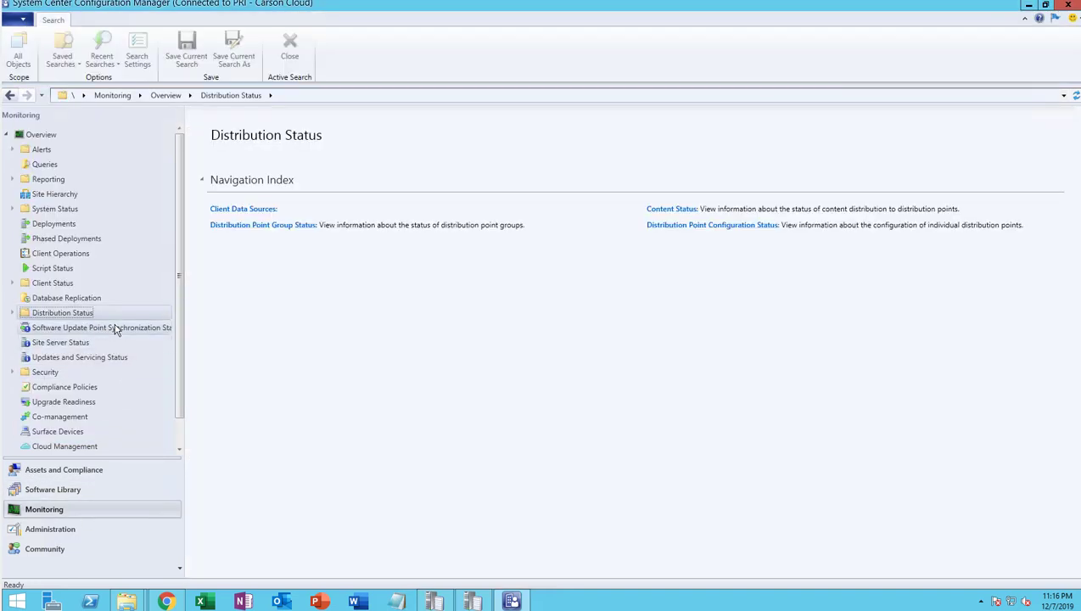
- Review the final wsyncmgr entries, close CMTrace, and confirm sync status Completed at catalog 150
click(94, 327)
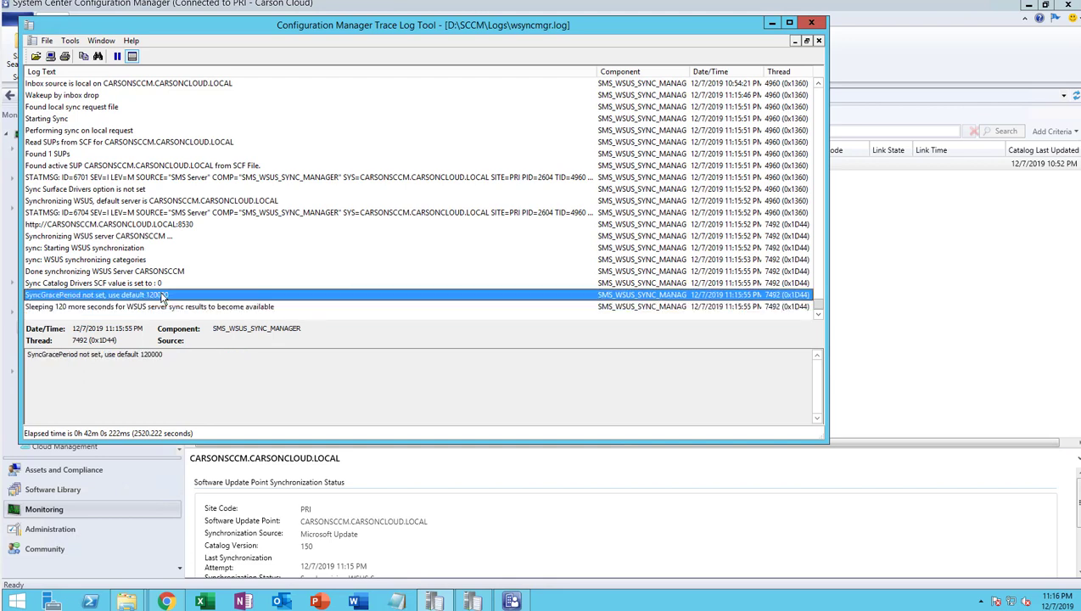
click(150, 307)
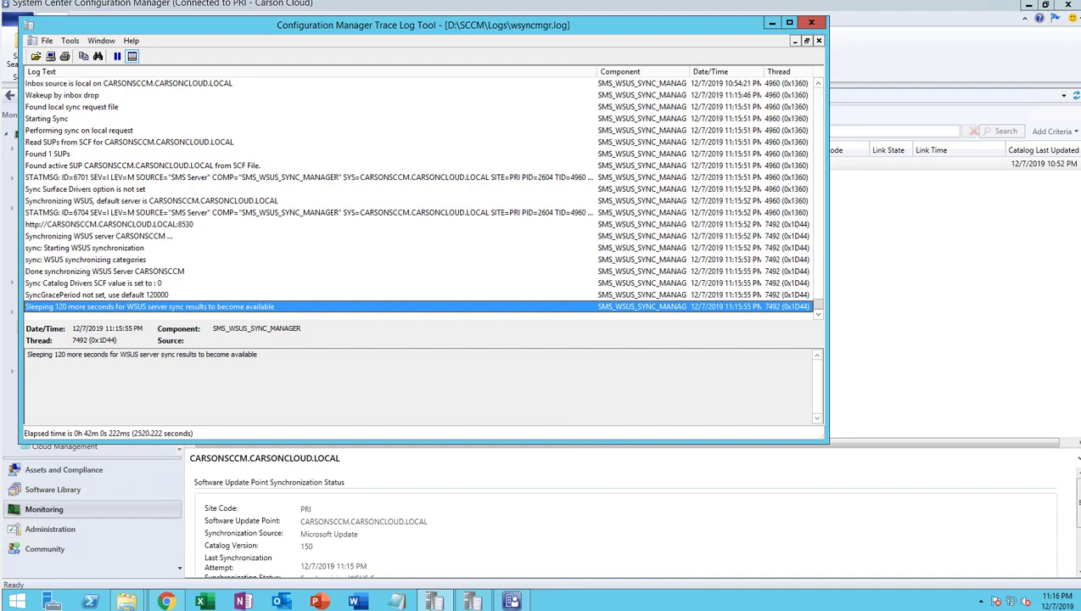
click(93, 295)
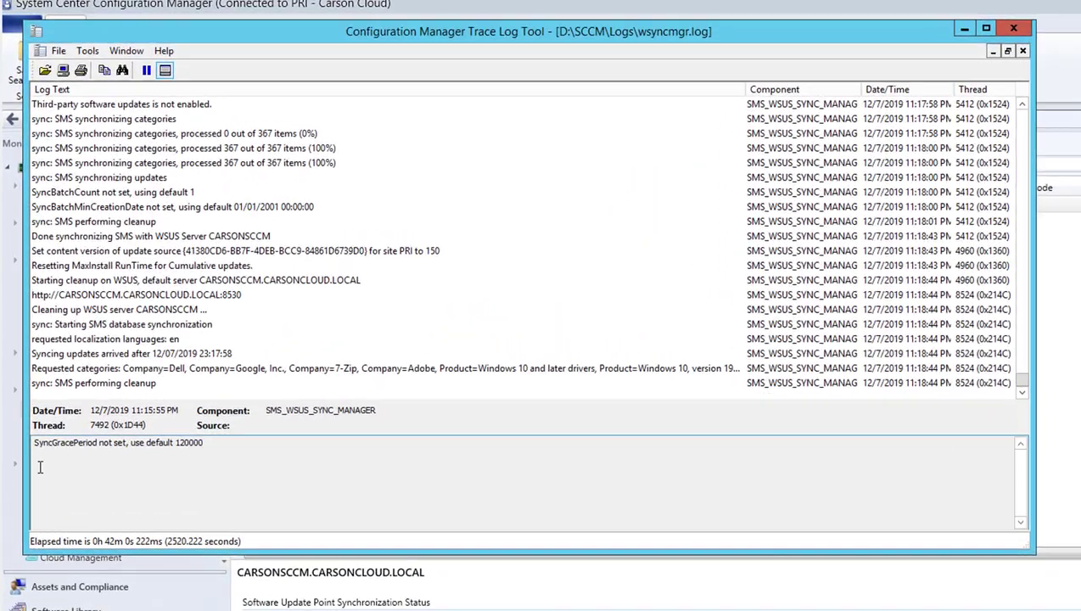
click(128, 353)
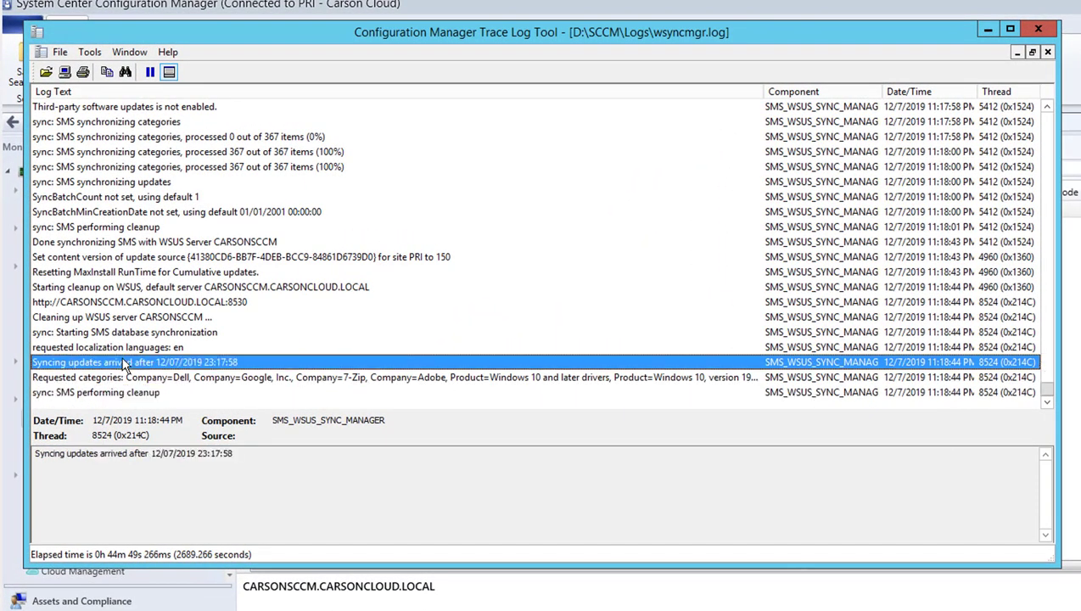
mouse_move(76, 256)
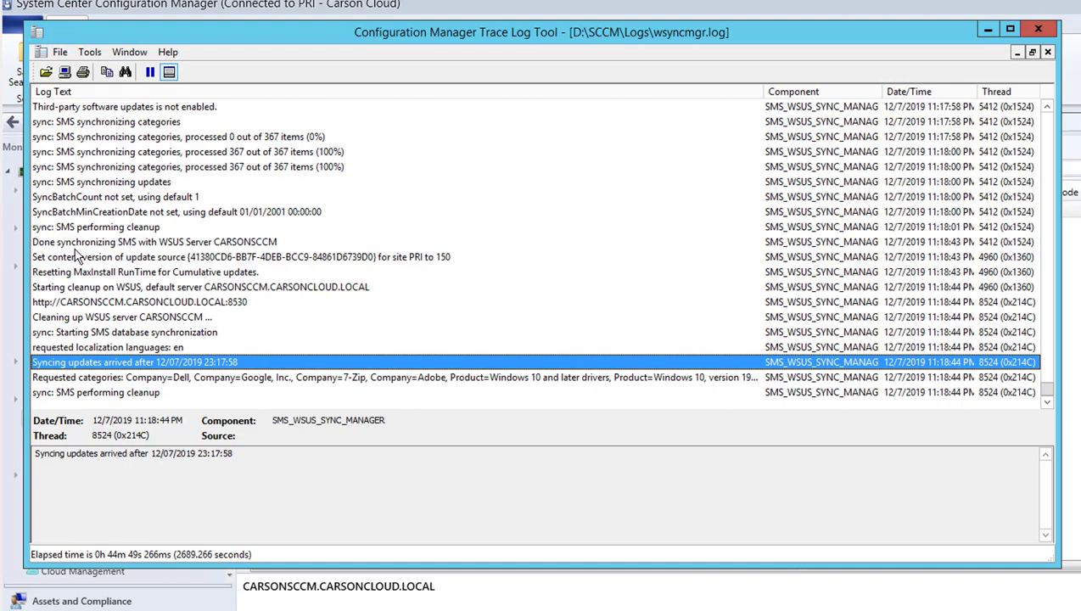
click(154, 242)
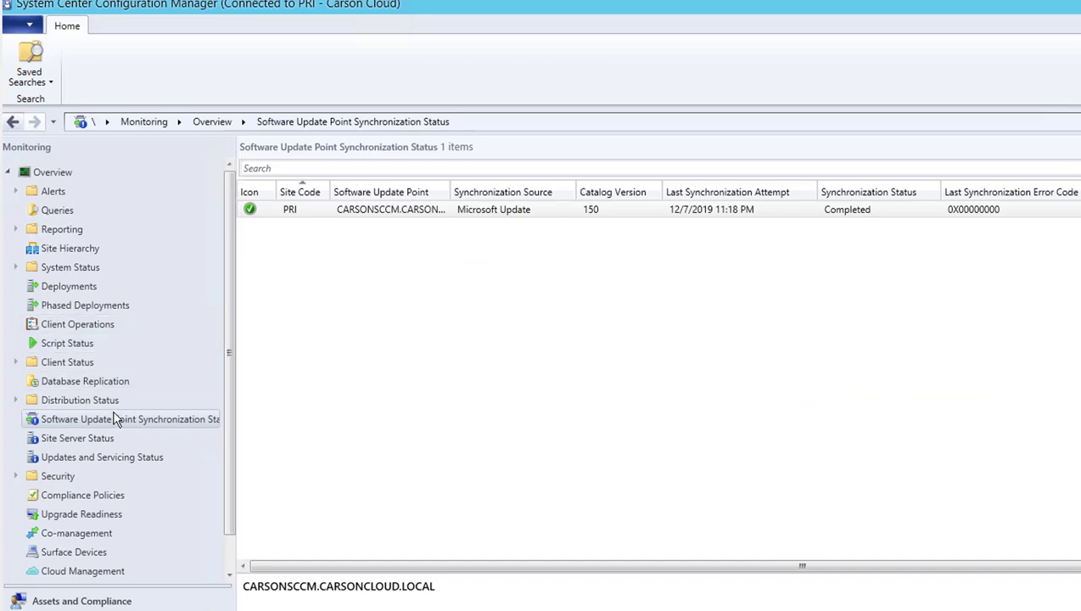
mouse_move(176, 369)
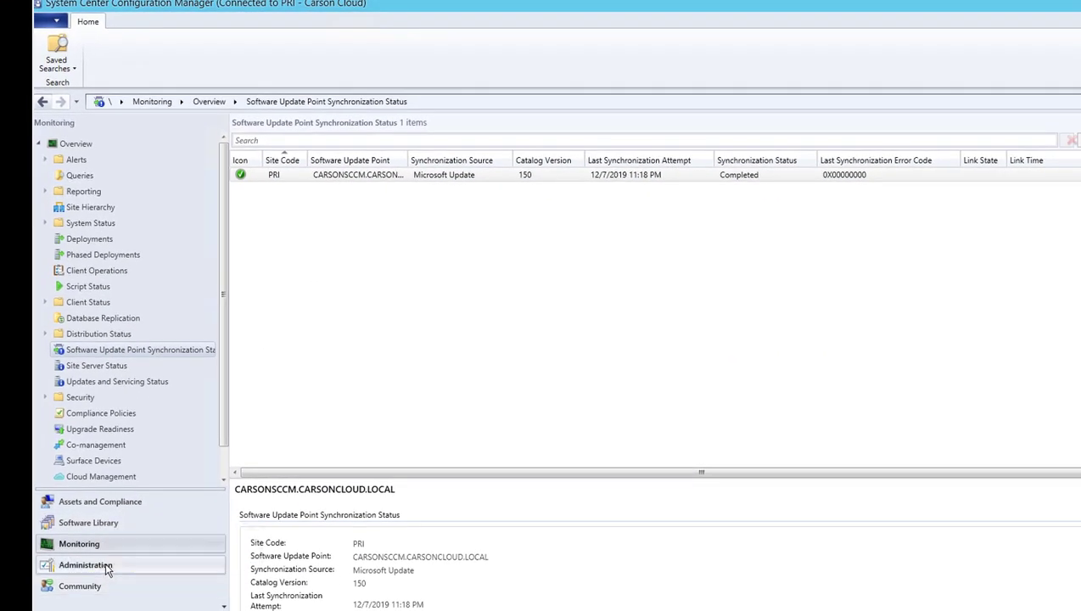
- Open the Software Update Point component properties for site PRI - Carson Cloud
click(87, 565)
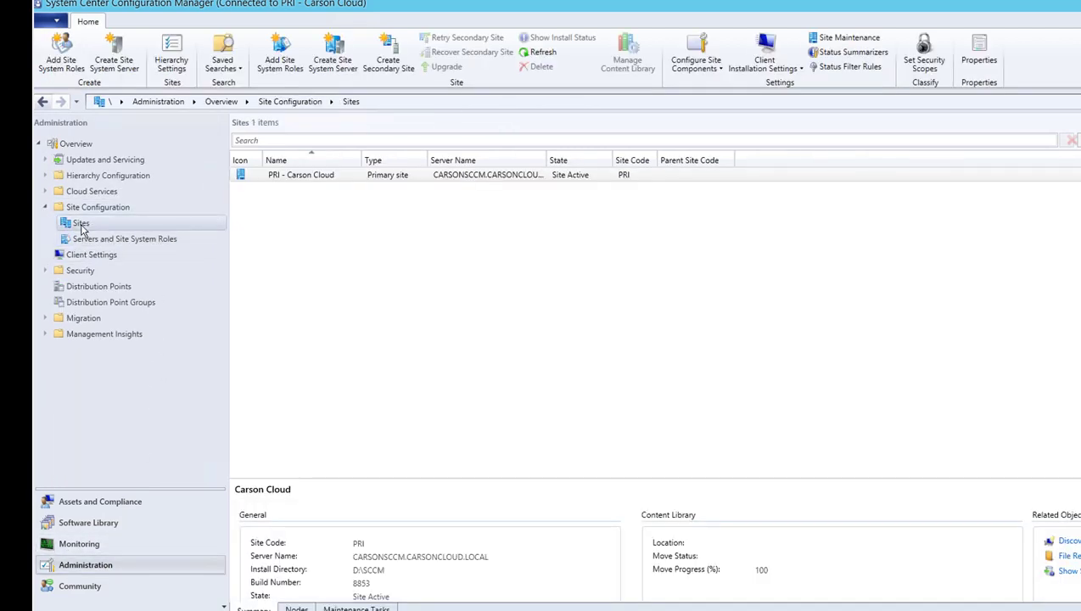
click(300, 174)
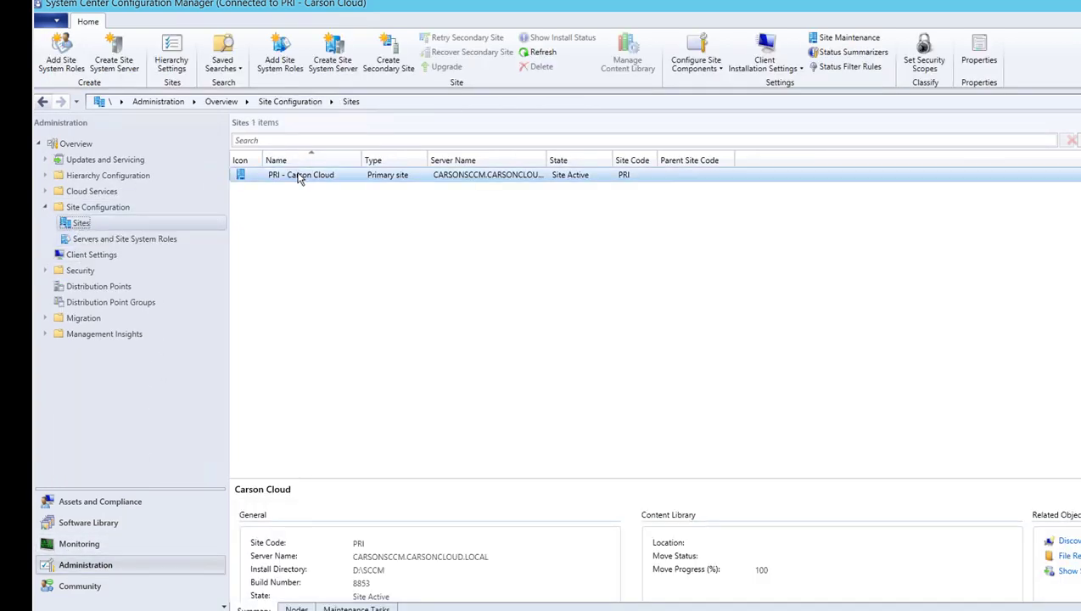
right_click(300, 174)
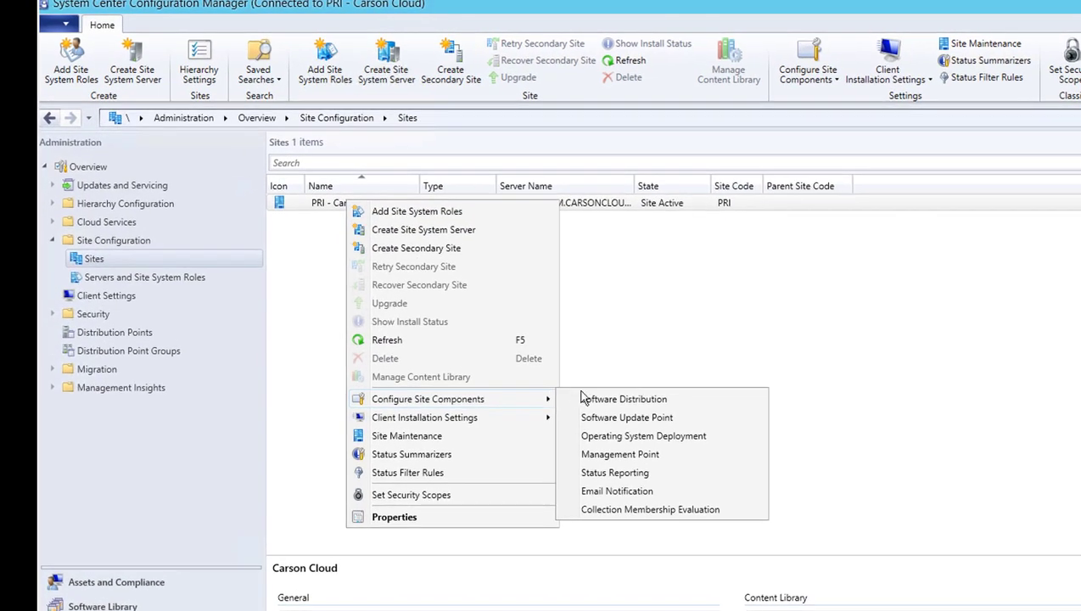
mouse_move(626, 418)
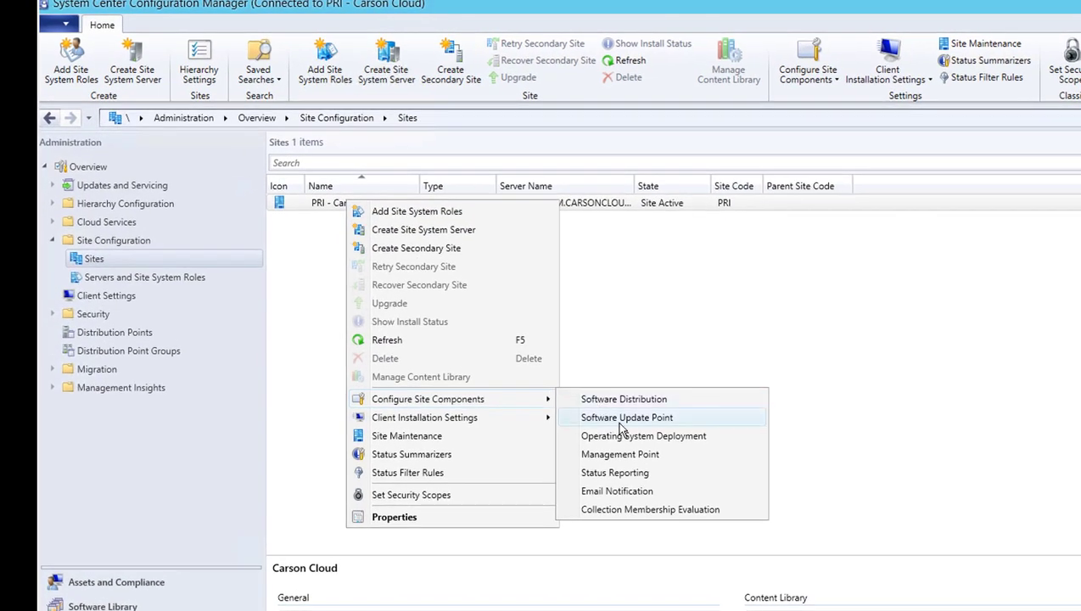
click(626, 418)
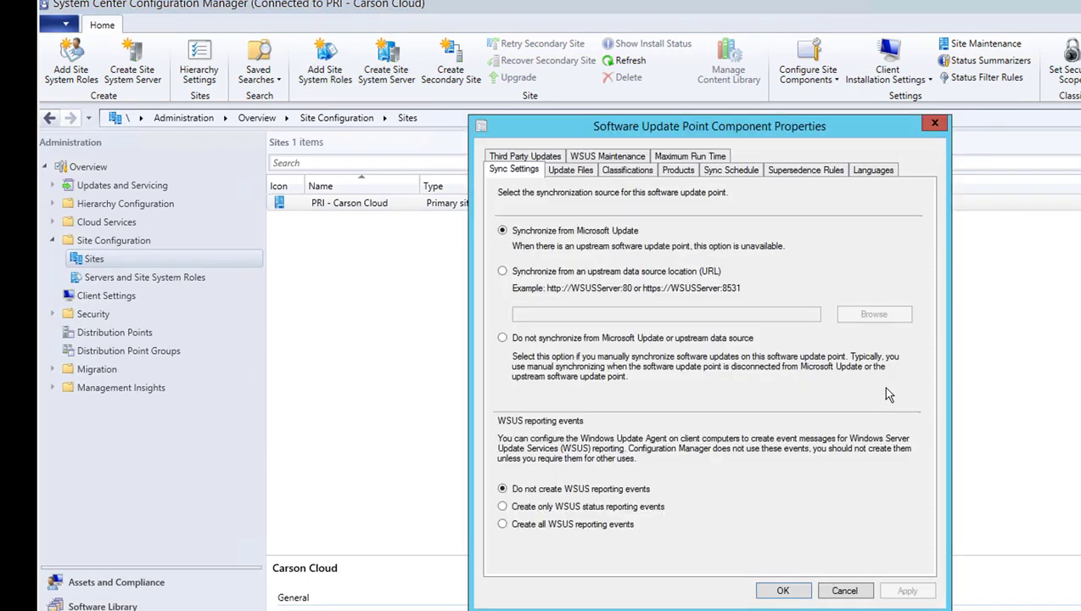
- Tick Mozilla Foundation > Firefox under Products and save the component properties
click(678, 169)
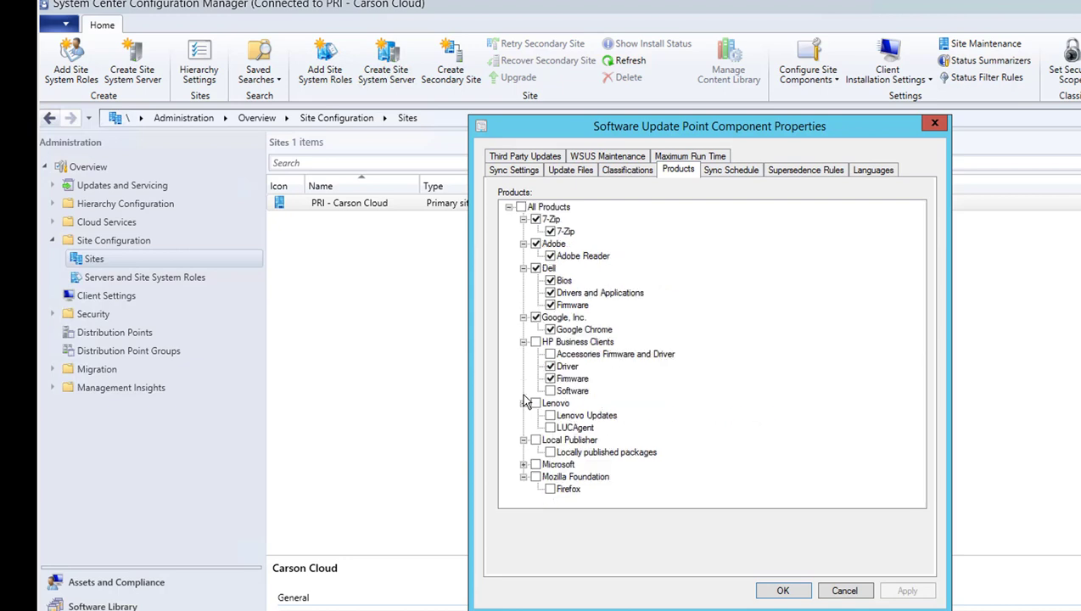
mouse_move(550, 492)
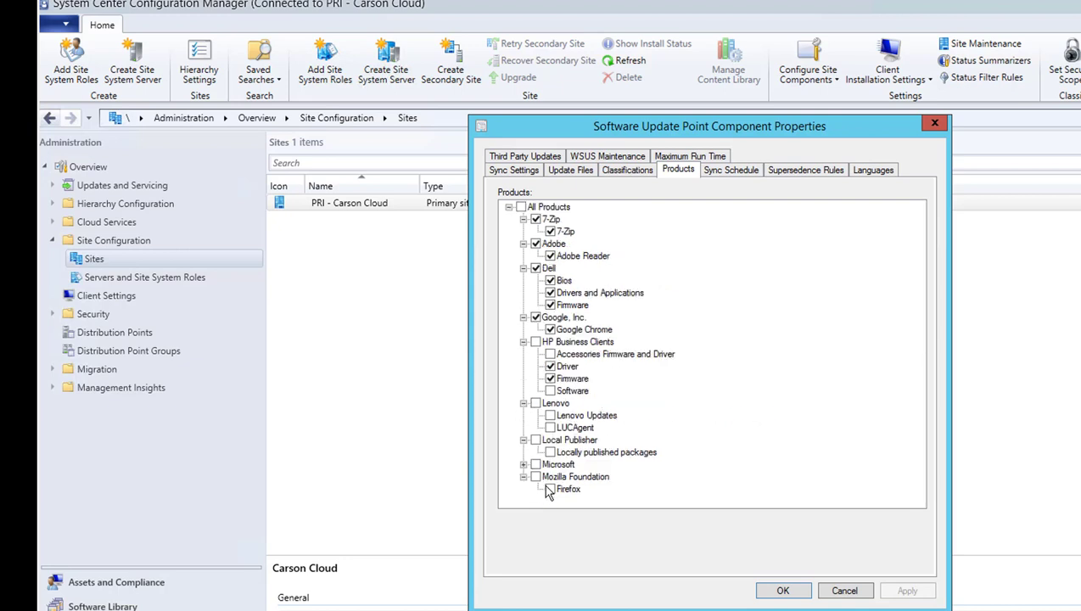
click(536, 475)
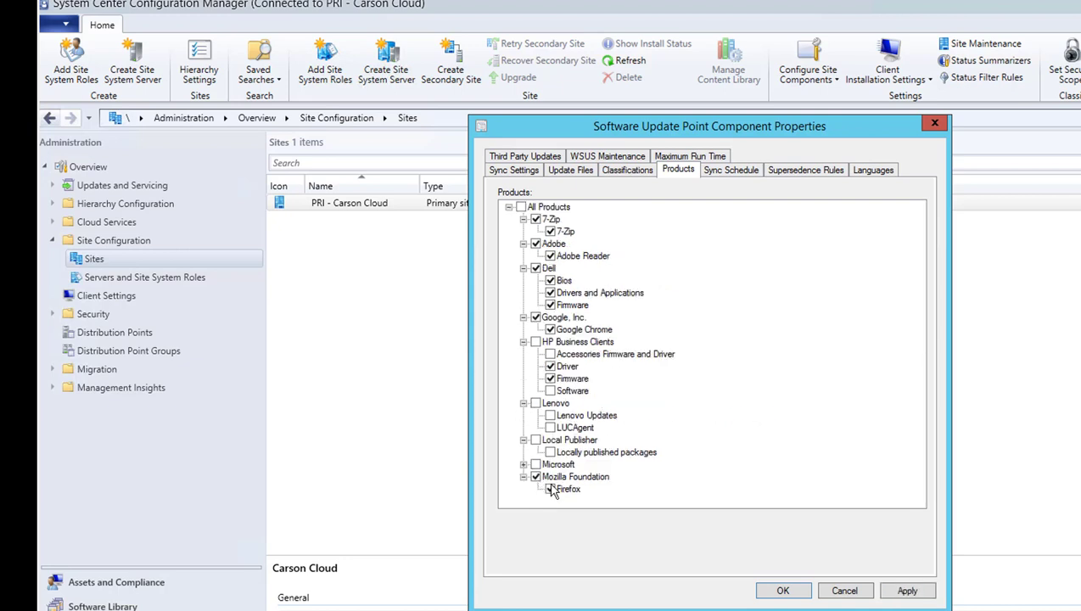
click(550, 488)
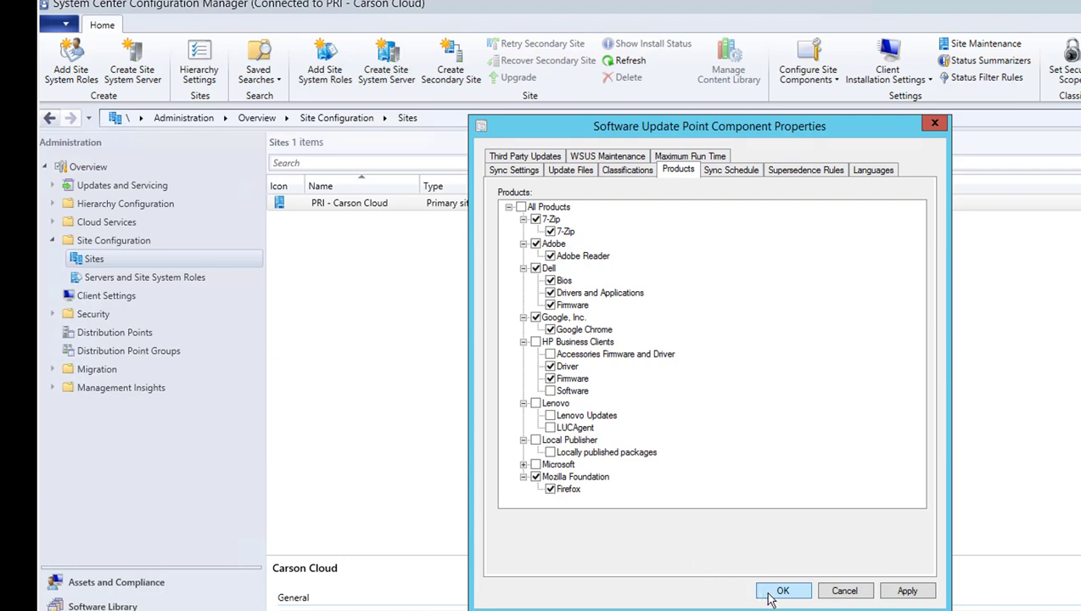
click(786, 589)
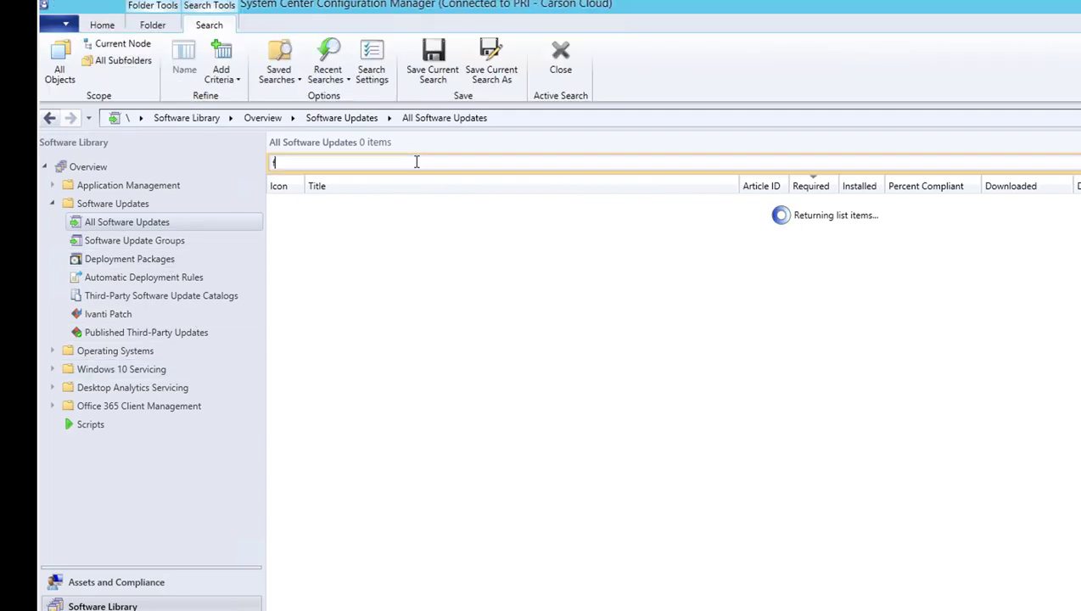
- Search All Software Updates for 'fire', then confirm a site-wide software update synchronization
text(firefox)
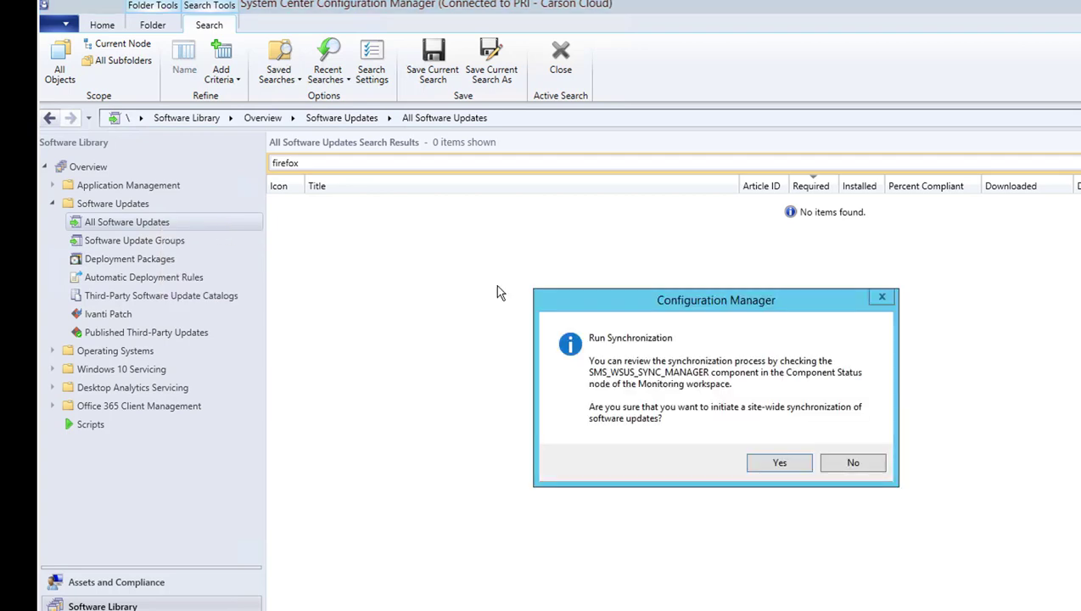
click(778, 463)
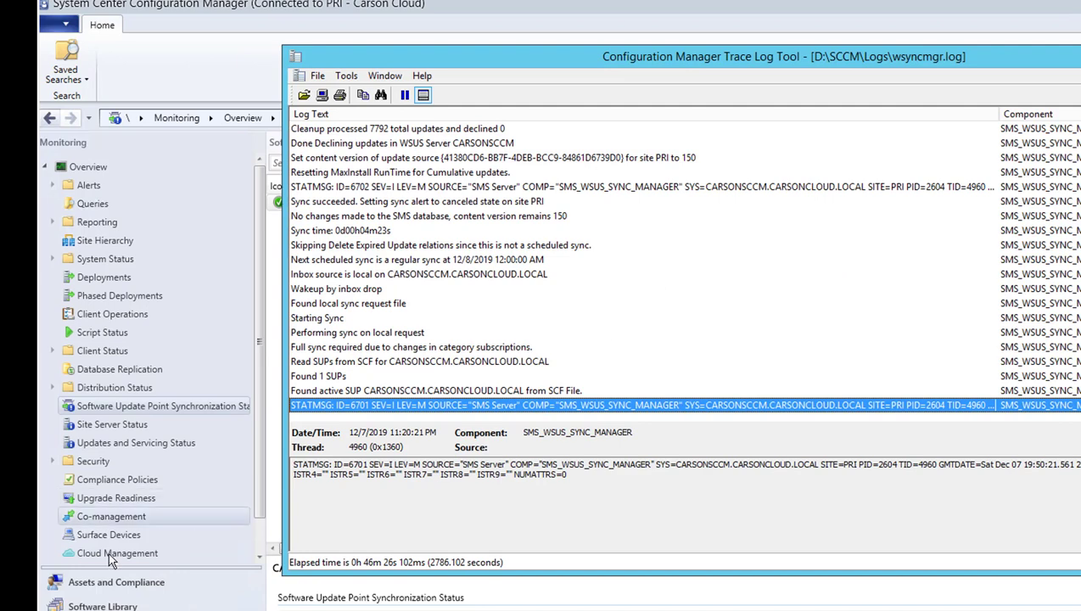
mouse_move(119, 368)
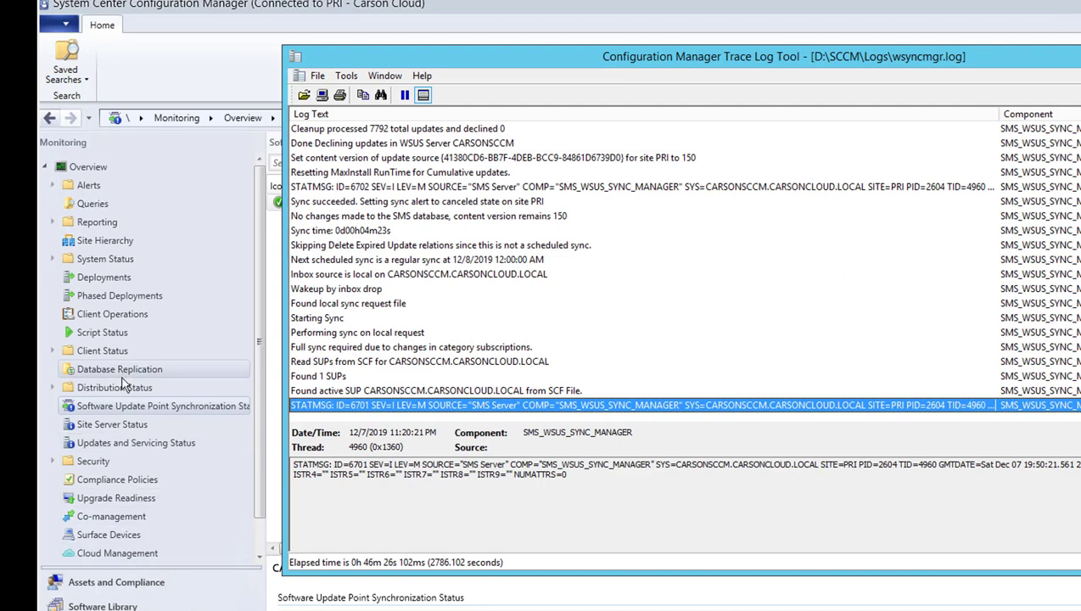
- Refresh the synchronization status until it shows Completed at catalog version 151
click(161, 405)
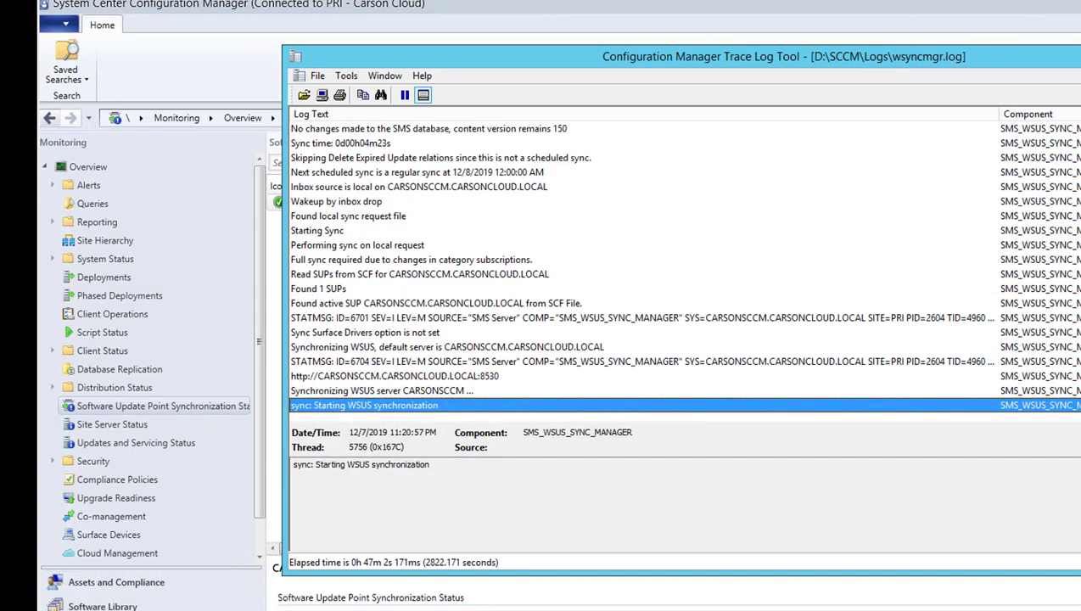
mouse_move(384, 408)
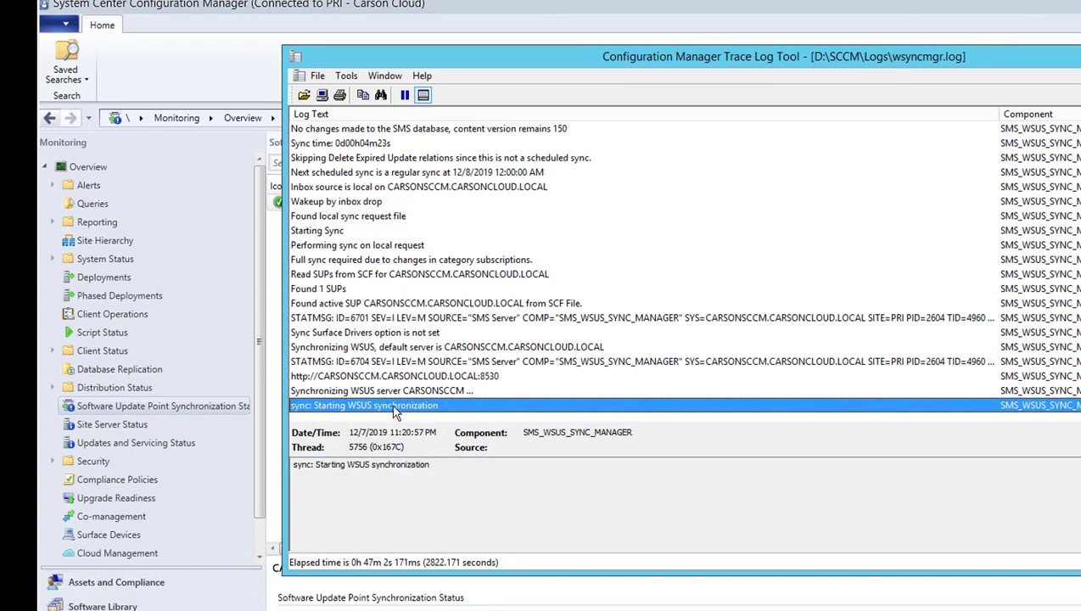
click(157, 405)
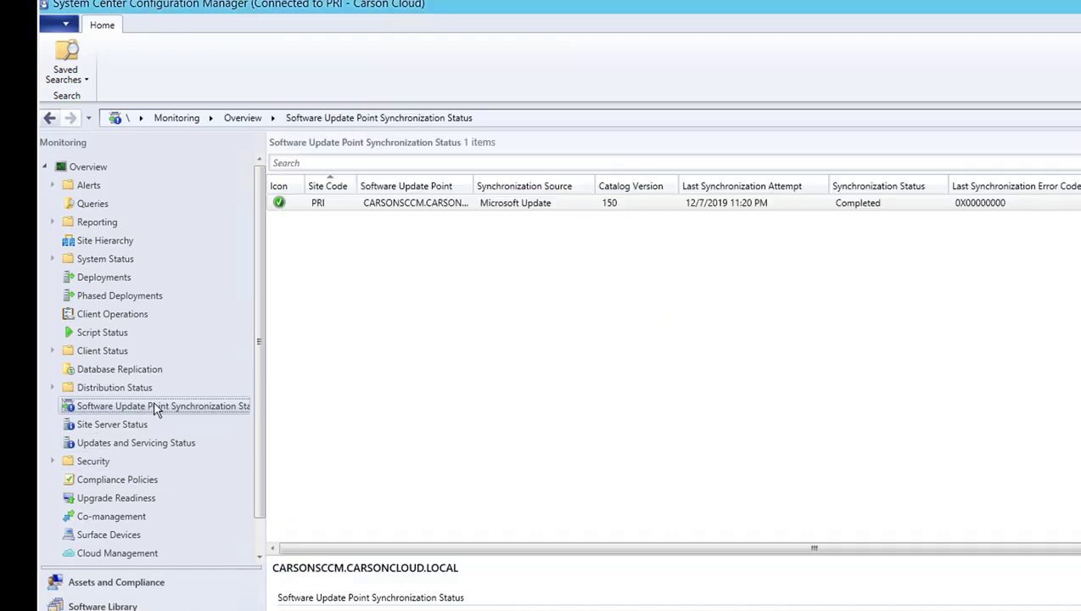
mouse_move(221, 415)
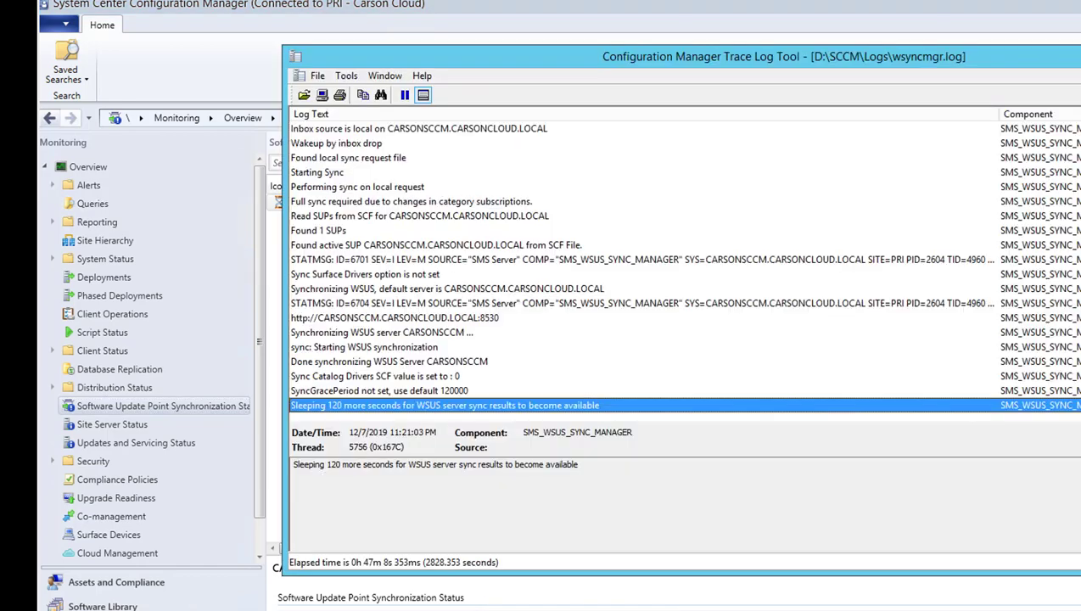
click(162, 407)
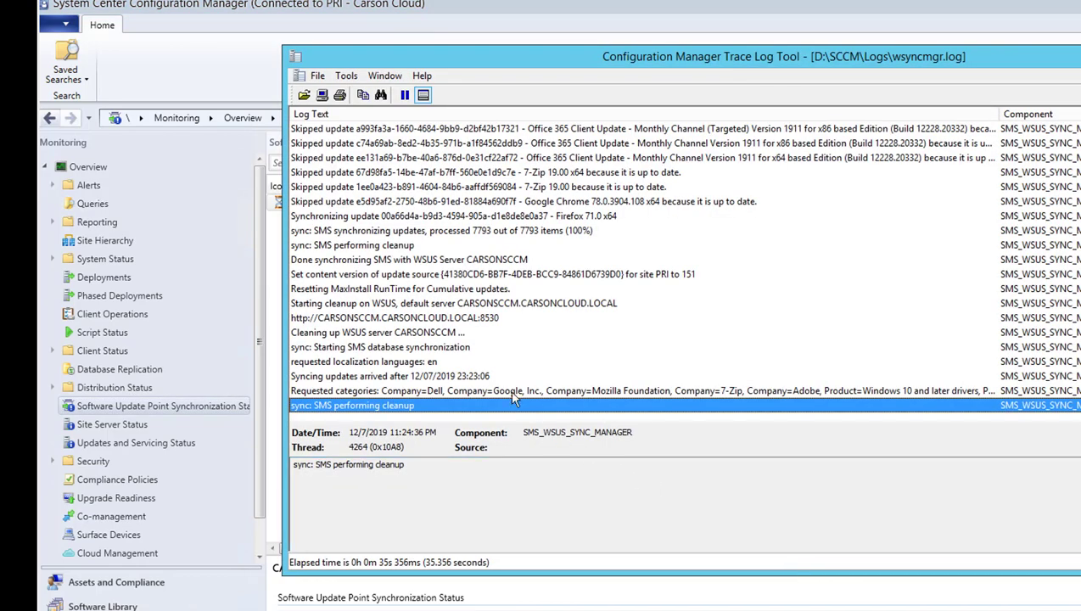
mouse_move(441, 374)
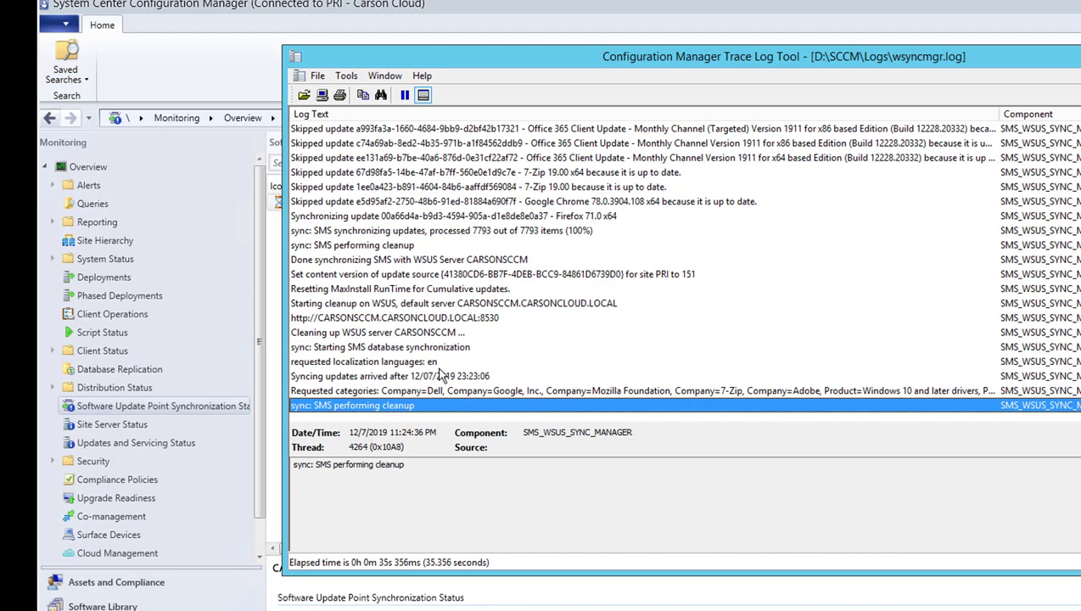
mouse_move(437, 410)
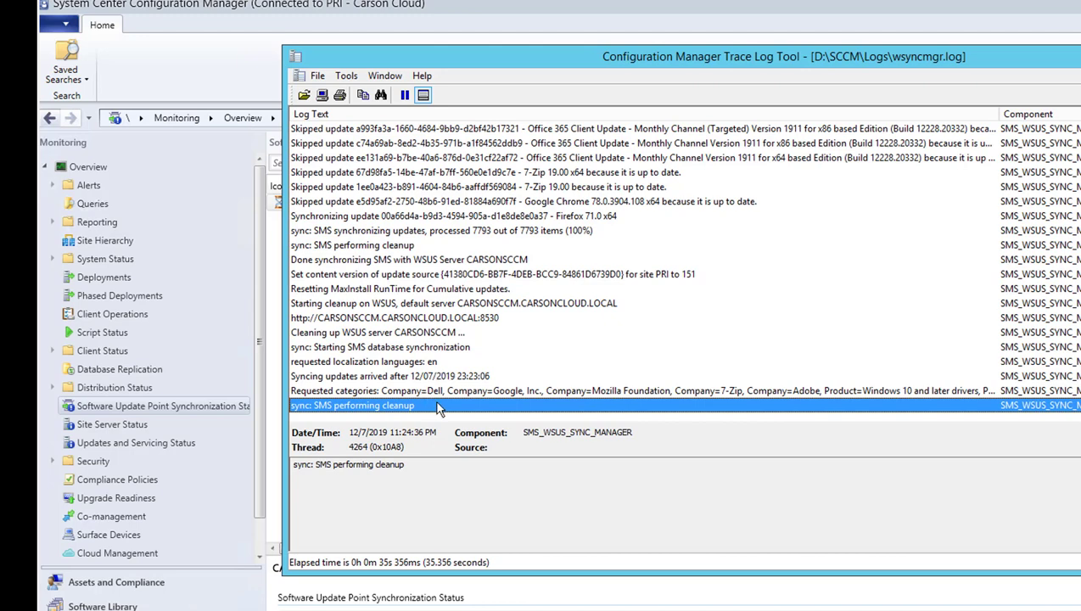
click(162, 405)
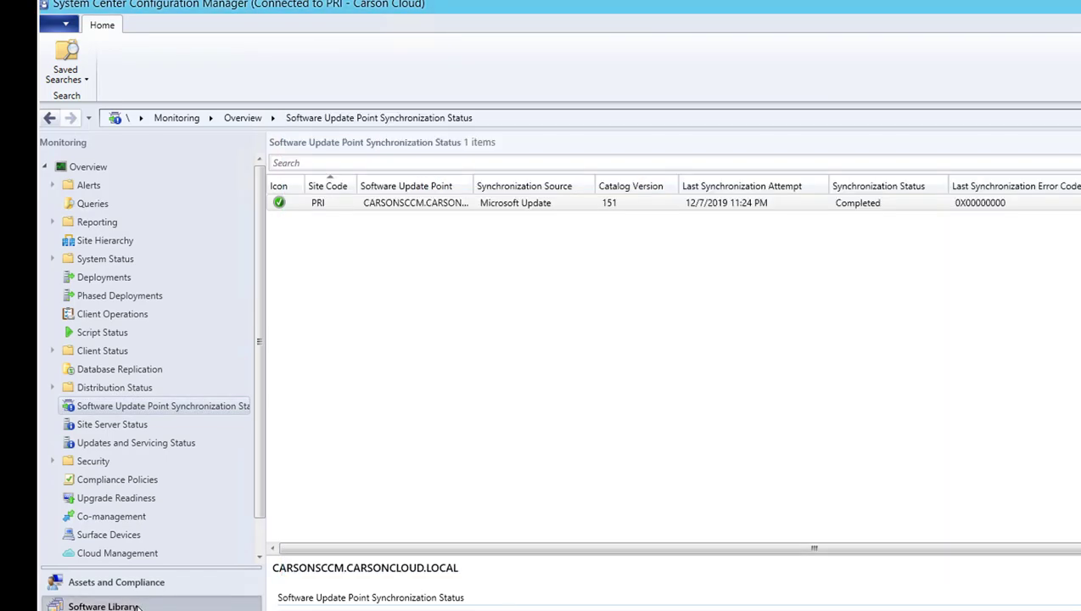
- Search Software Library's All Software Updates for 'fire' to find Firefox 71.0 x64
click(127, 222)
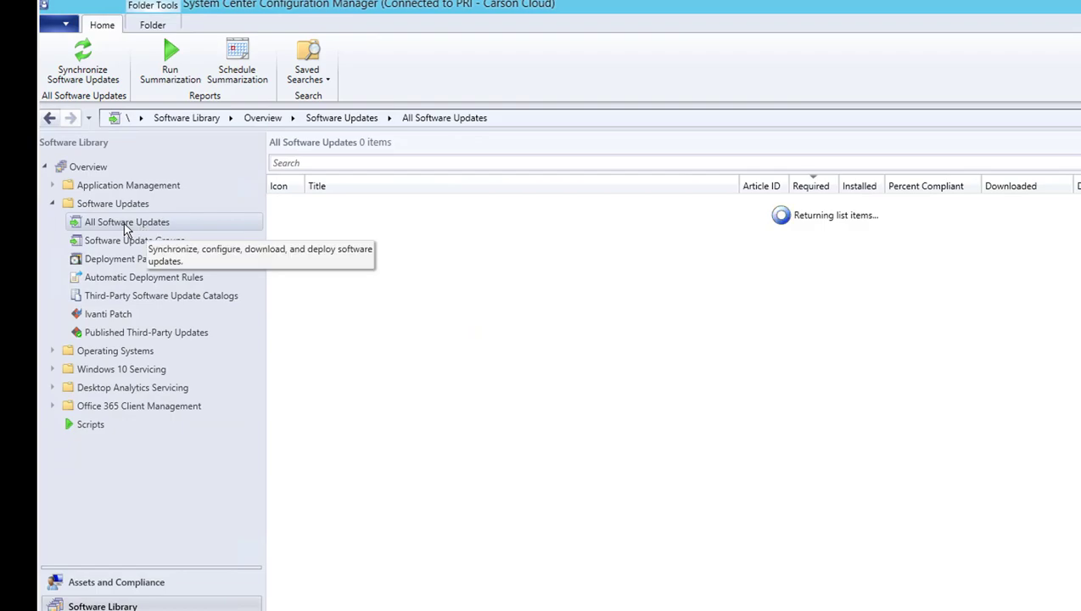
click(324, 163)
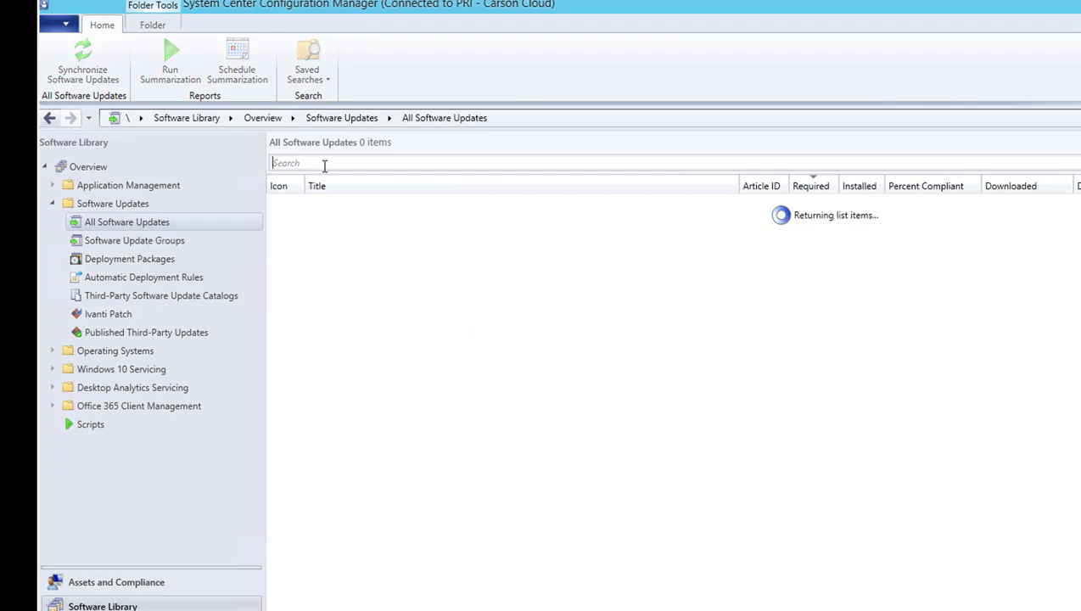
text(firefox)
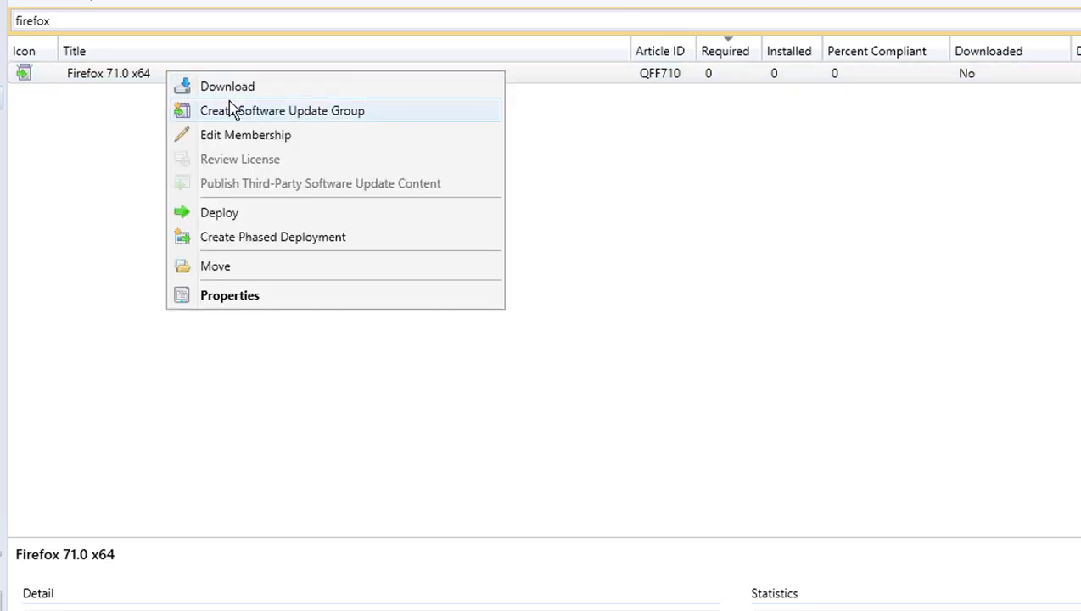
mouse_move(263, 102)
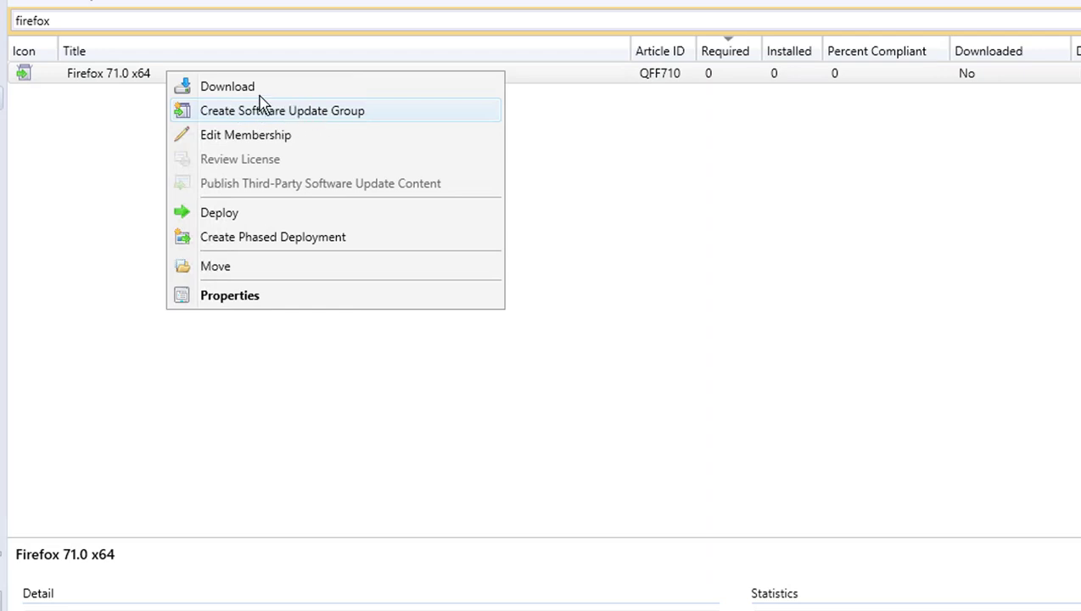
mouse_move(238, 125)
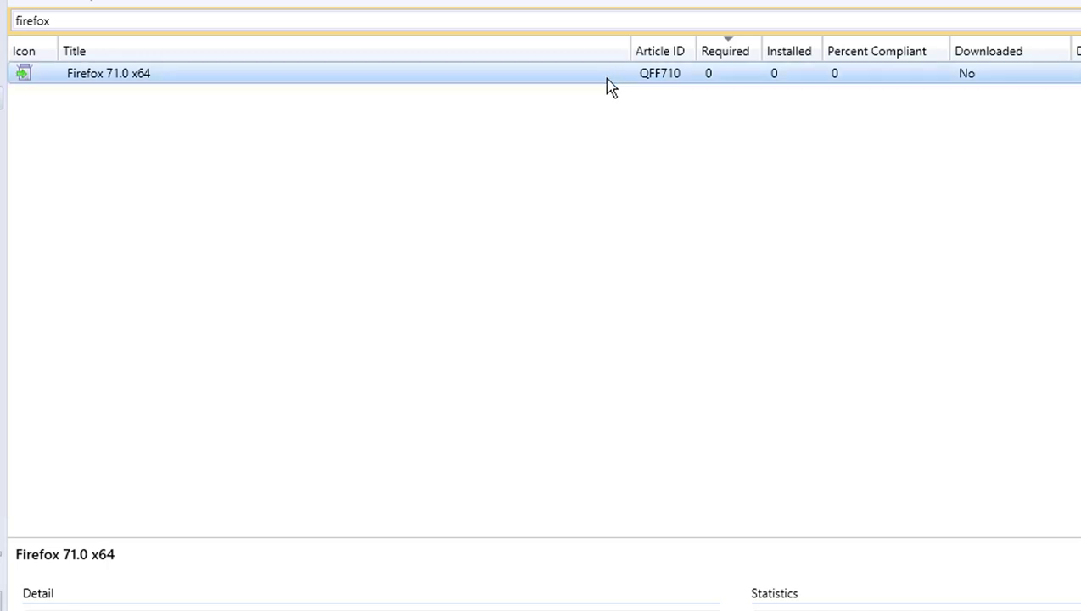
mouse_move(430, 253)
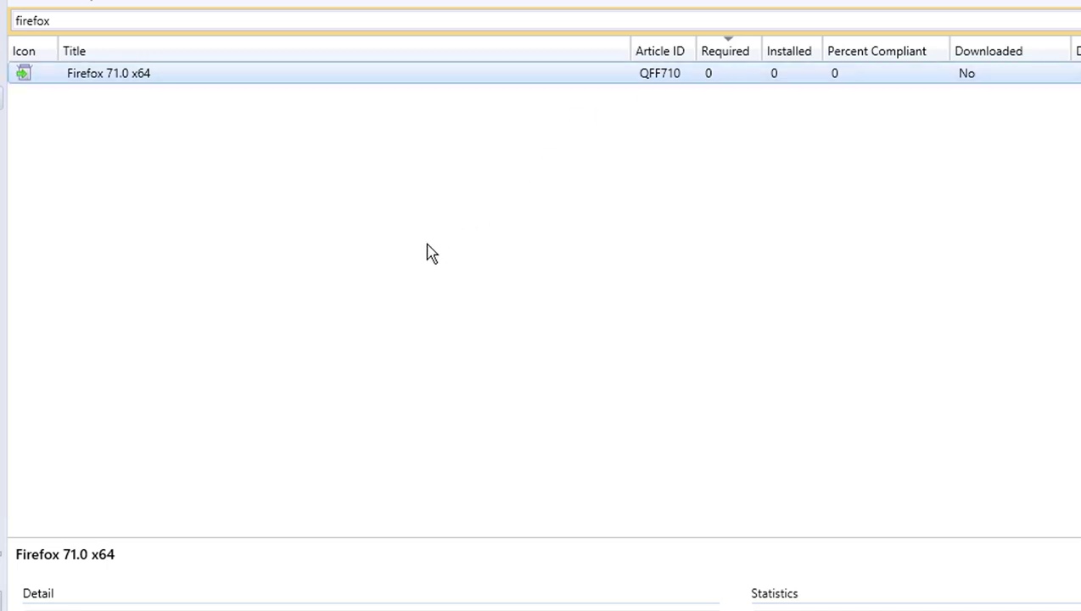